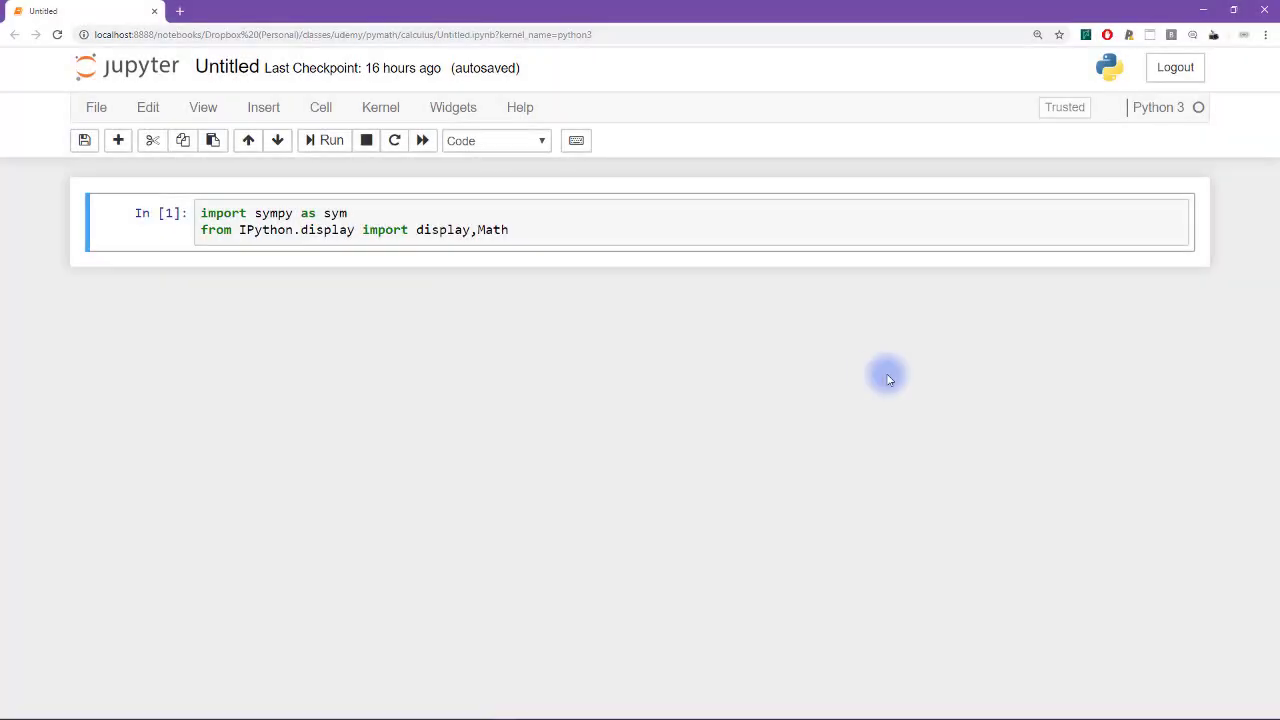
pyautogui.moveTo(808, 371)
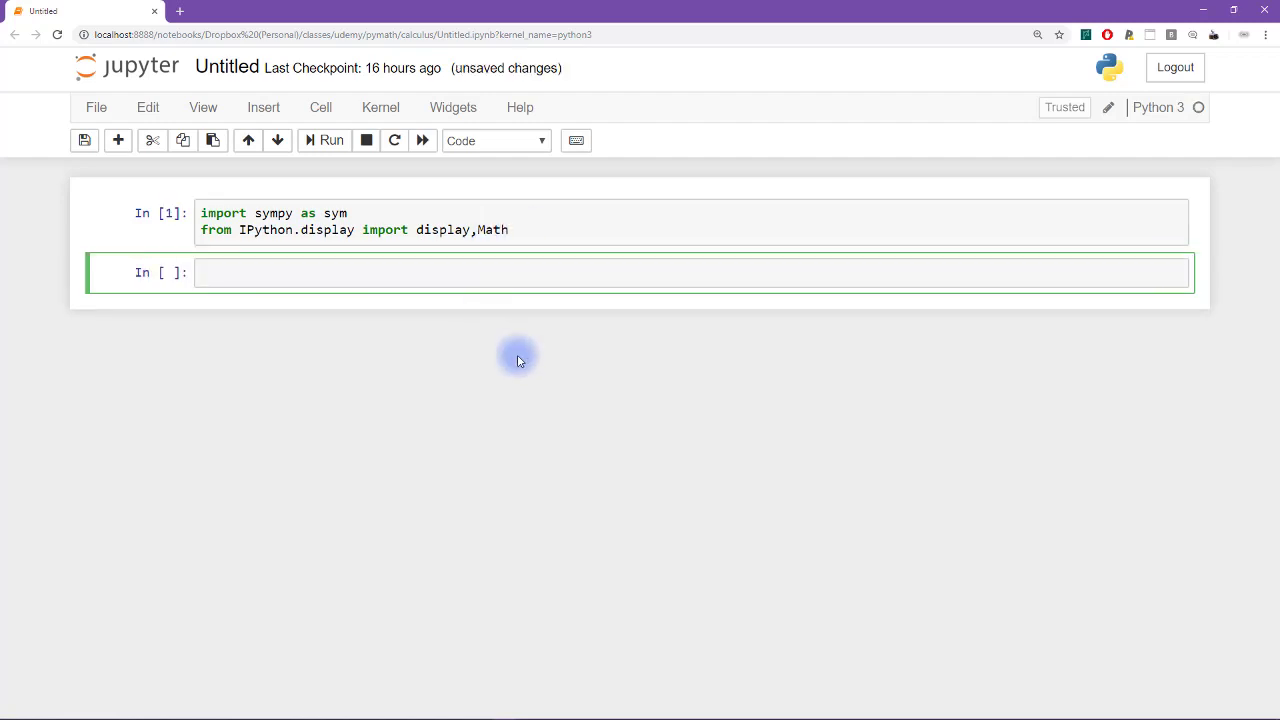
# Define the symbol q with q = sym.symbols('q')
pyautogui.write('=')
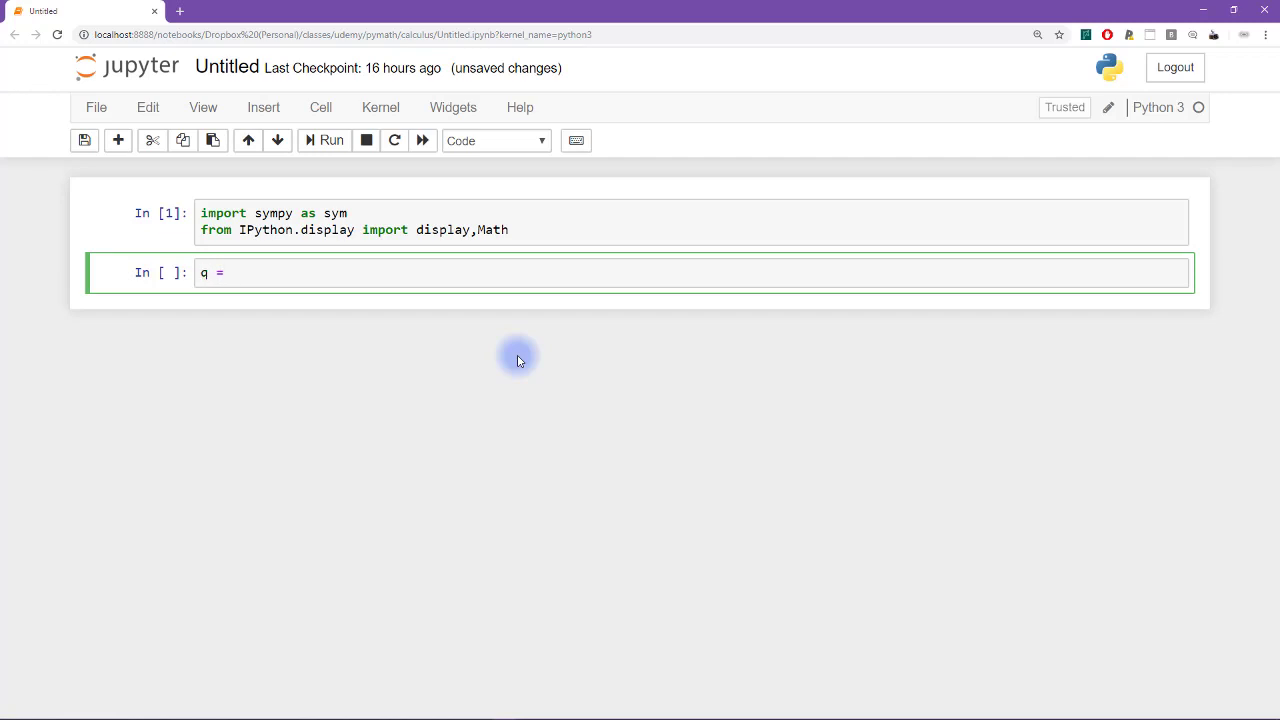
pyautogui.write('sy')
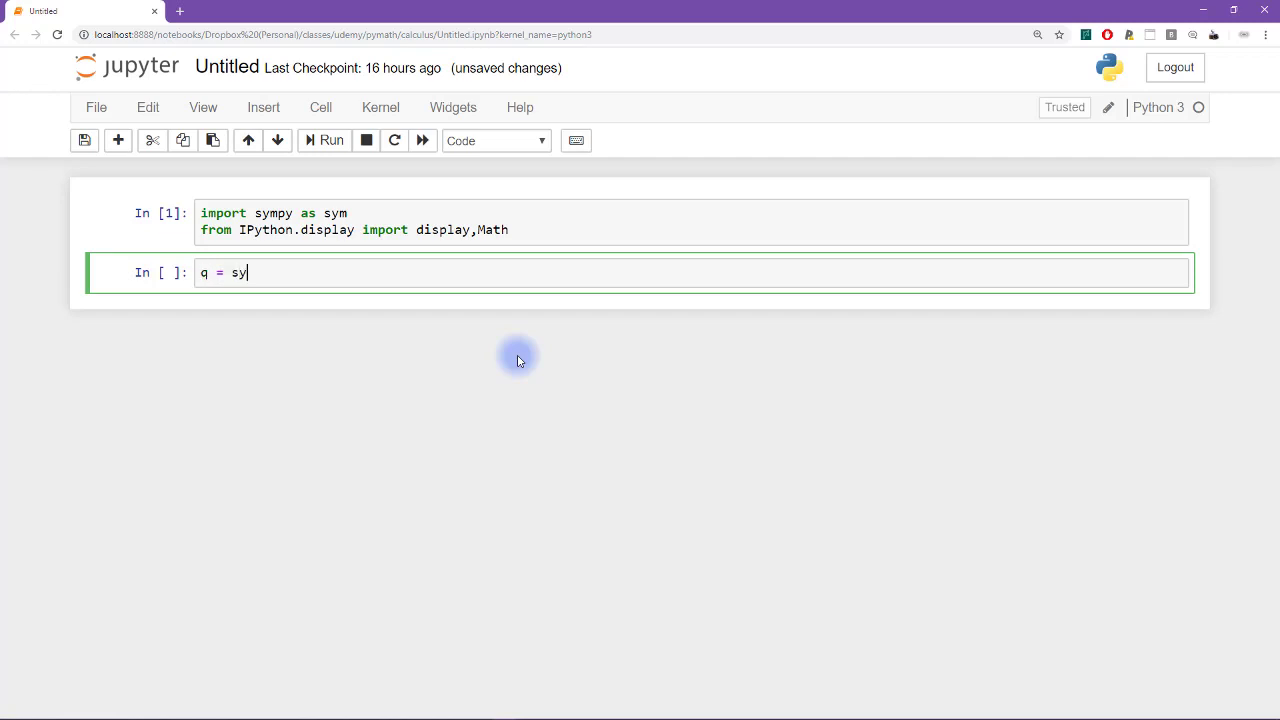
pyautogui.write('m.sy')
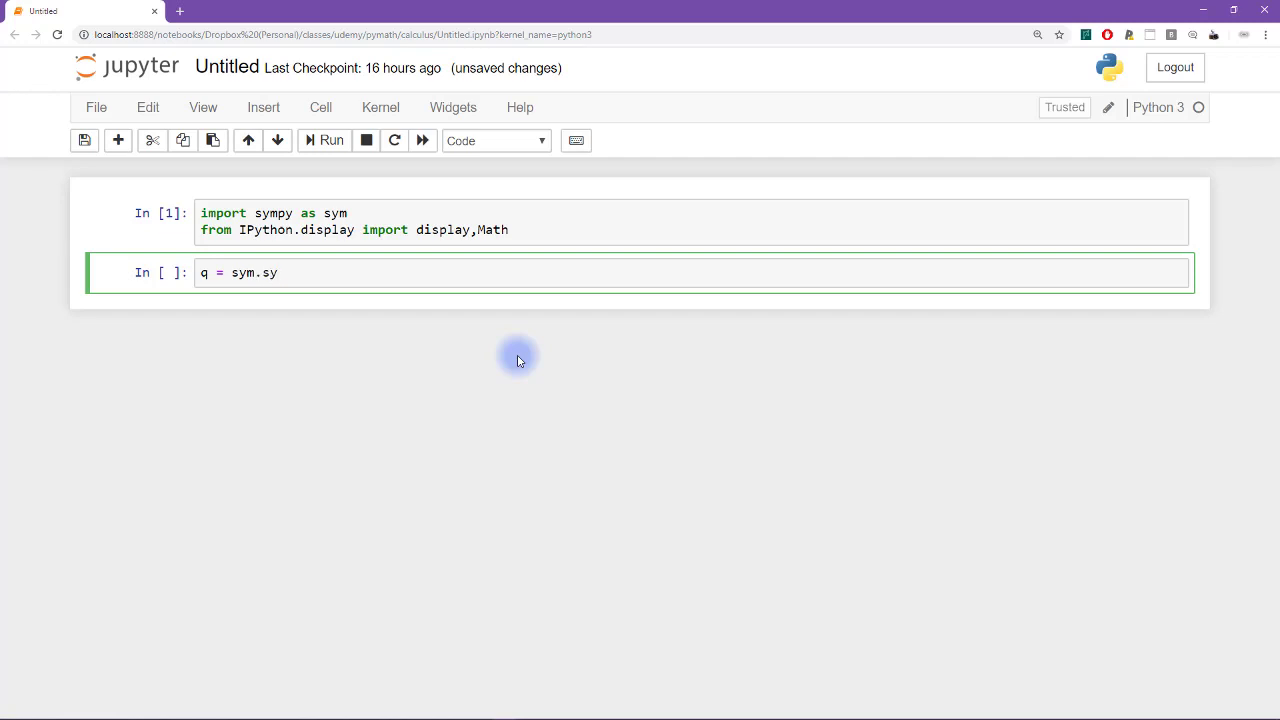
pyautogui.write("mbols('q')")
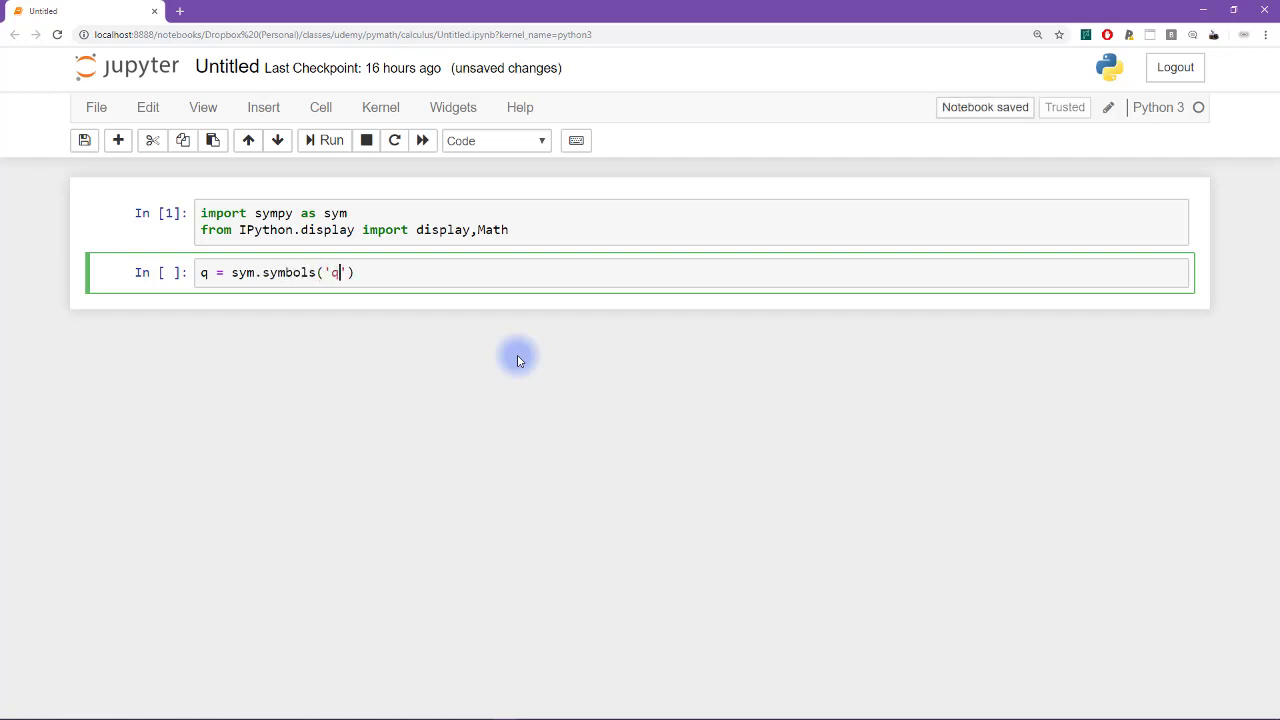
pyautogui.press('enter')
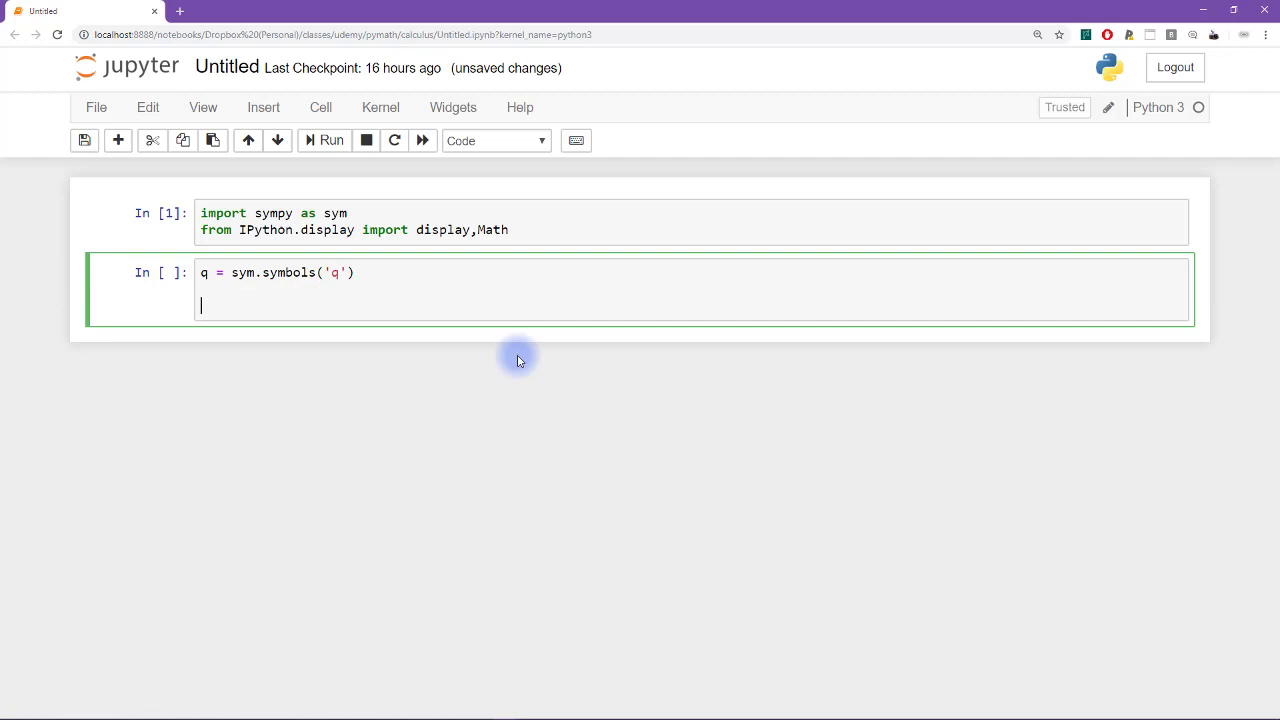
# Print the derivatives of cos(q) and sin(q) and run the cell
pyautogui.write('print')
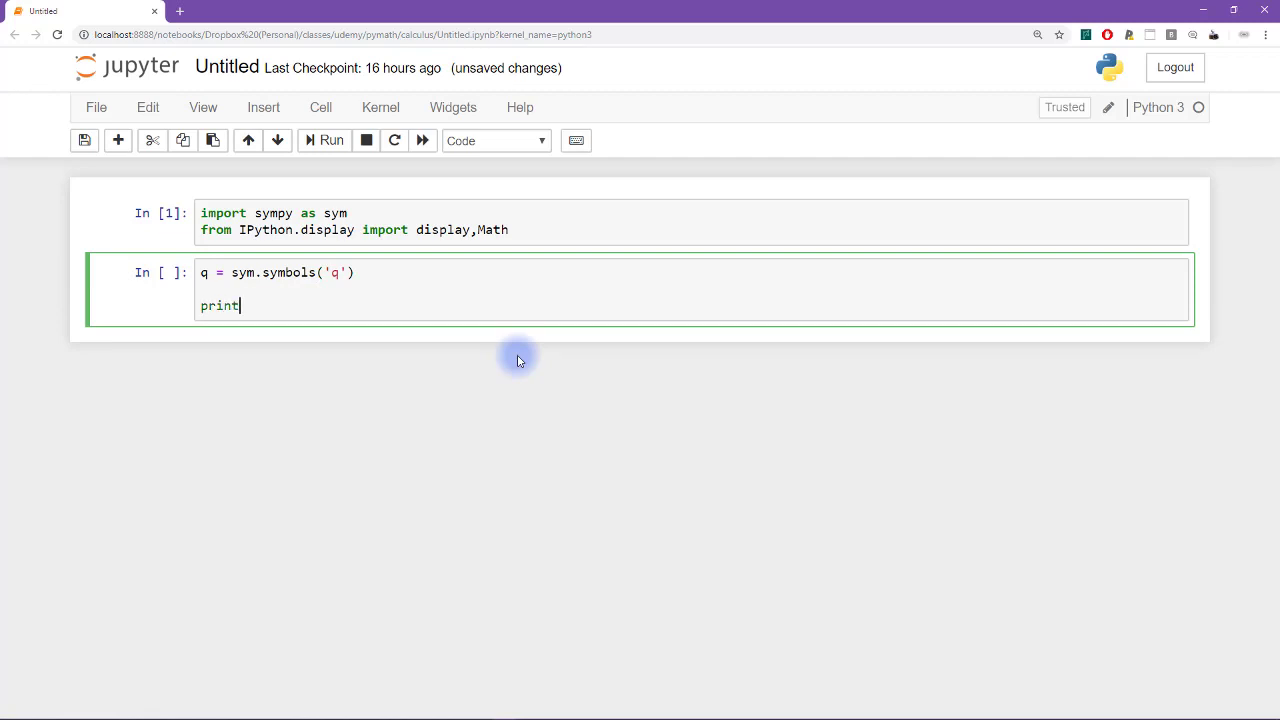
pyautogui.write('(sym.dif)')
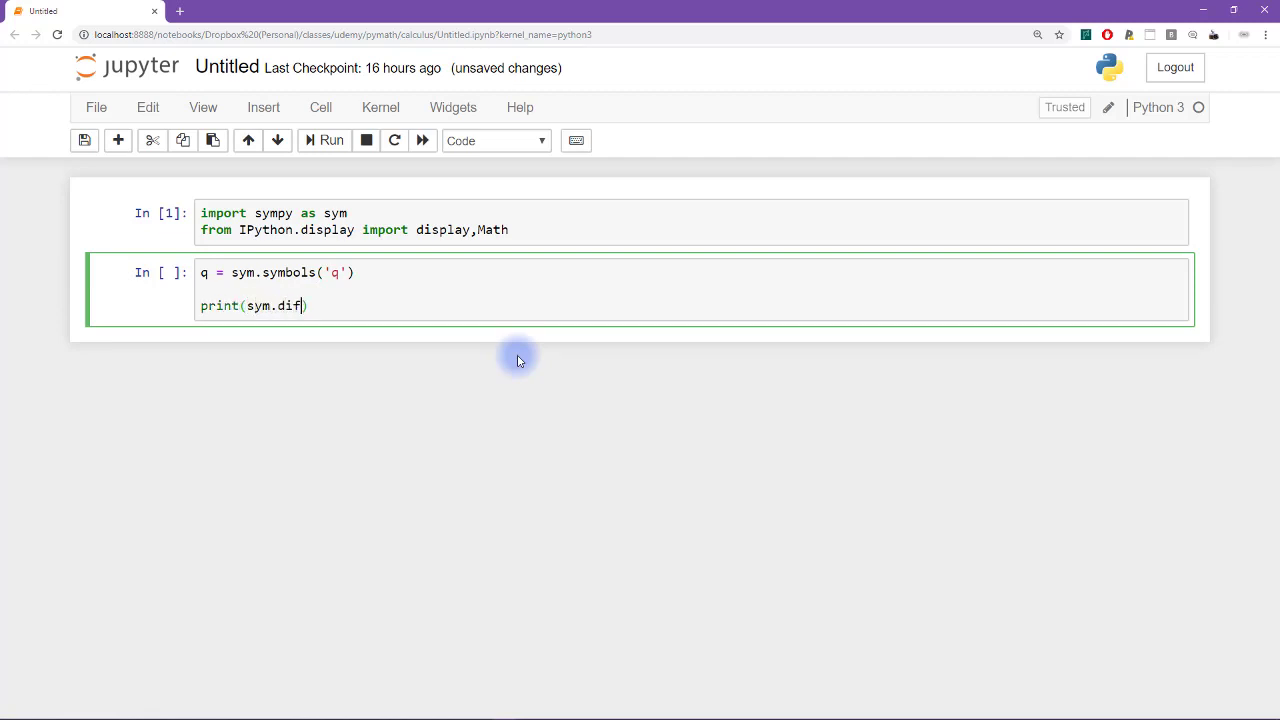
pyautogui.write('f(')
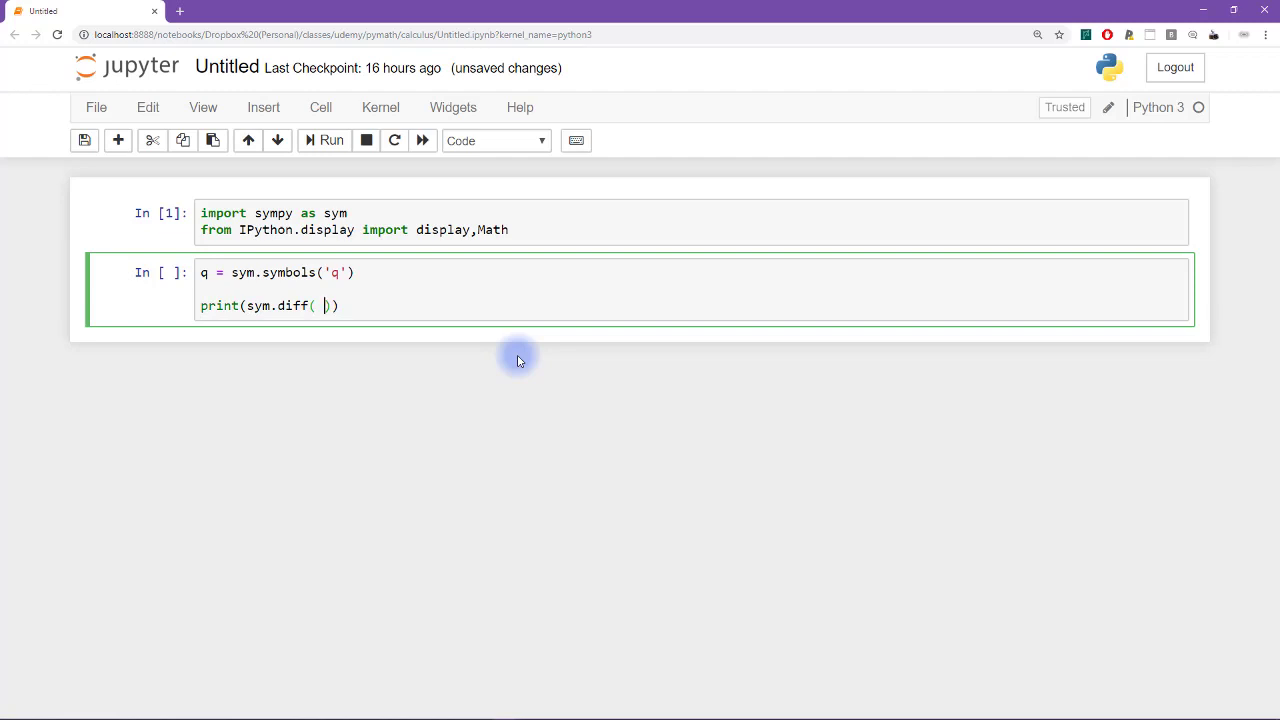
pyautogui.write('sym.cos(q')
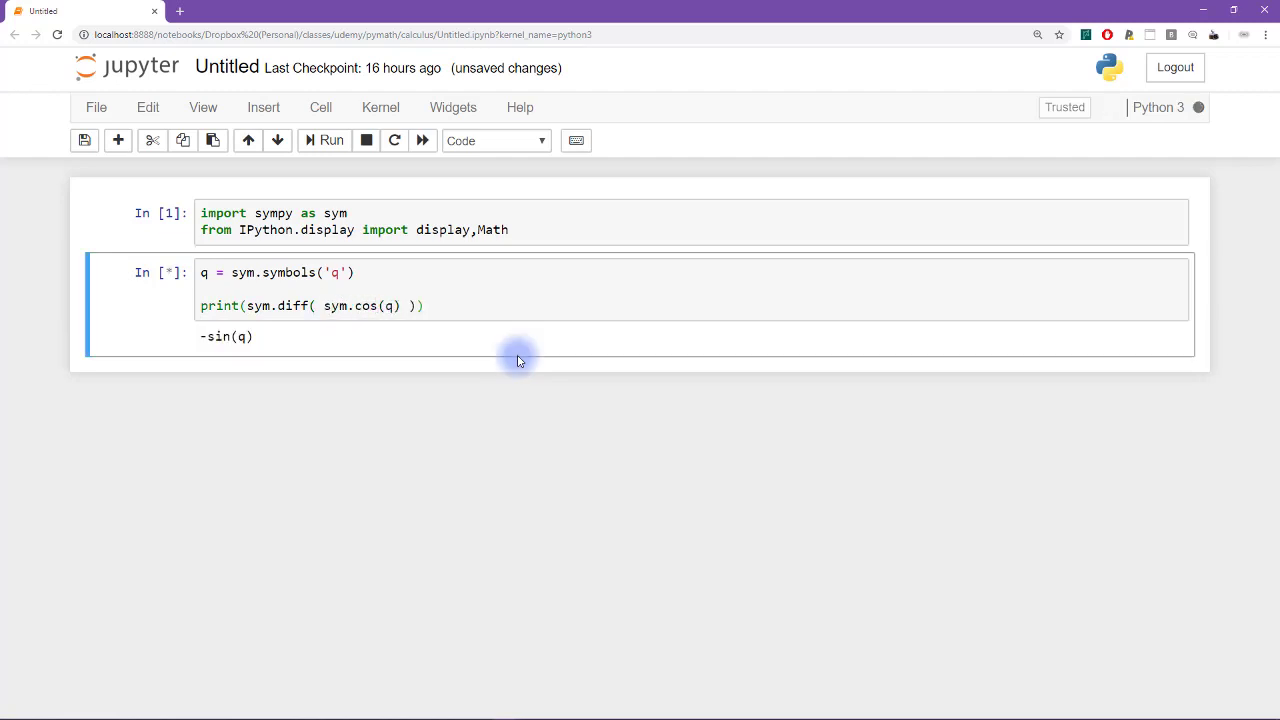
pyautogui.click(331, 140)
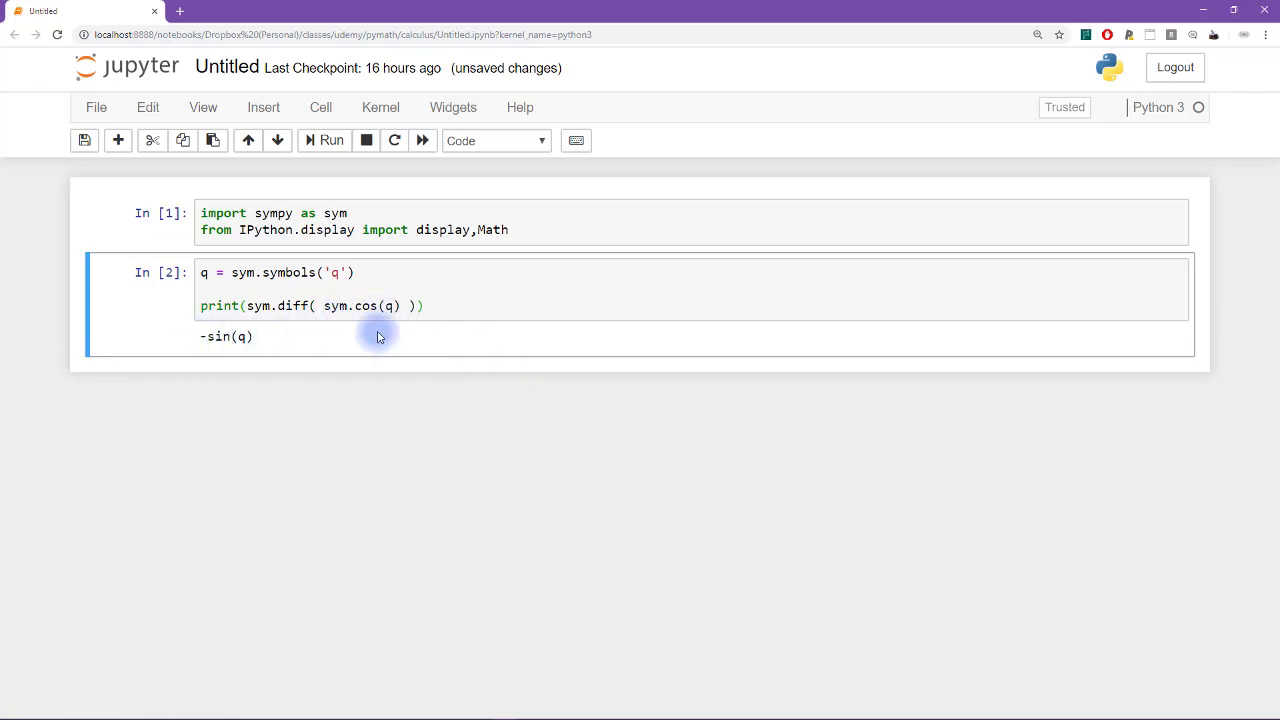
pyautogui.click(424, 306)
pyautogui.write('print(sym.diff( sym.sin(q) ))')
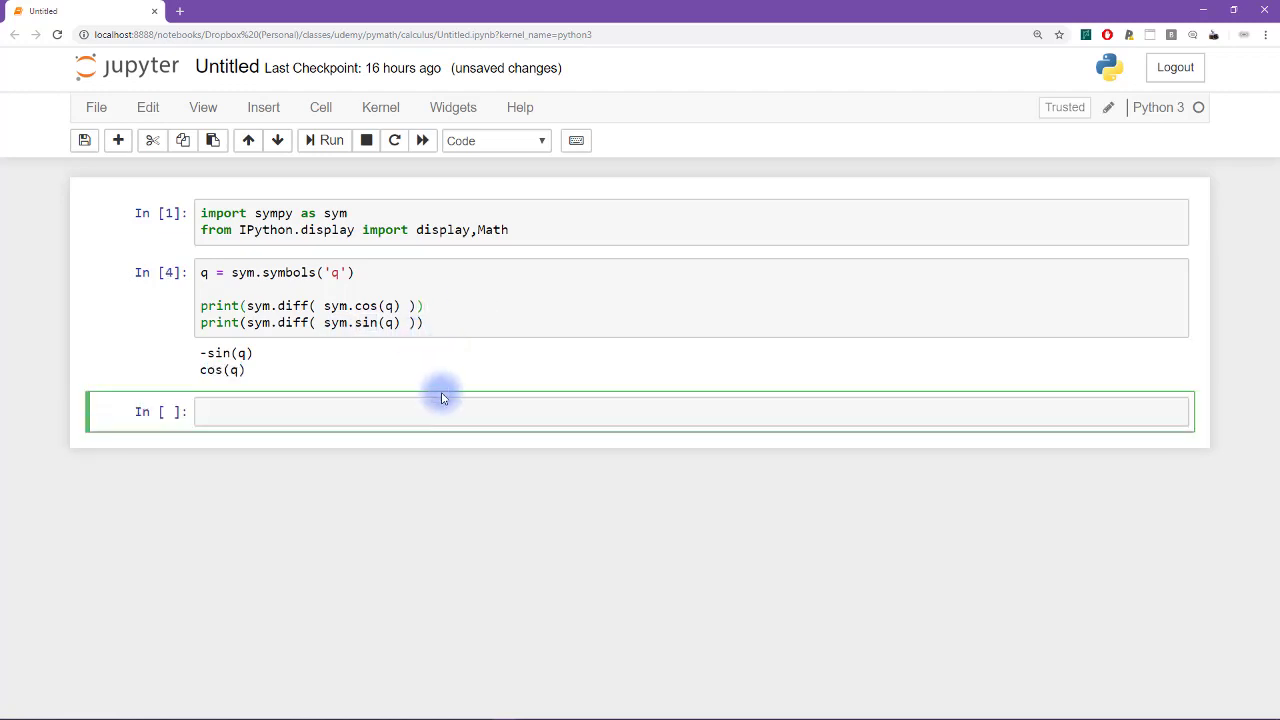
pyautogui.moveTo(405, 373)
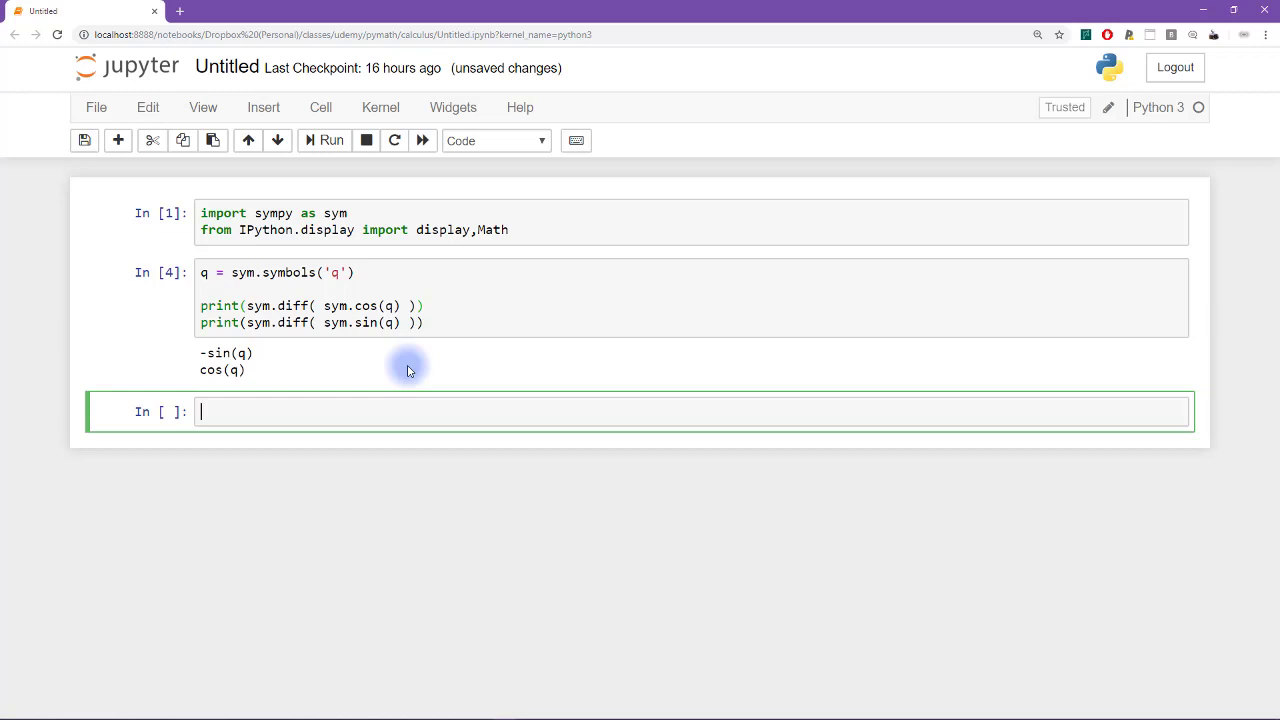
# Set f = sym.cos(q) and start a loop for i in range(0,8)
pyautogui.write('f =')
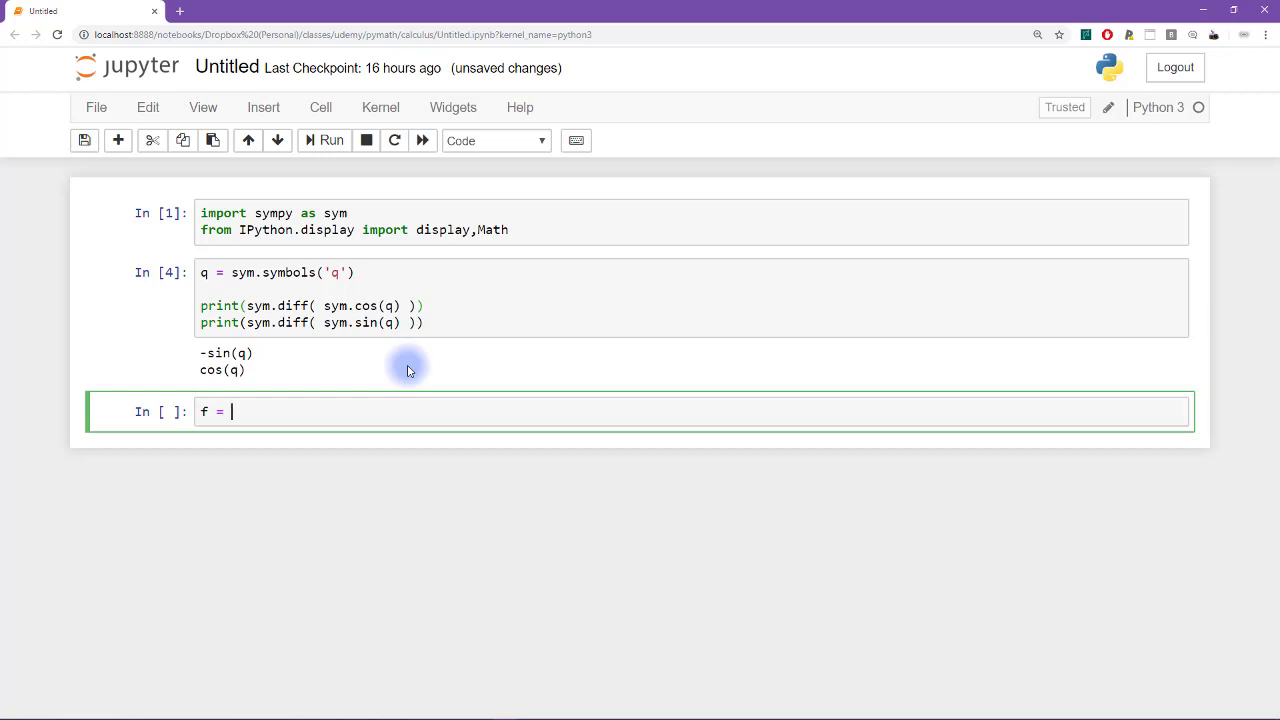
pyautogui.write('sym')
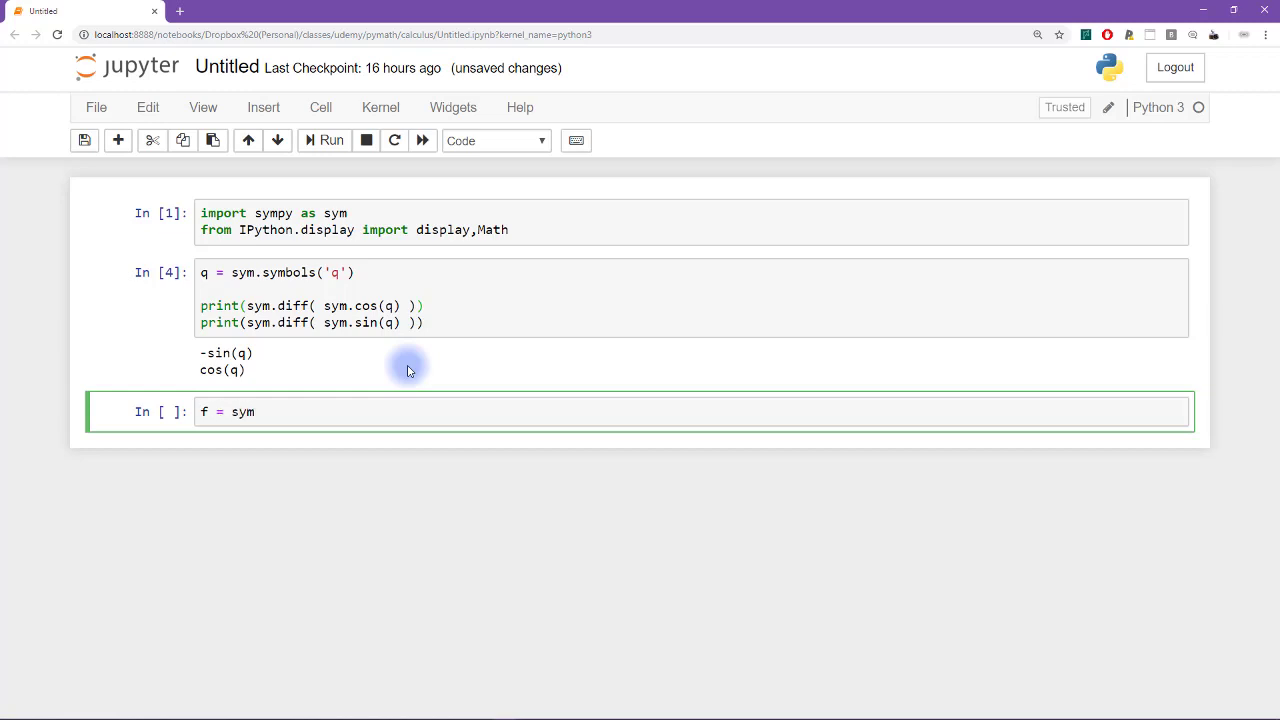
pyautogui.write('.cos()')
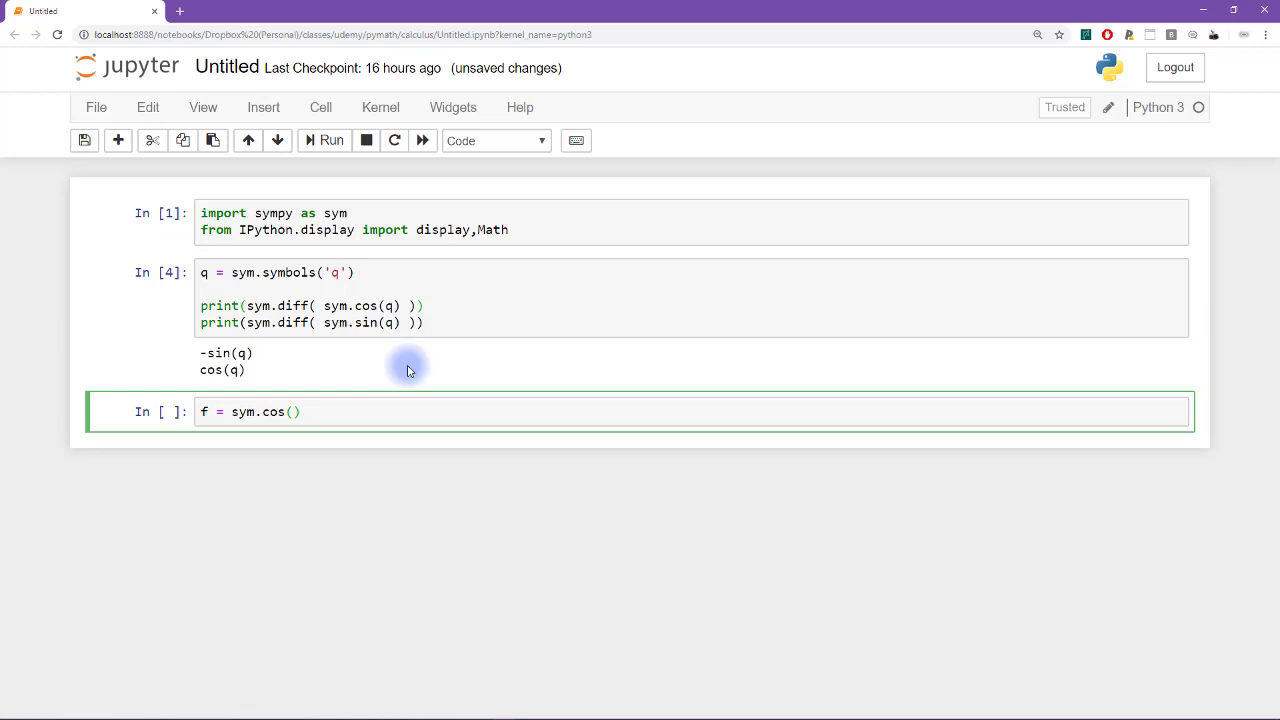
pyautogui.write('q')
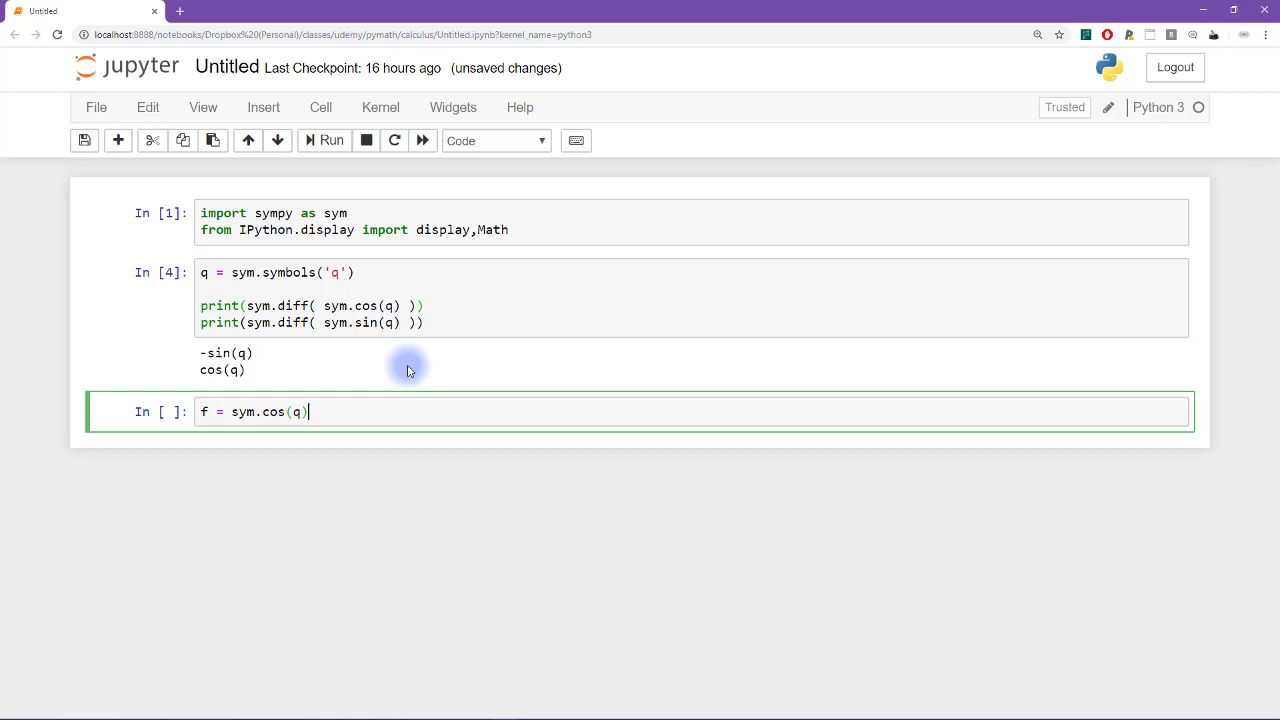
pyautogui.write('for i in')
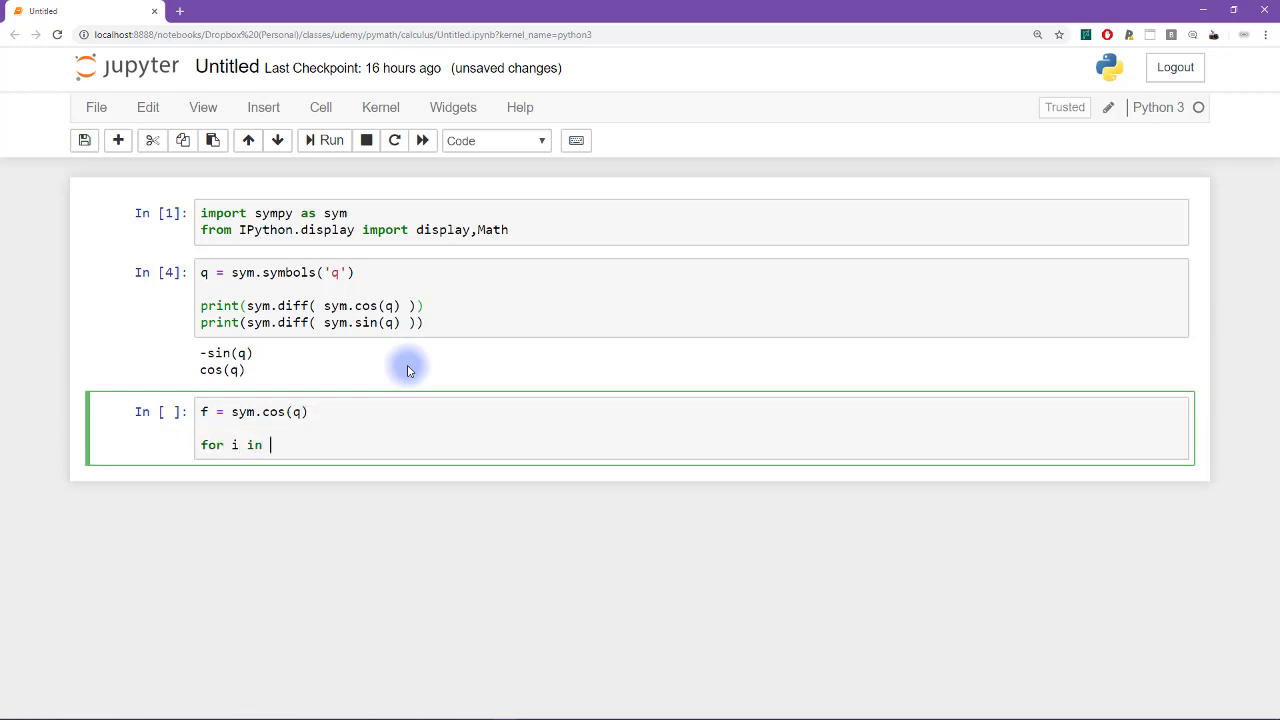
pyautogui.write('range(0,')
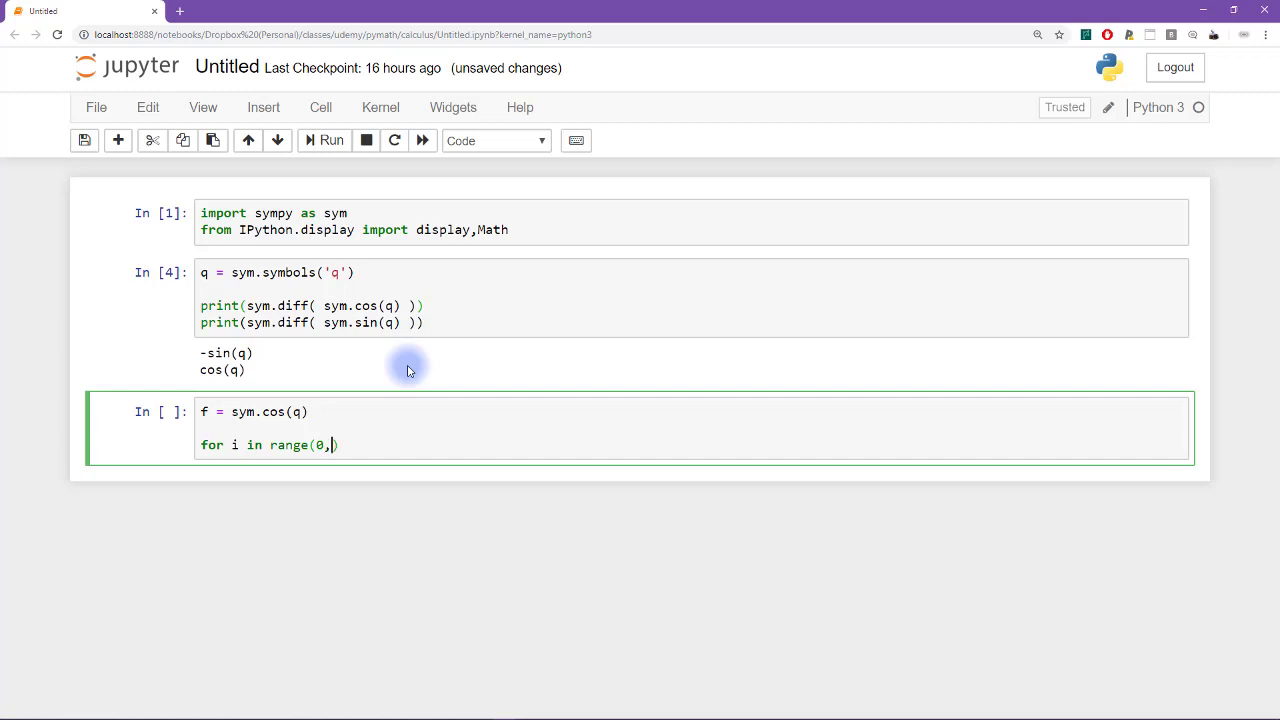
pyautogui.write('8)')
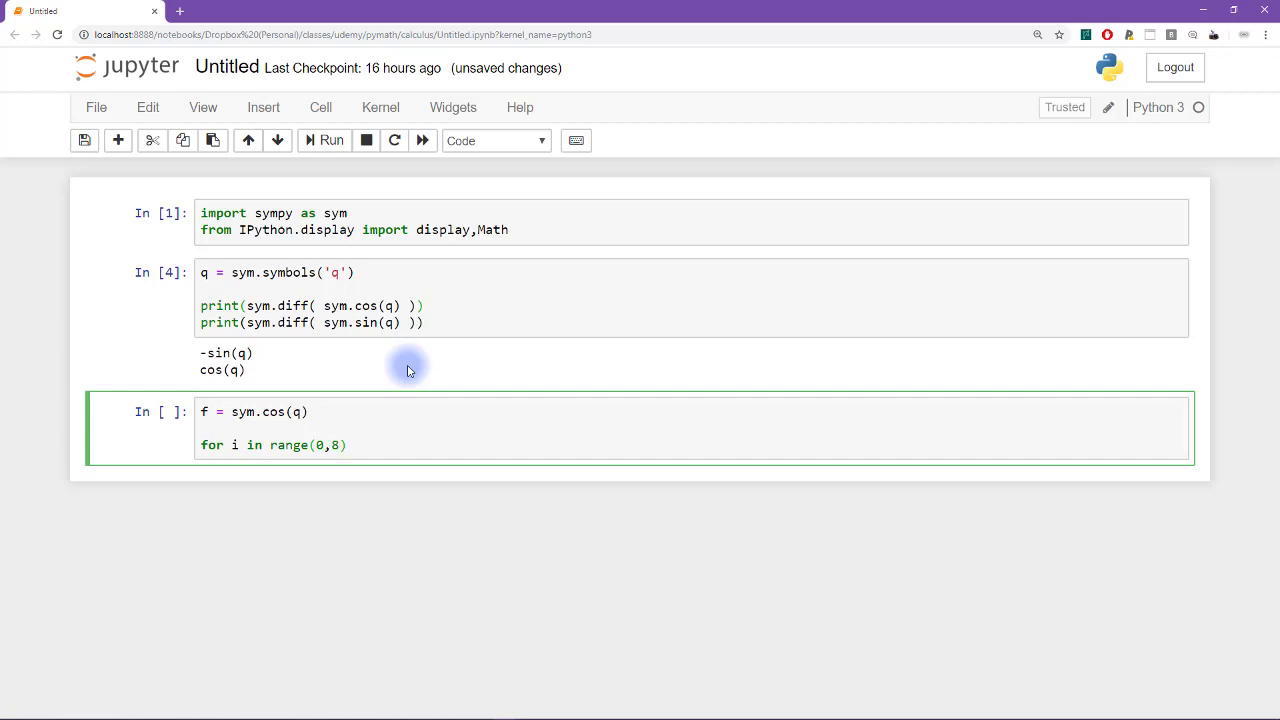
pyautogui.write(':')
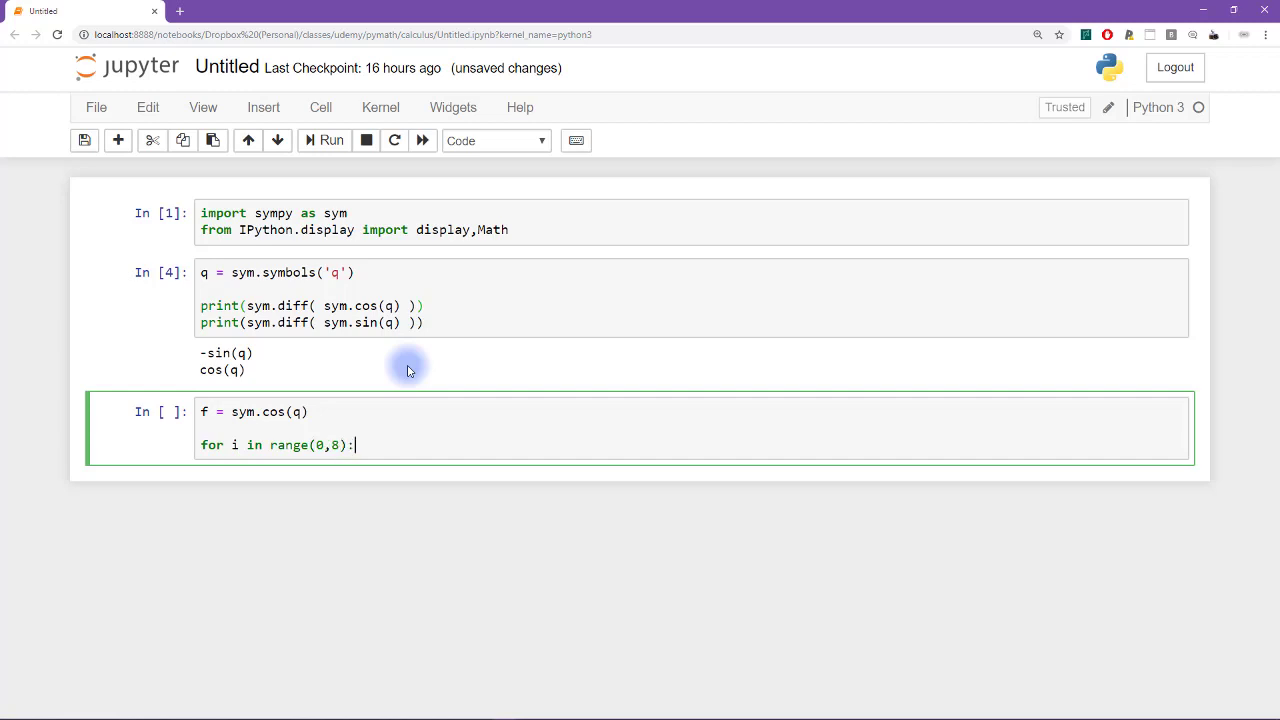
pyautogui.press('enter')
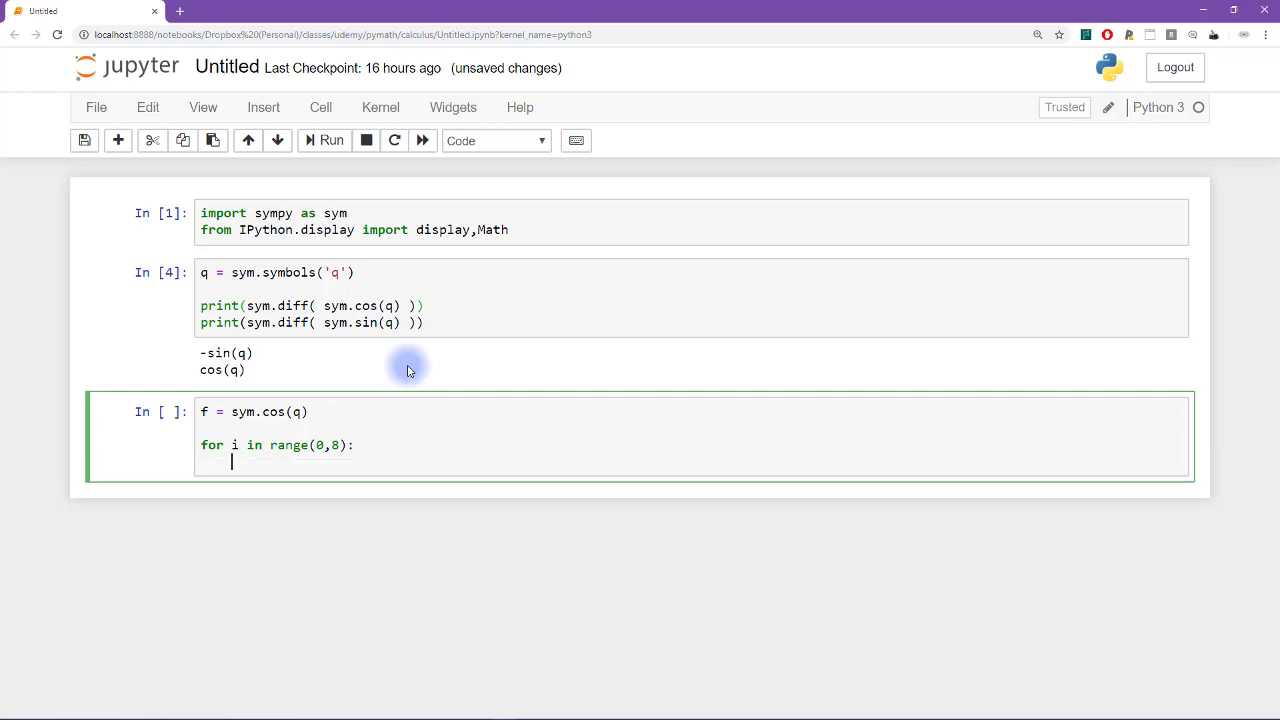
# Inside the loop, display a Math expression beginning with \frac{d}{dx}%s
pyautogui.write('display(')
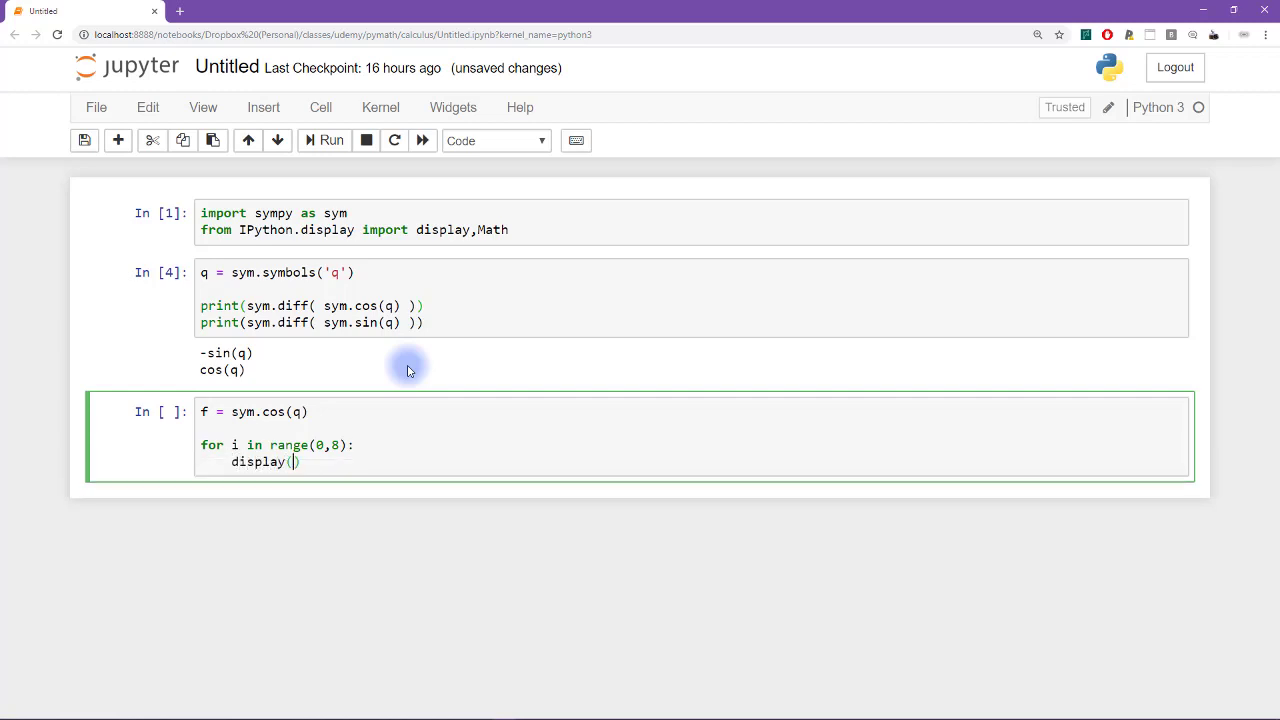
pyautogui.write("Math('\\\\")
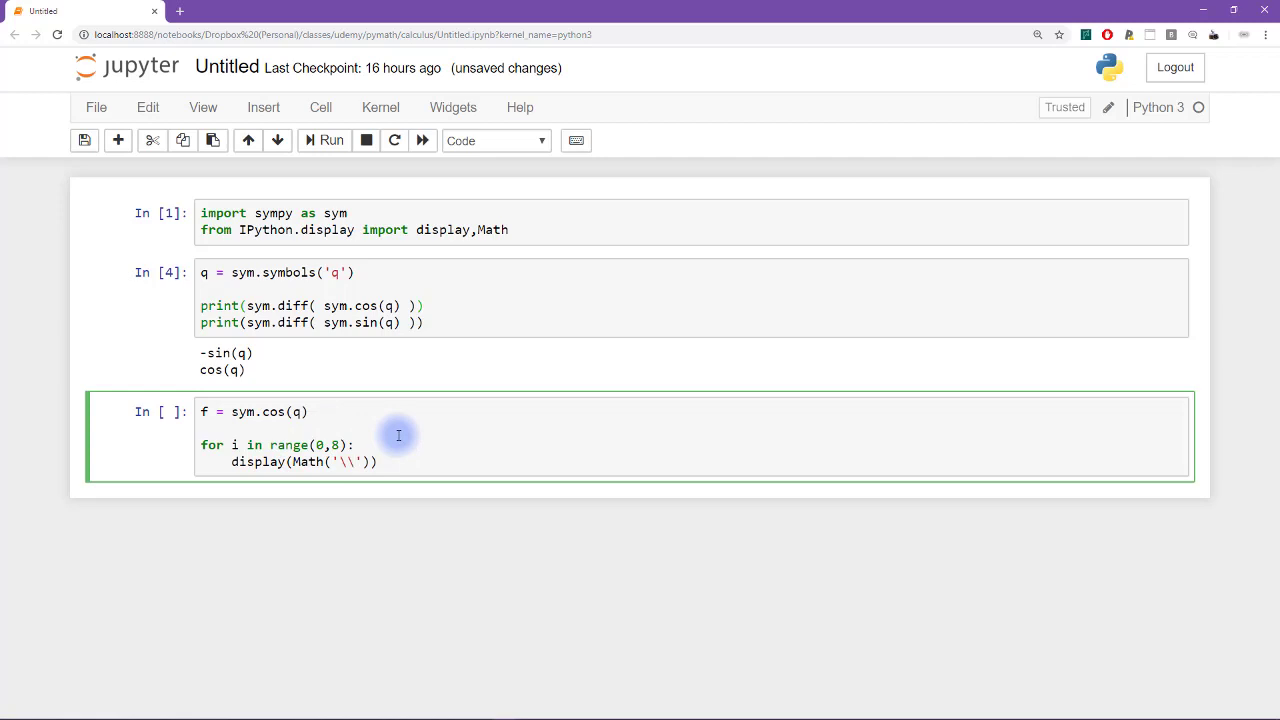
pyautogui.write('frac{d}')
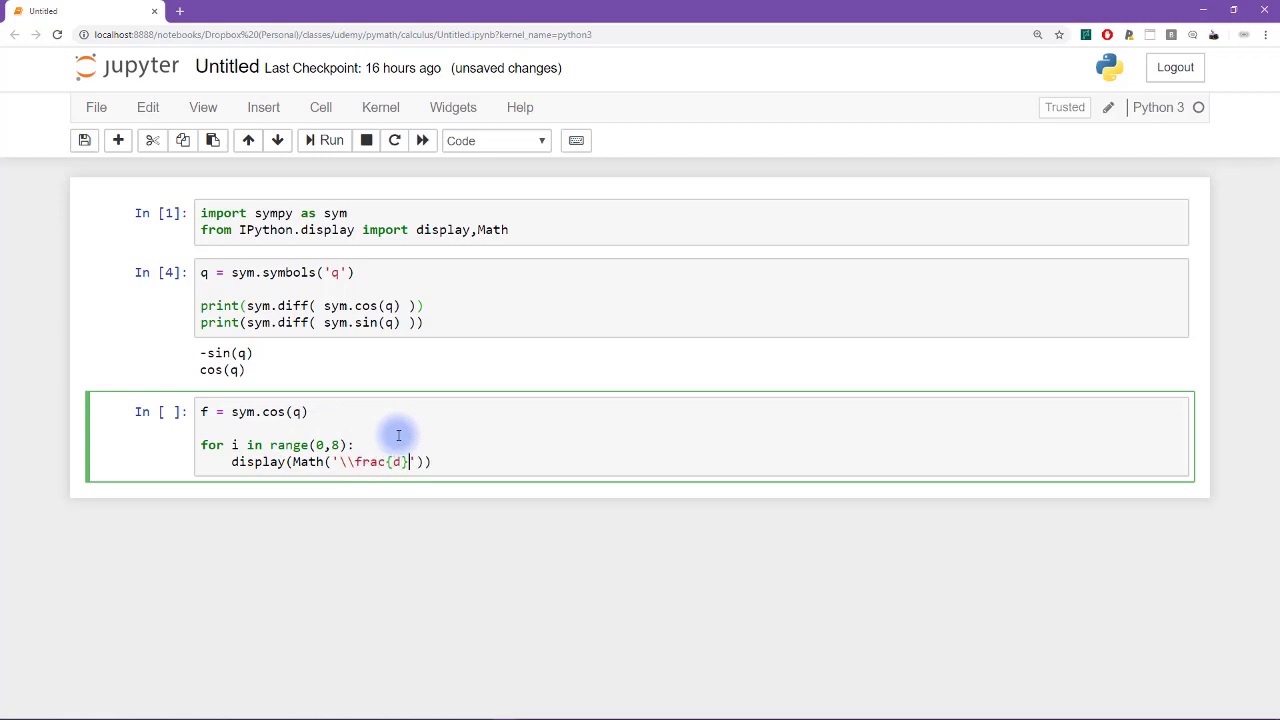
pyautogui.write('{dx}')
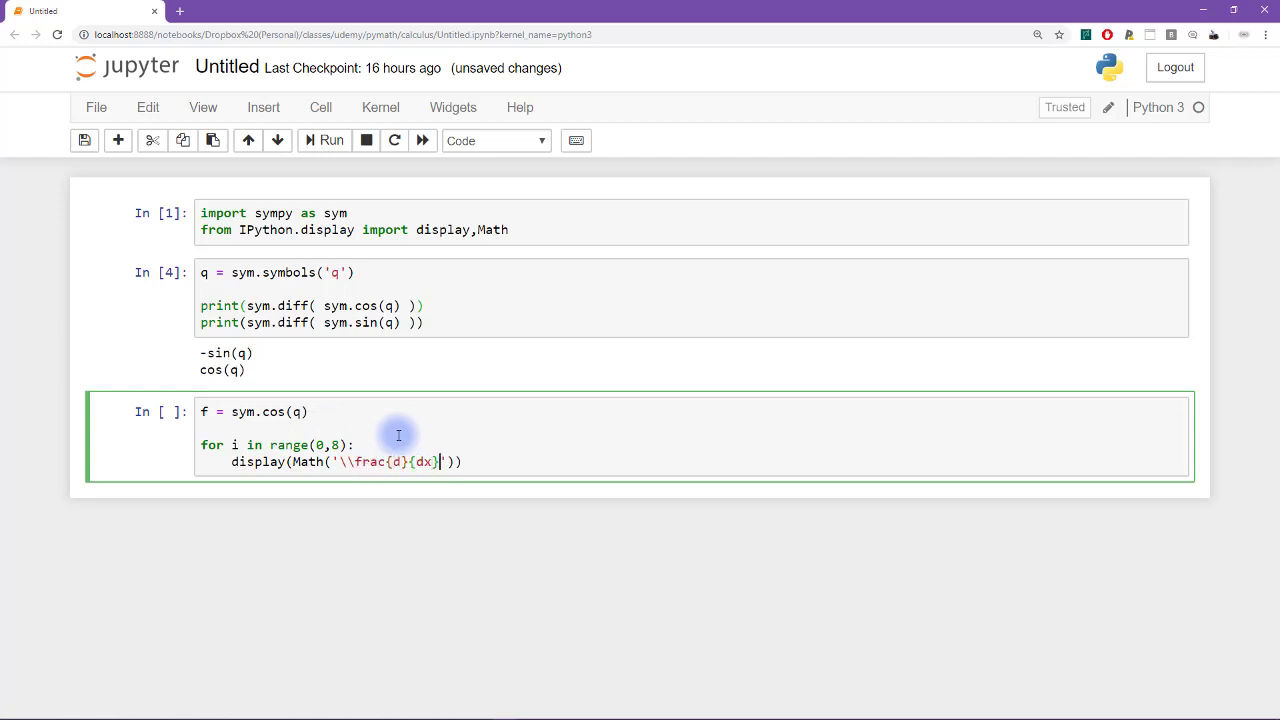
pyautogui.write('%')
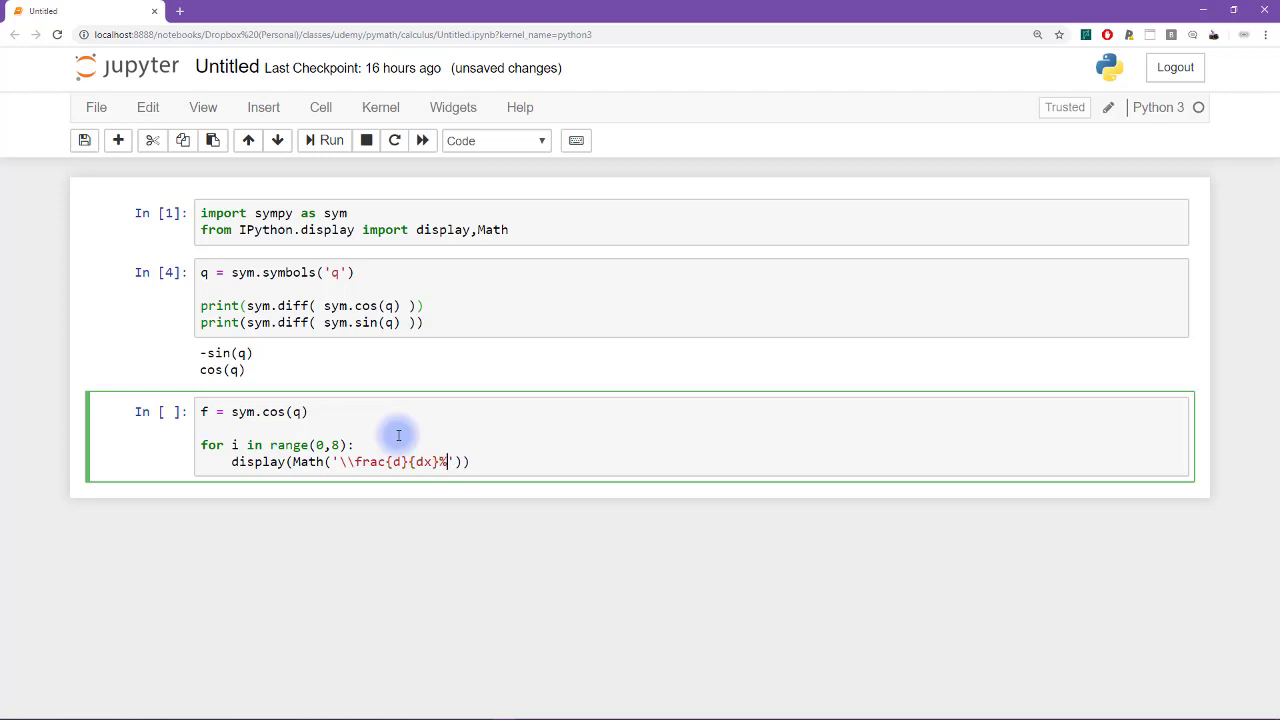
pyautogui.write('s = %s')
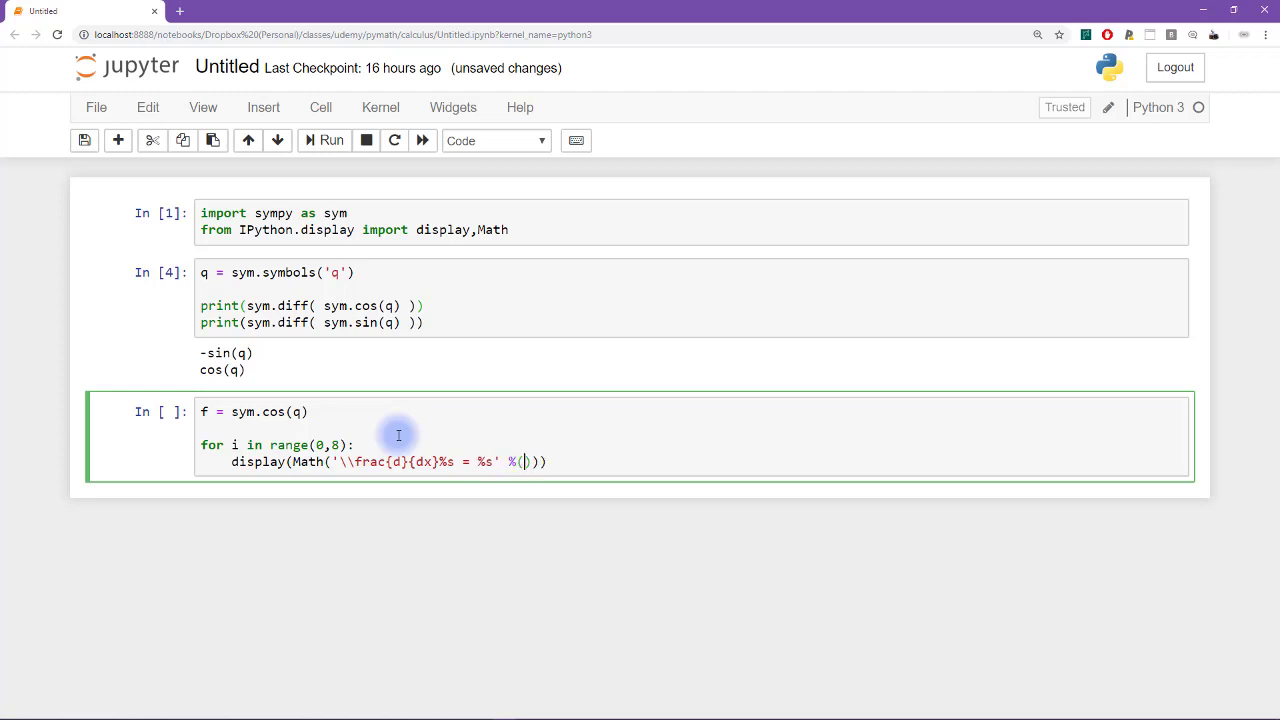
pyautogui.moveTo(457, 431)
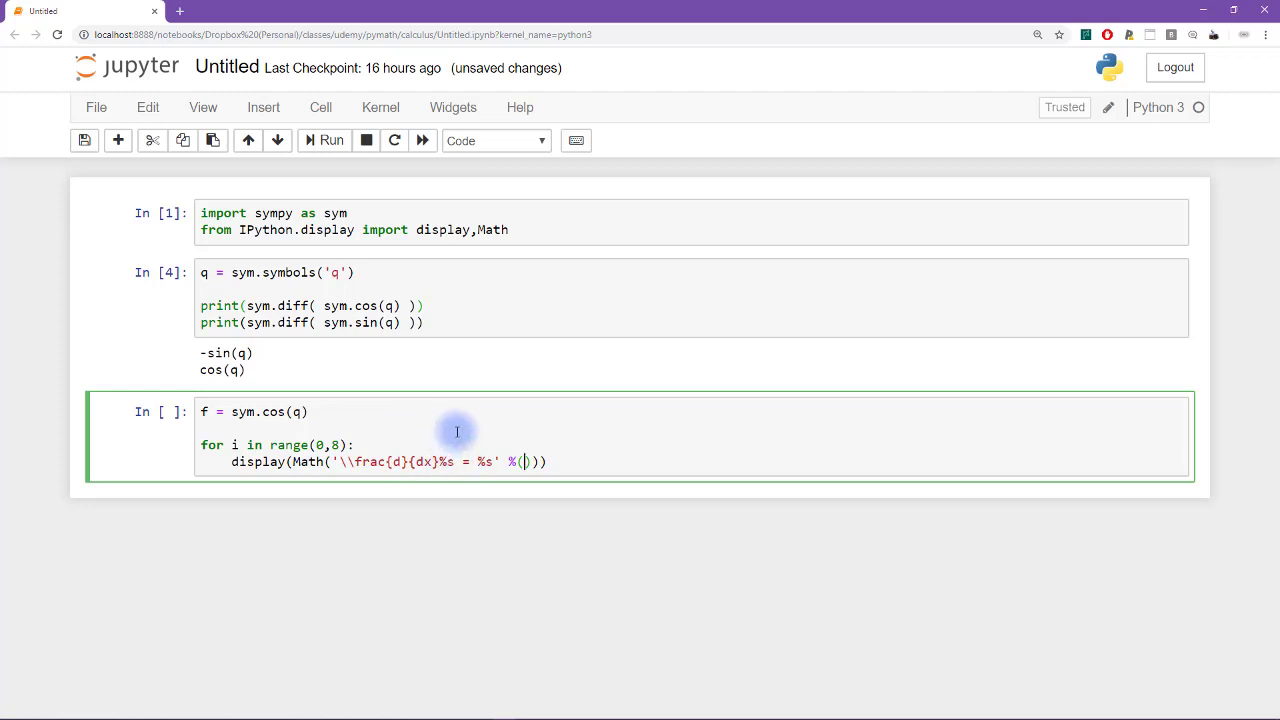
# Supply sym.latex(f) and sym.latex(sym.diff(f)) as the equation's format arguments
pyautogui.write('sym.')
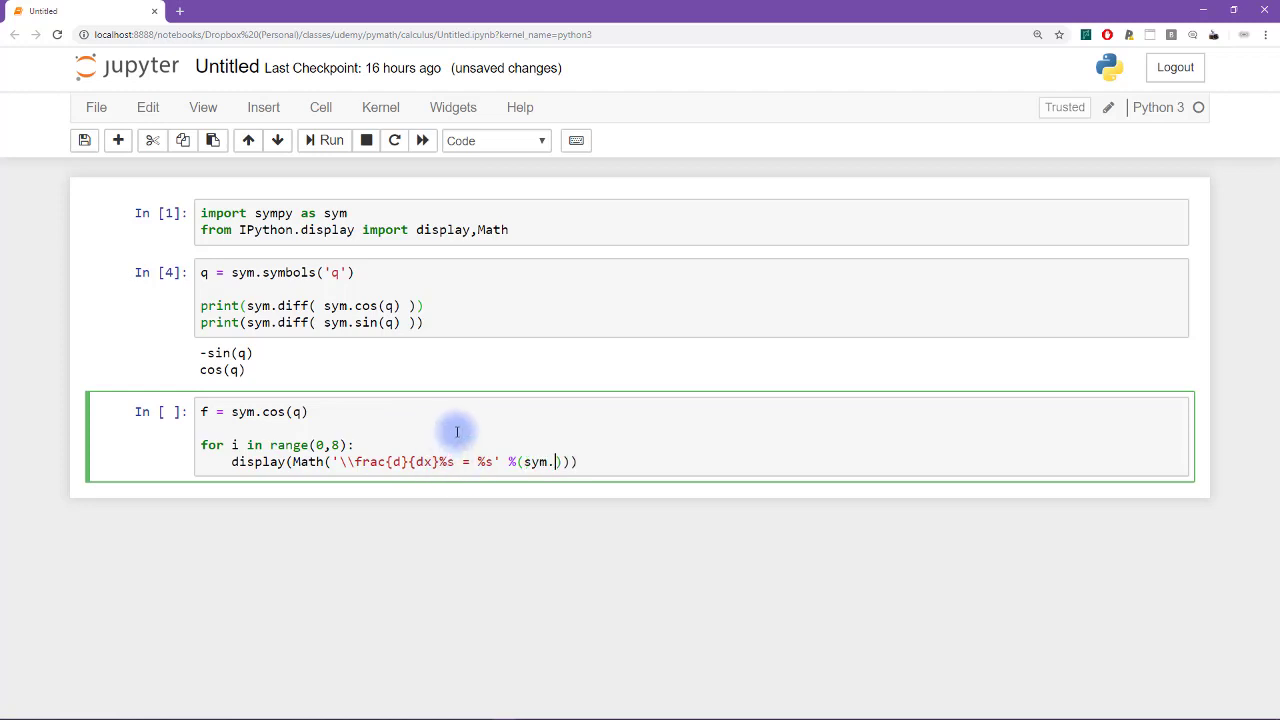
pyautogui.write('latex(f')
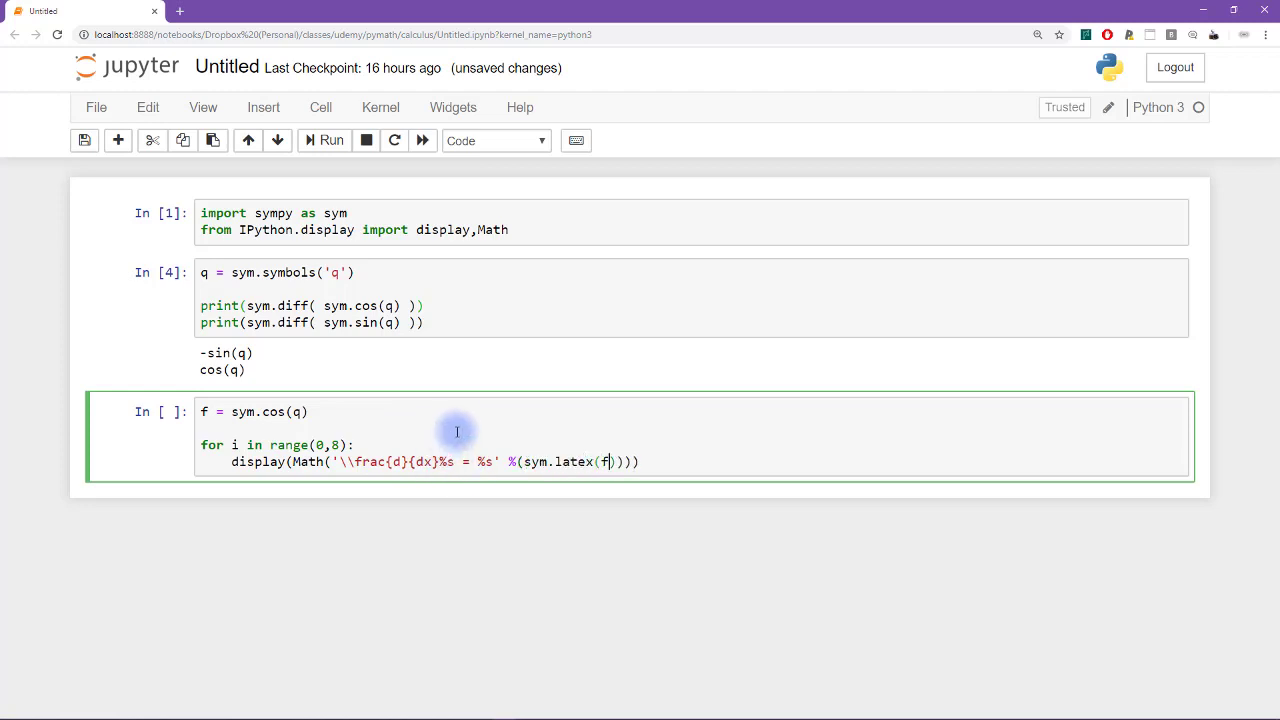
pyautogui.moveTo(363, 425)
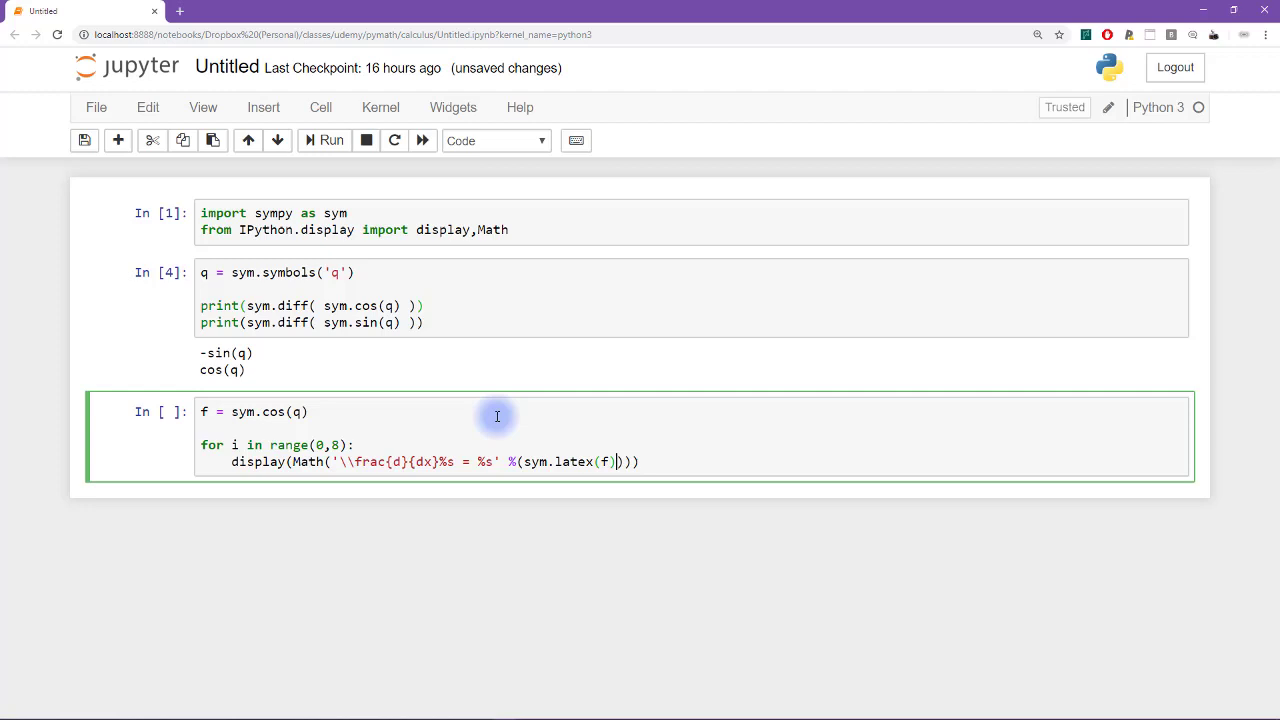
pyautogui.write(',sym.latex(')
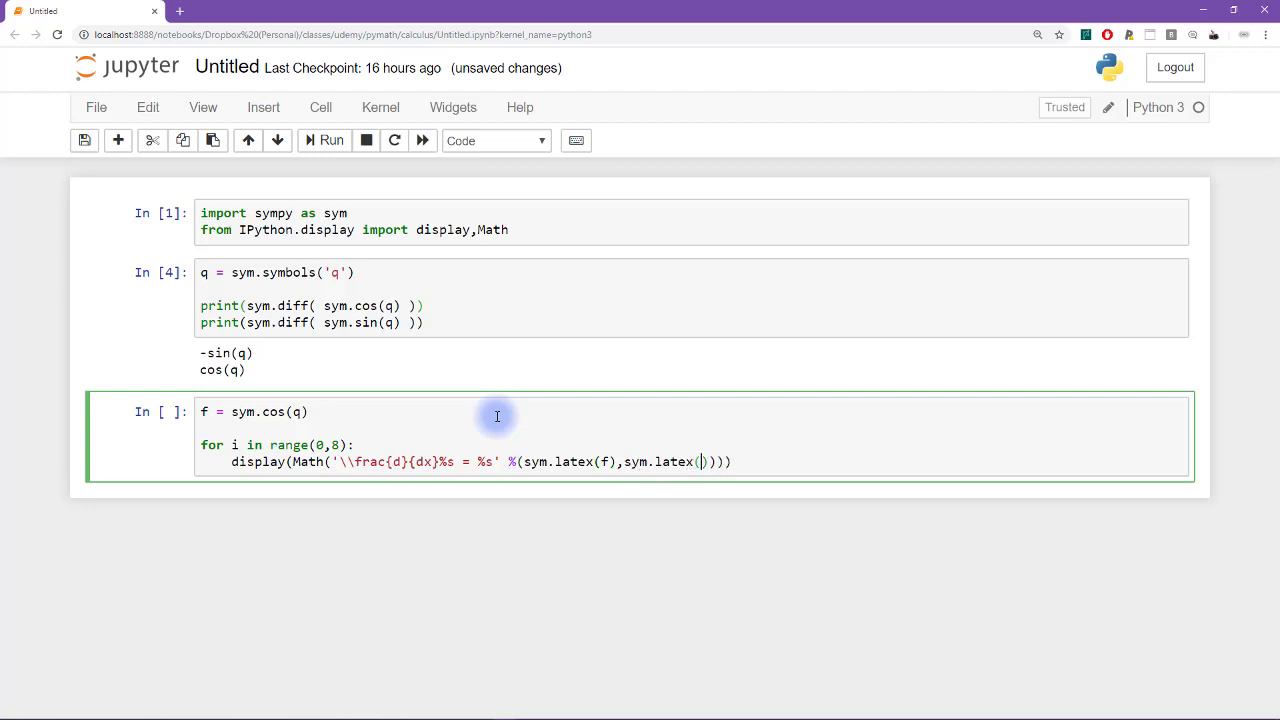
pyautogui.write('sym.diff(')
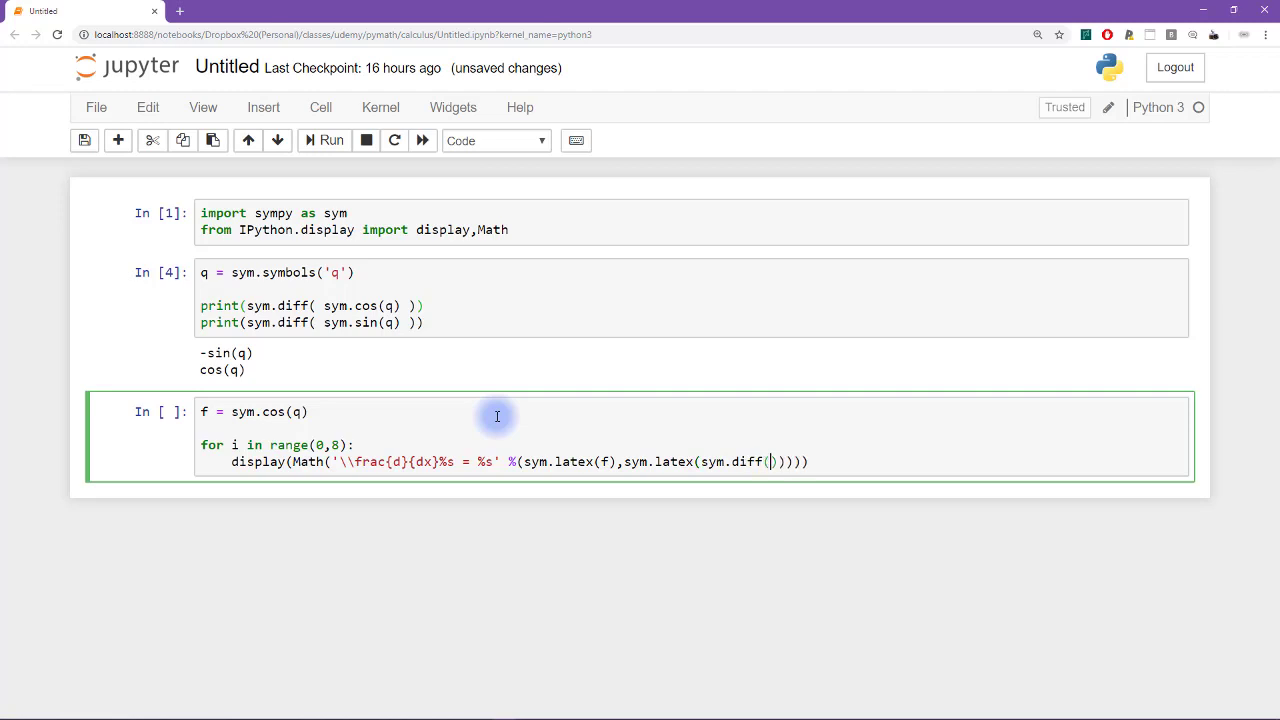
pyautogui.write('f')
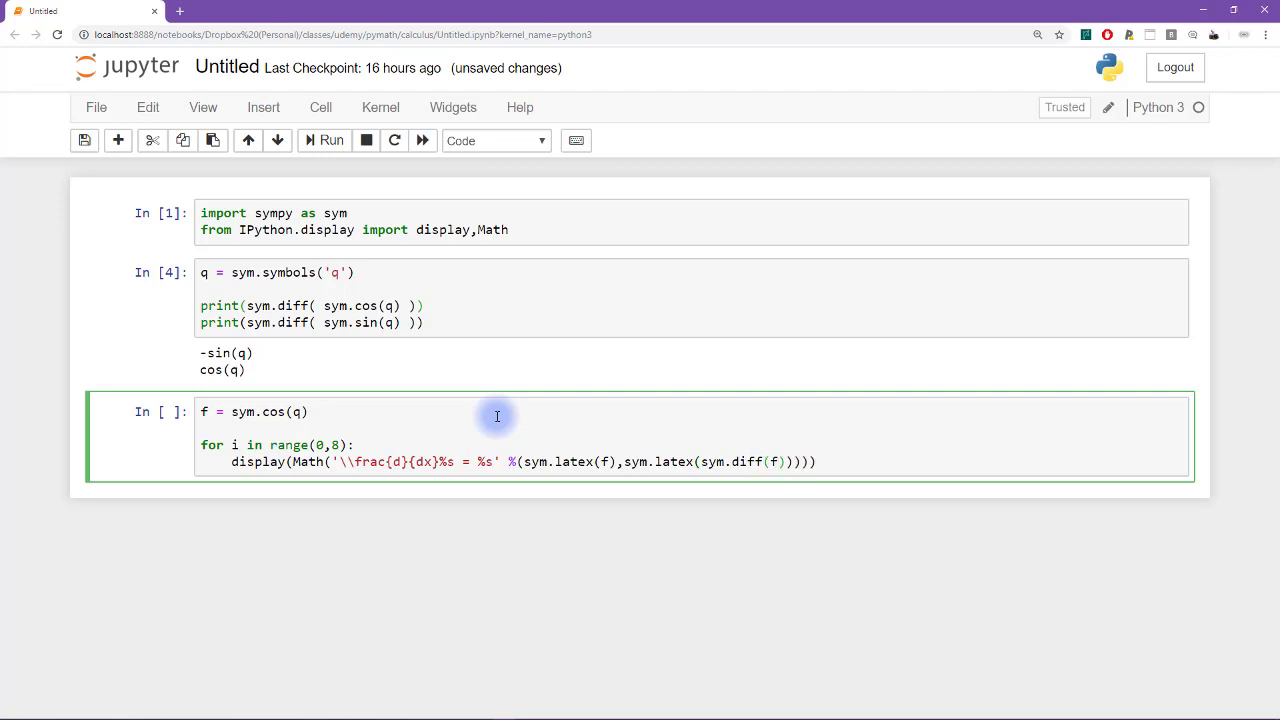
# Run the loop cell and scroll to the eight d/dx cos(q) = -sin(q) lines
pyautogui.click(331, 140)
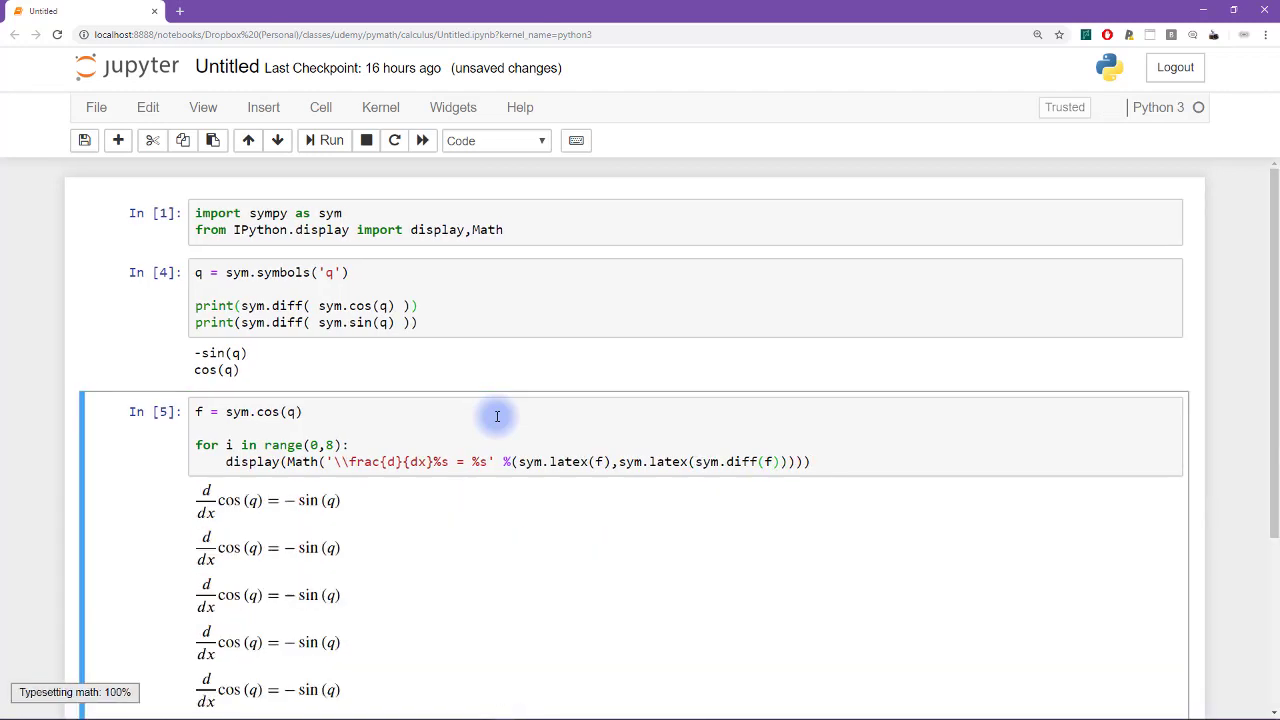
pyautogui.scroll(-3)
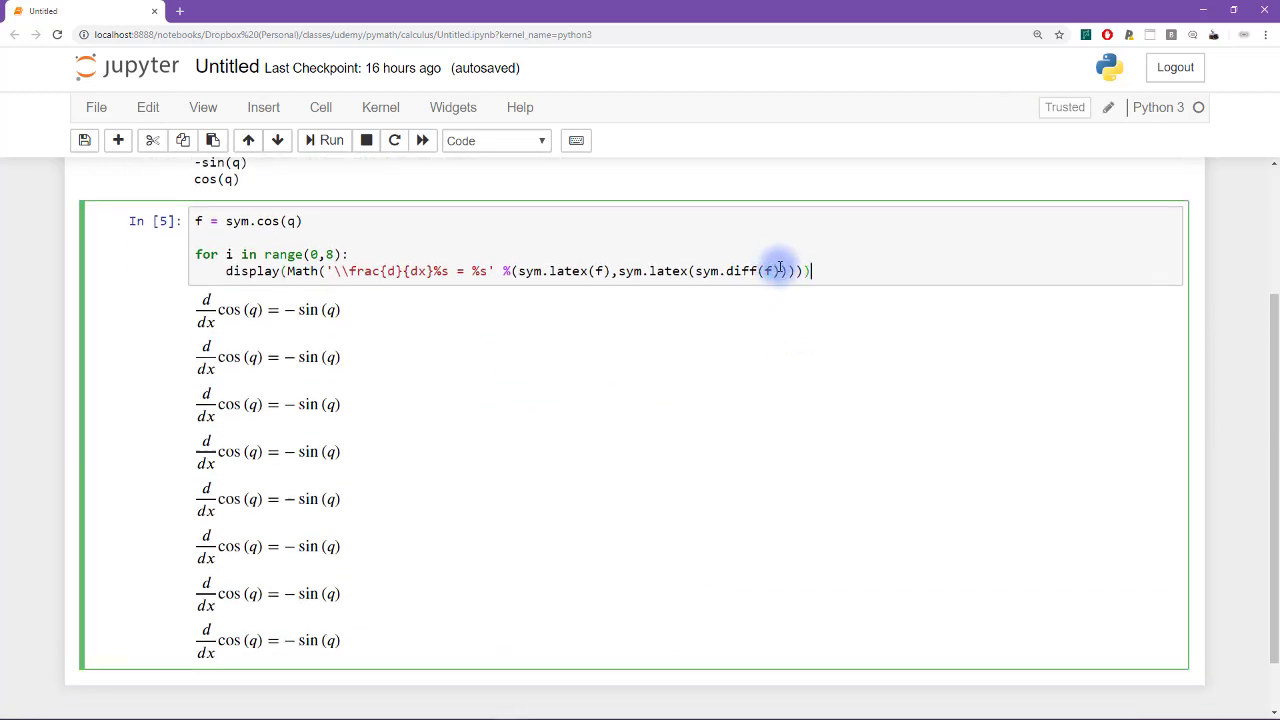
# Add f = sym.diff(f) inside the loop and rerun to show successive derivatives
pyautogui.write('f = sy')
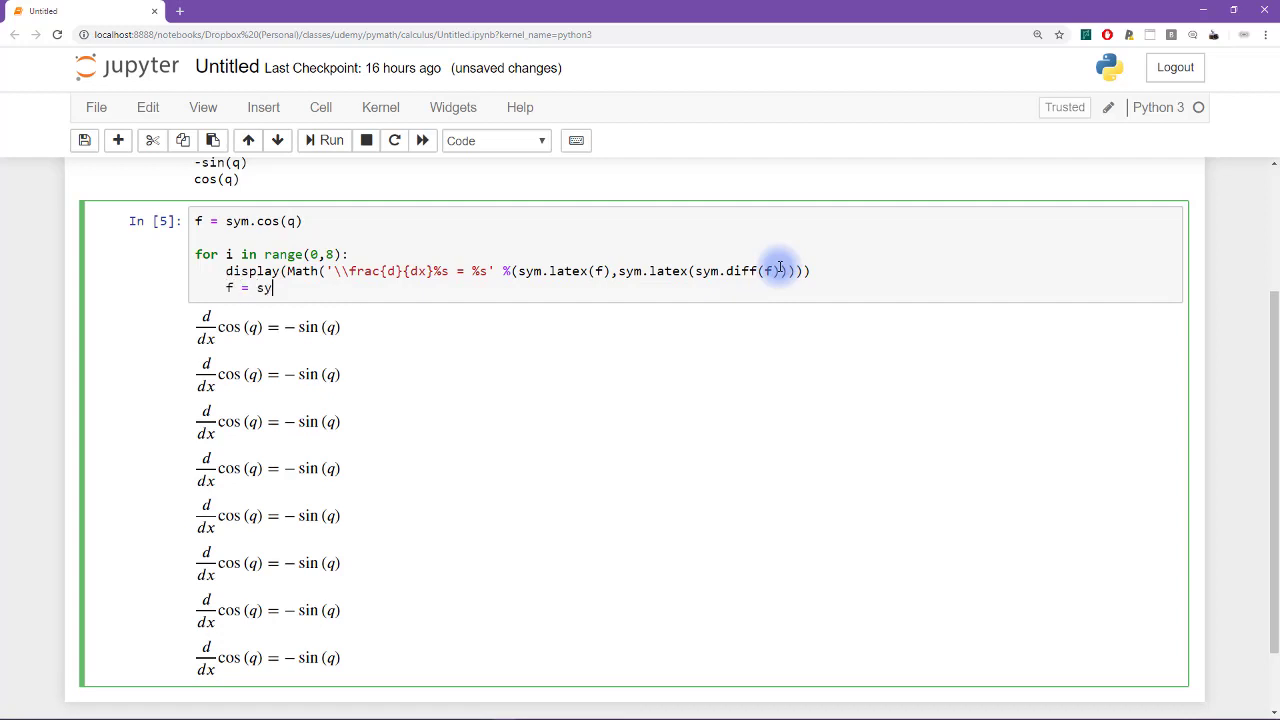
pyautogui.write('m.diff(f)')
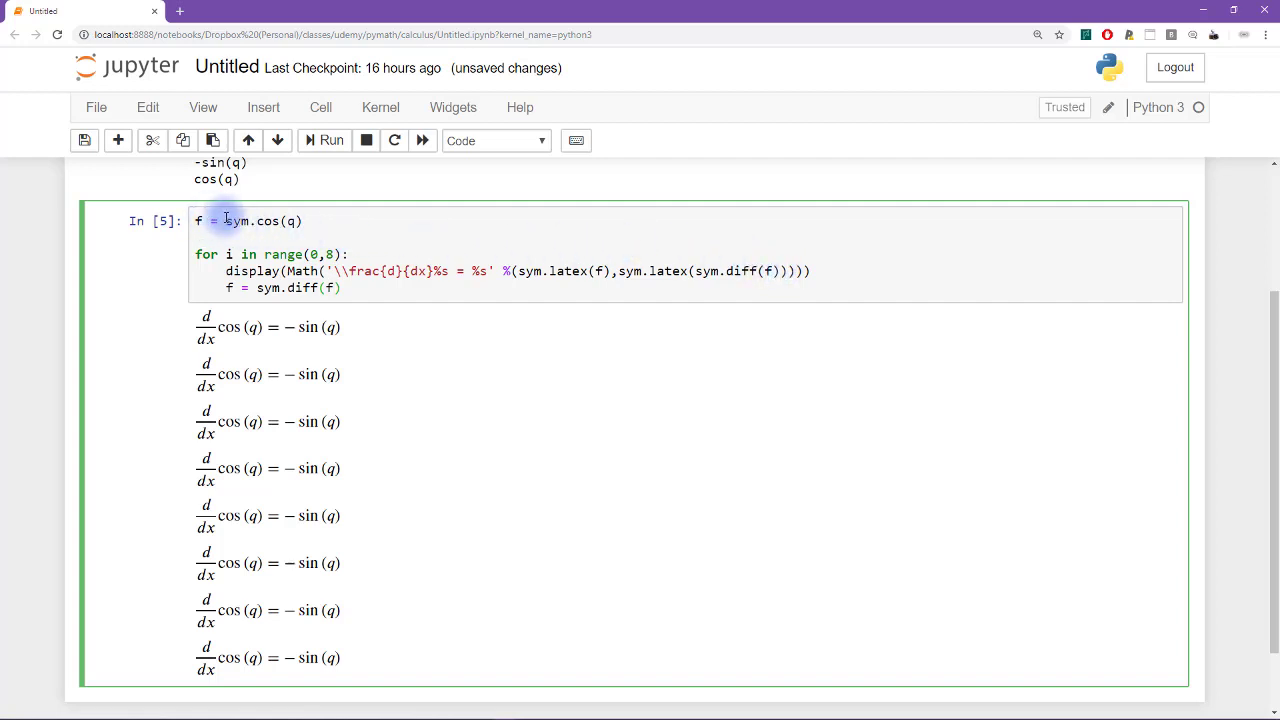
pyautogui.doubleClick(260, 221)
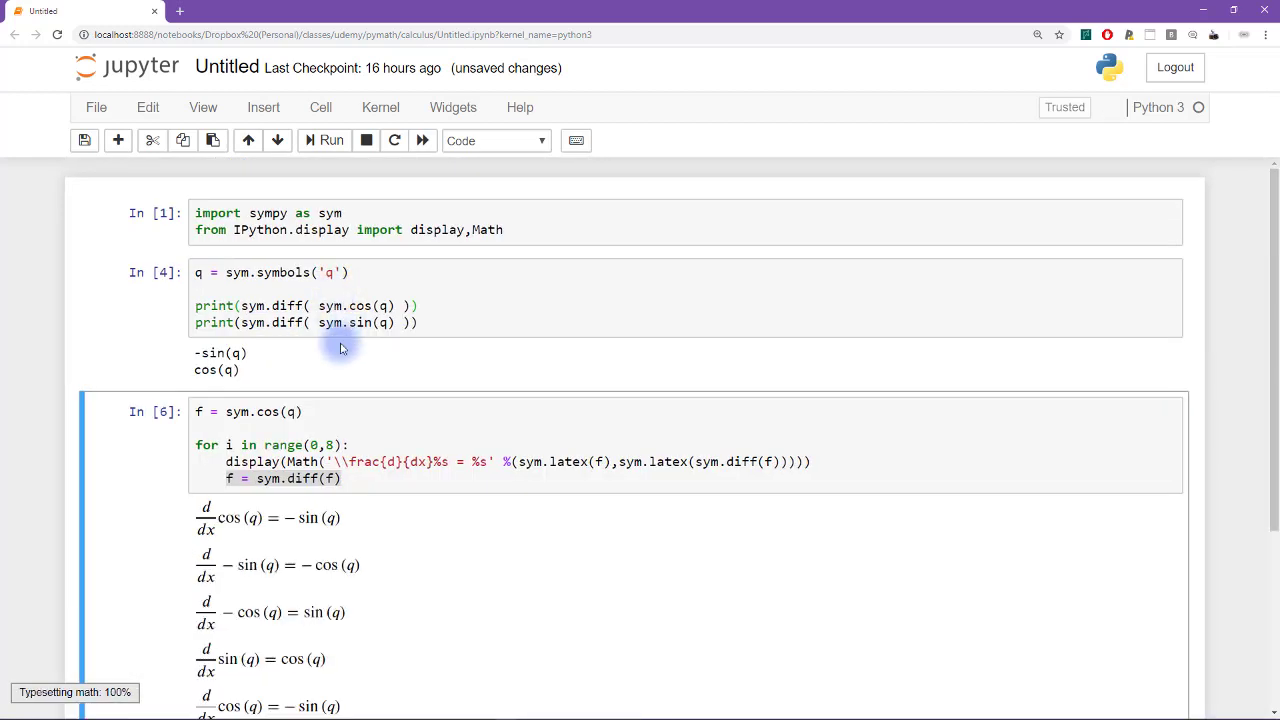
pyautogui.scroll(-3)
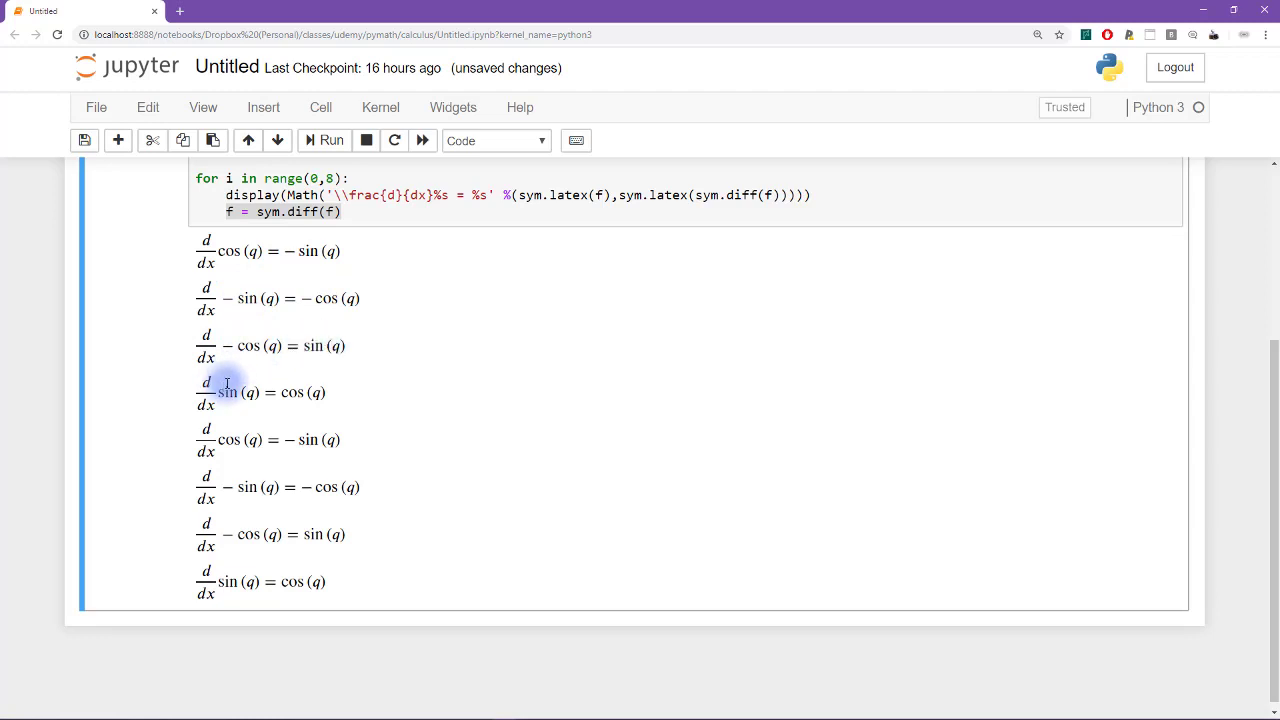
pyautogui.moveTo(356, 395)
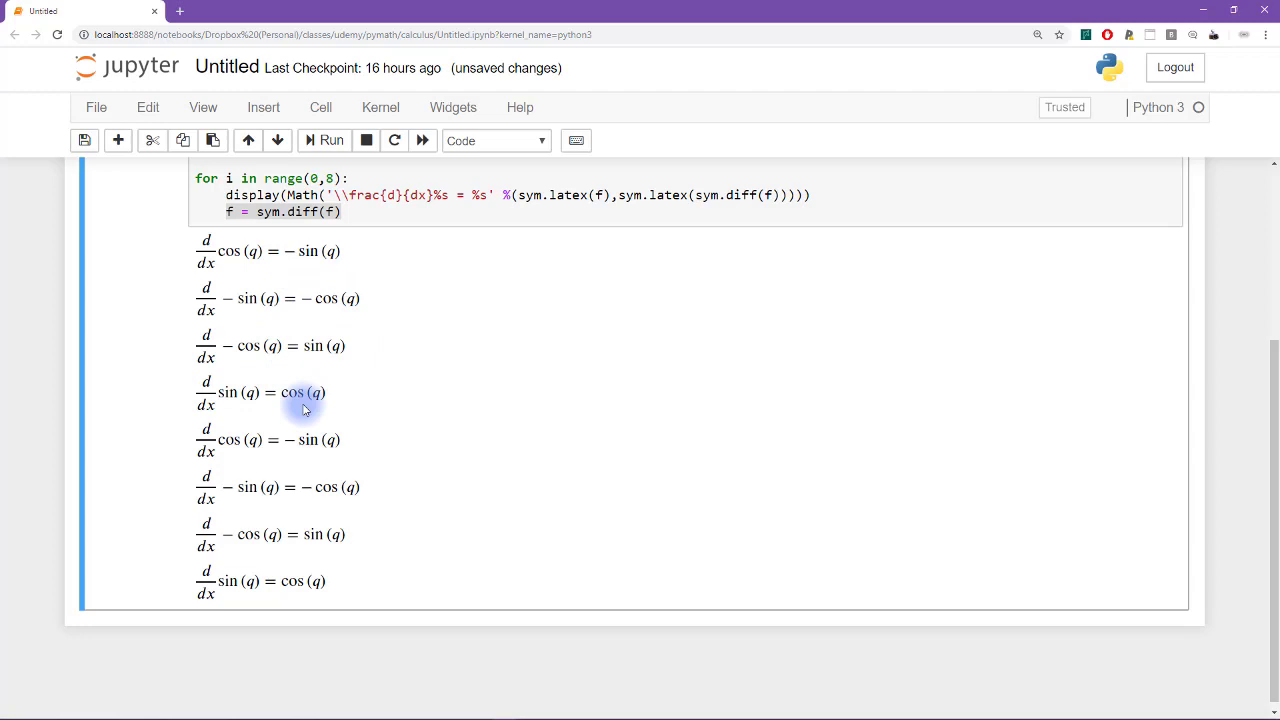
pyautogui.moveTo(348, 458)
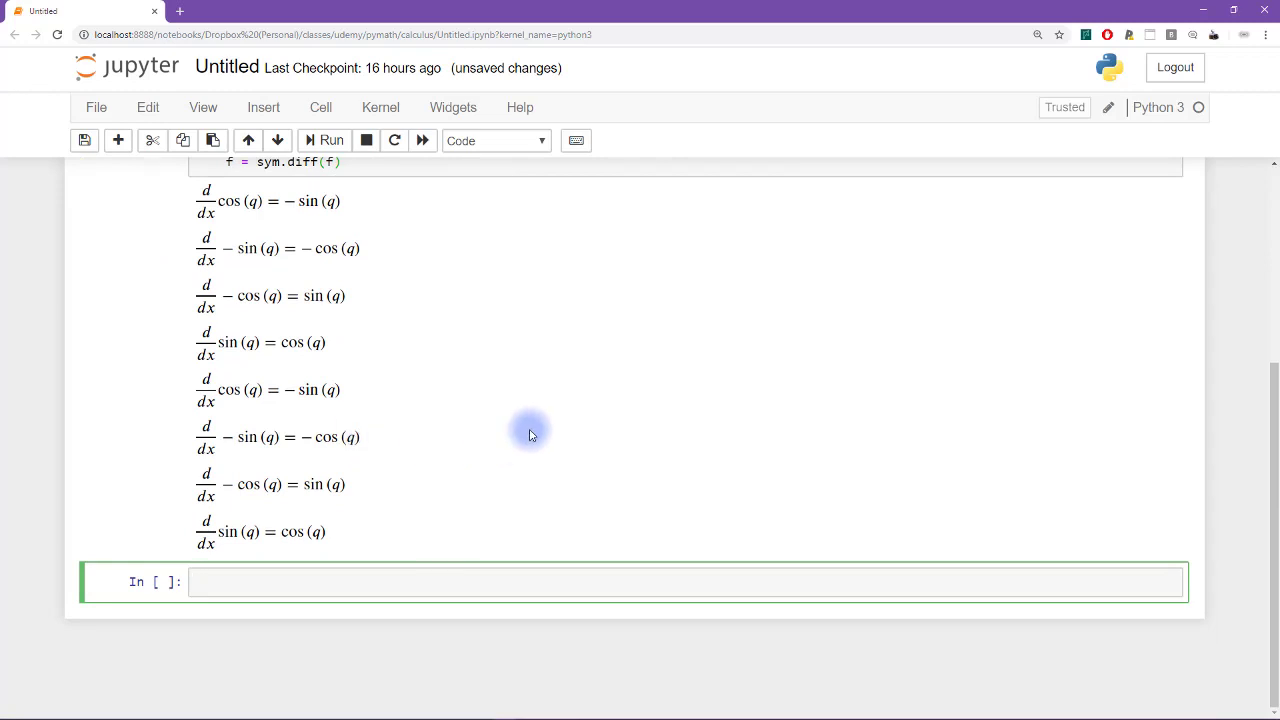
# In the new cell, type import sympy.plotting.plot as symplot
pyautogui.click(400, 581)
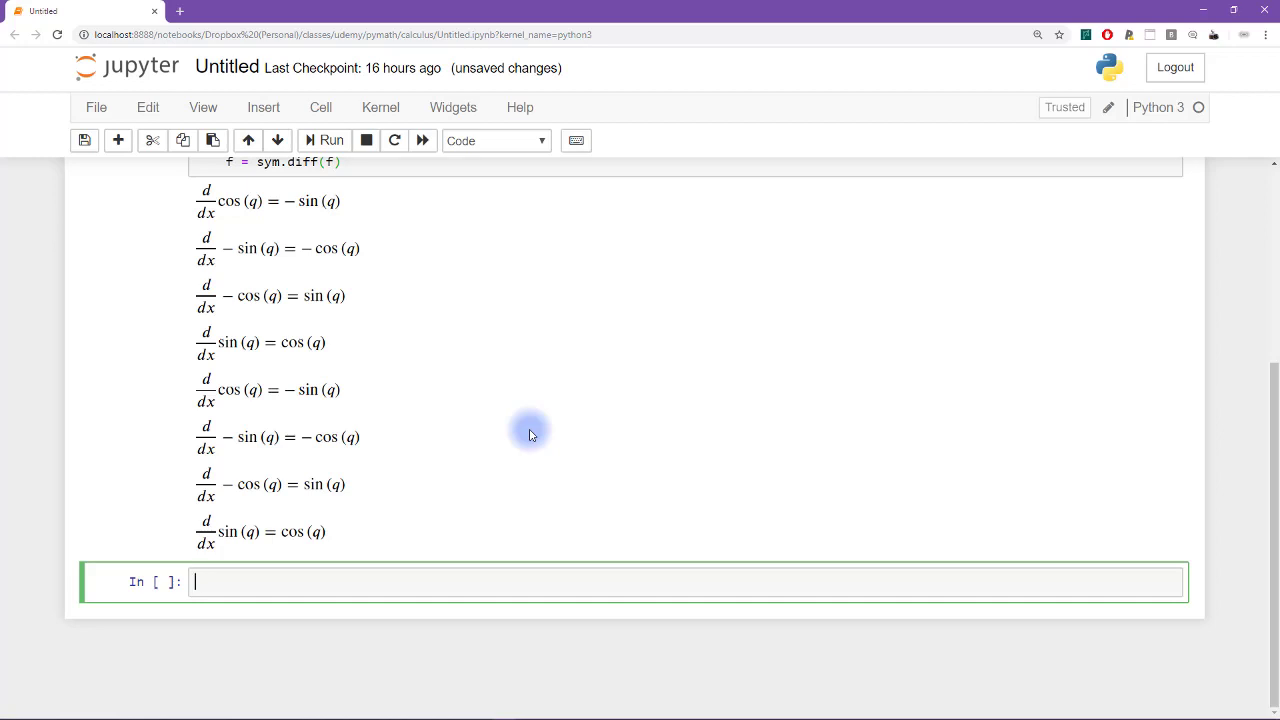
pyautogui.moveTo(358, 212)
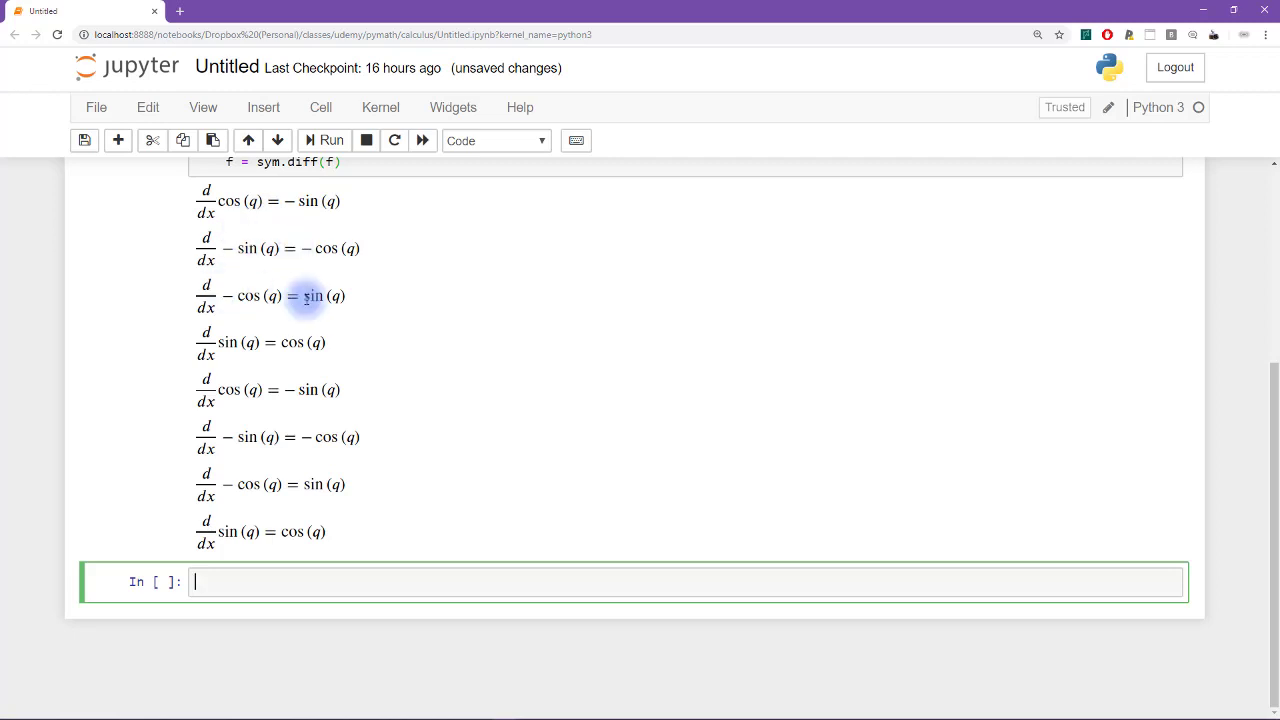
pyautogui.moveTo(590, 415)
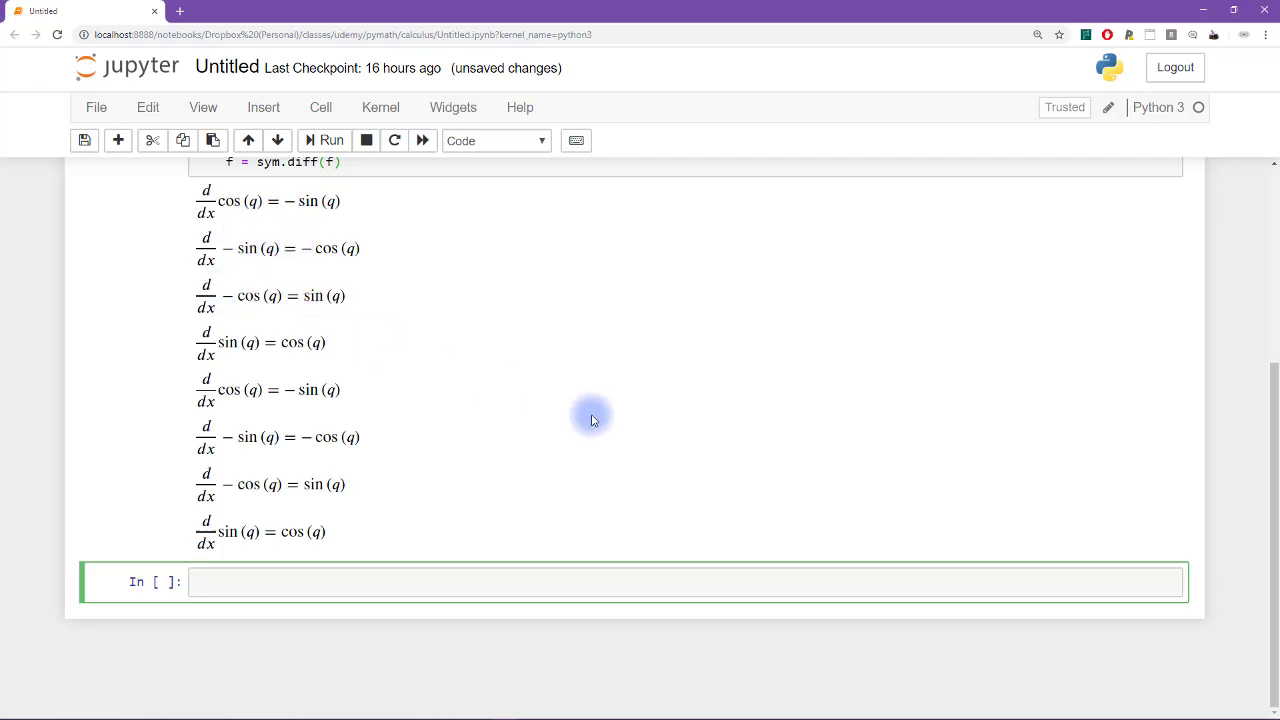
pyautogui.write('import')
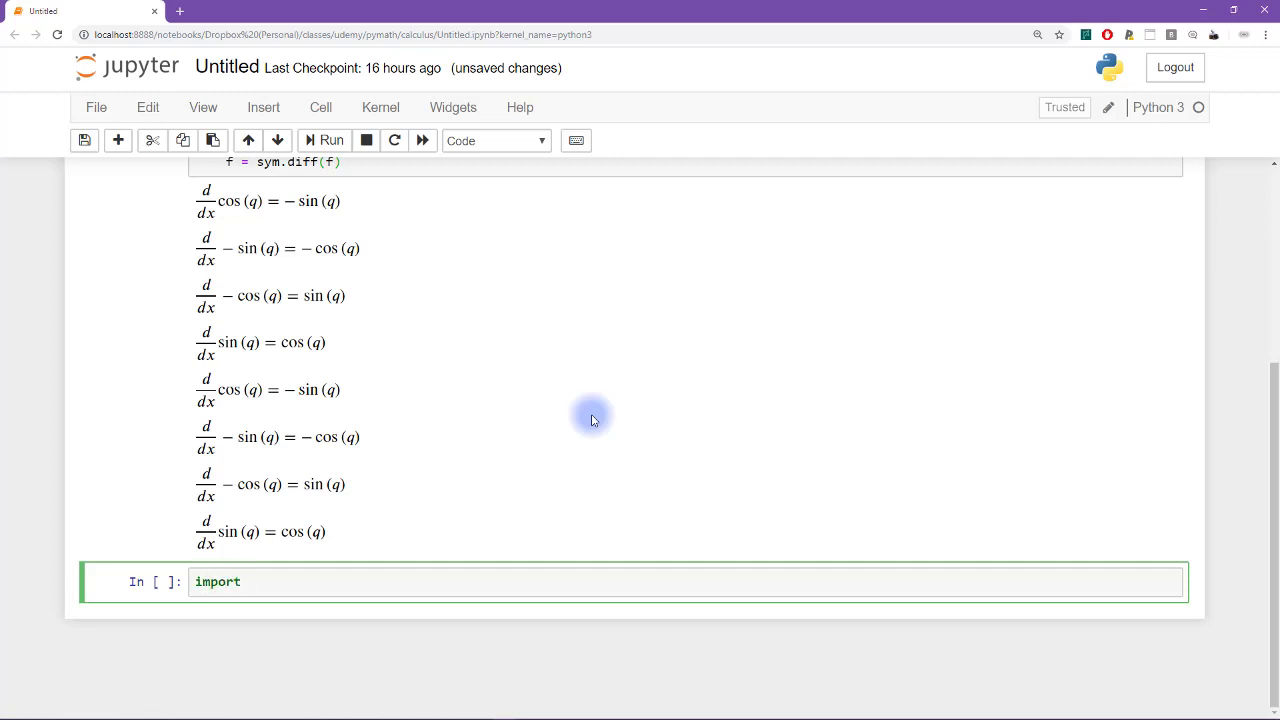
pyautogui.write('sympy')
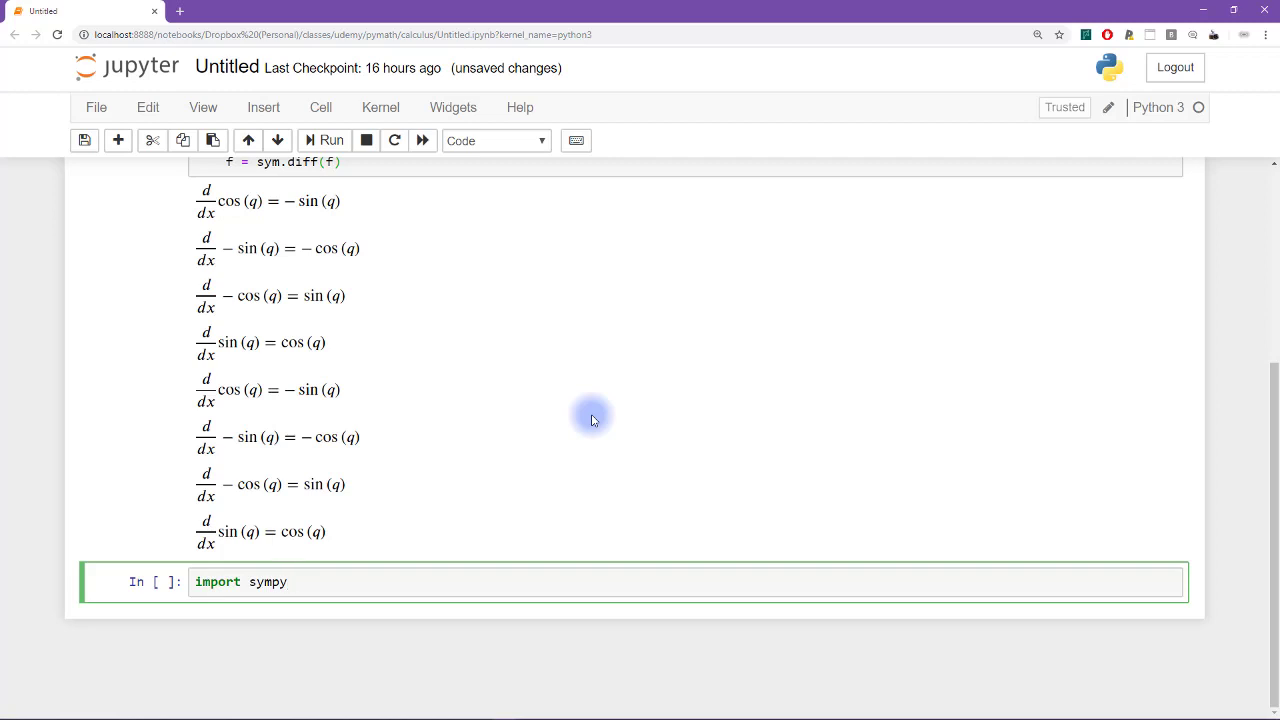
pyautogui.write('.plotting.plot as sy')
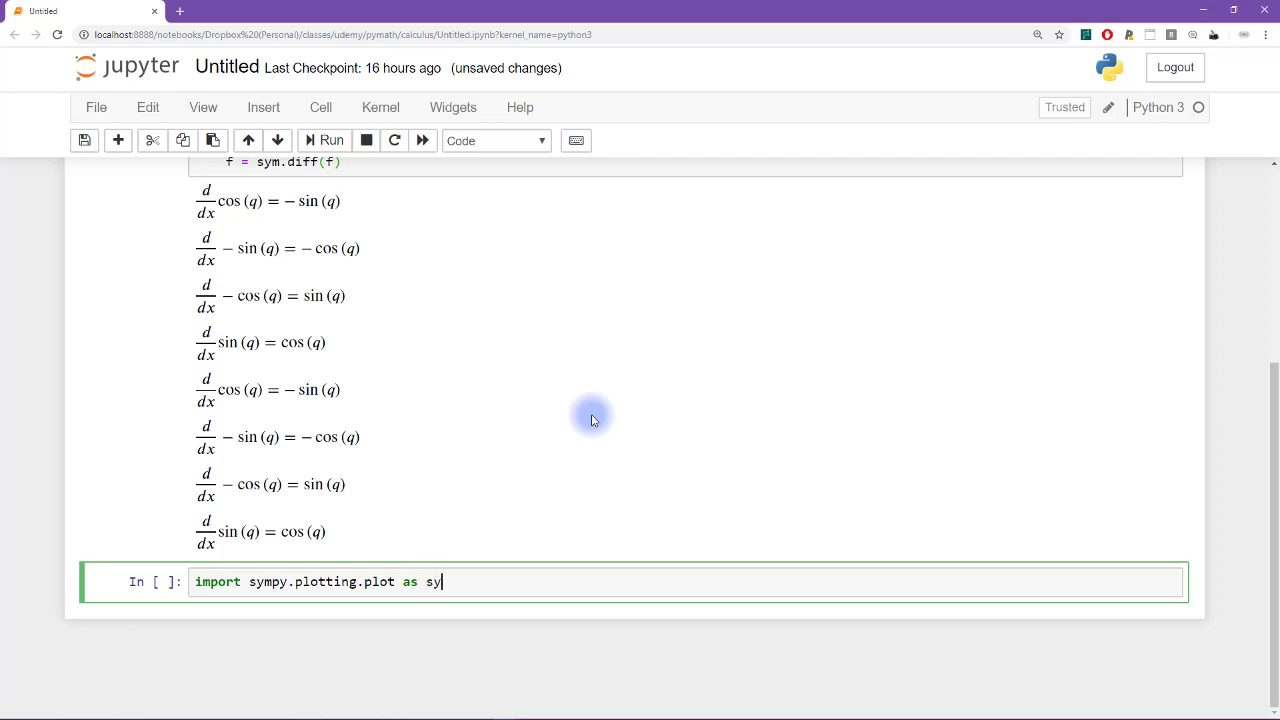
pyautogui.write('mplot')
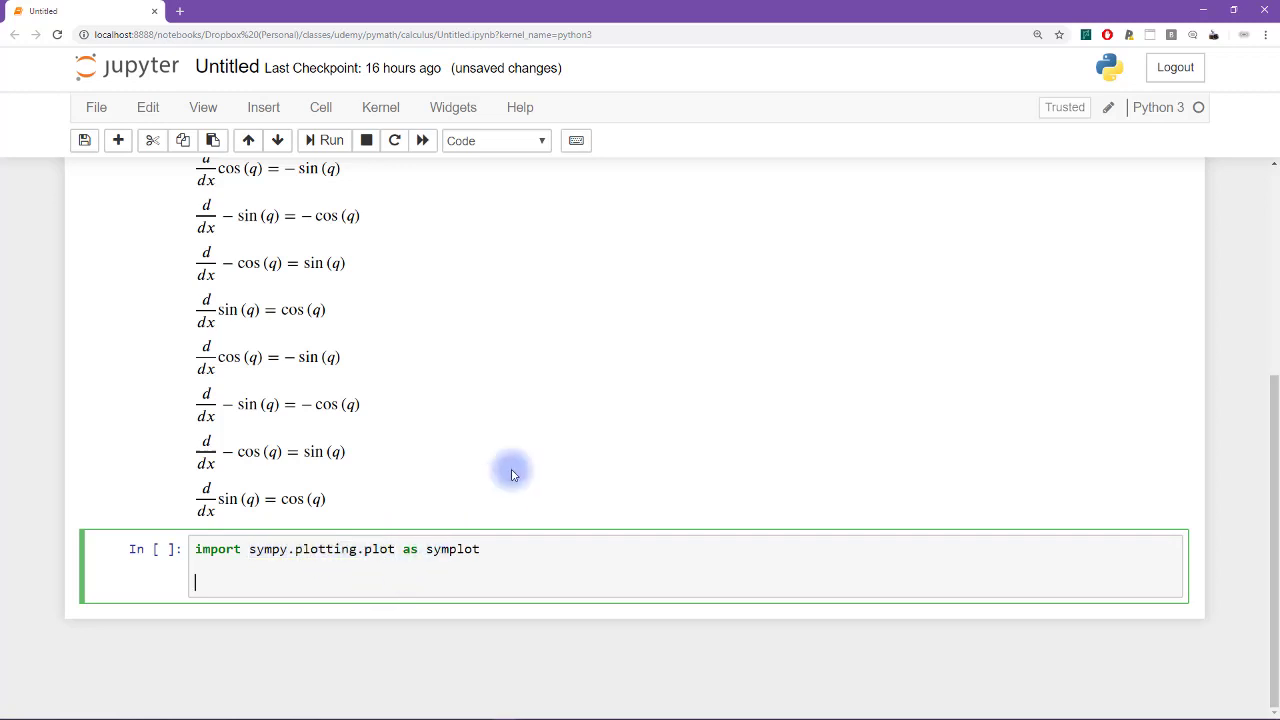
# Add f = sym.cos(q) and a range(0,4) loop containing p.extend
pyautogui.write('f = sym')
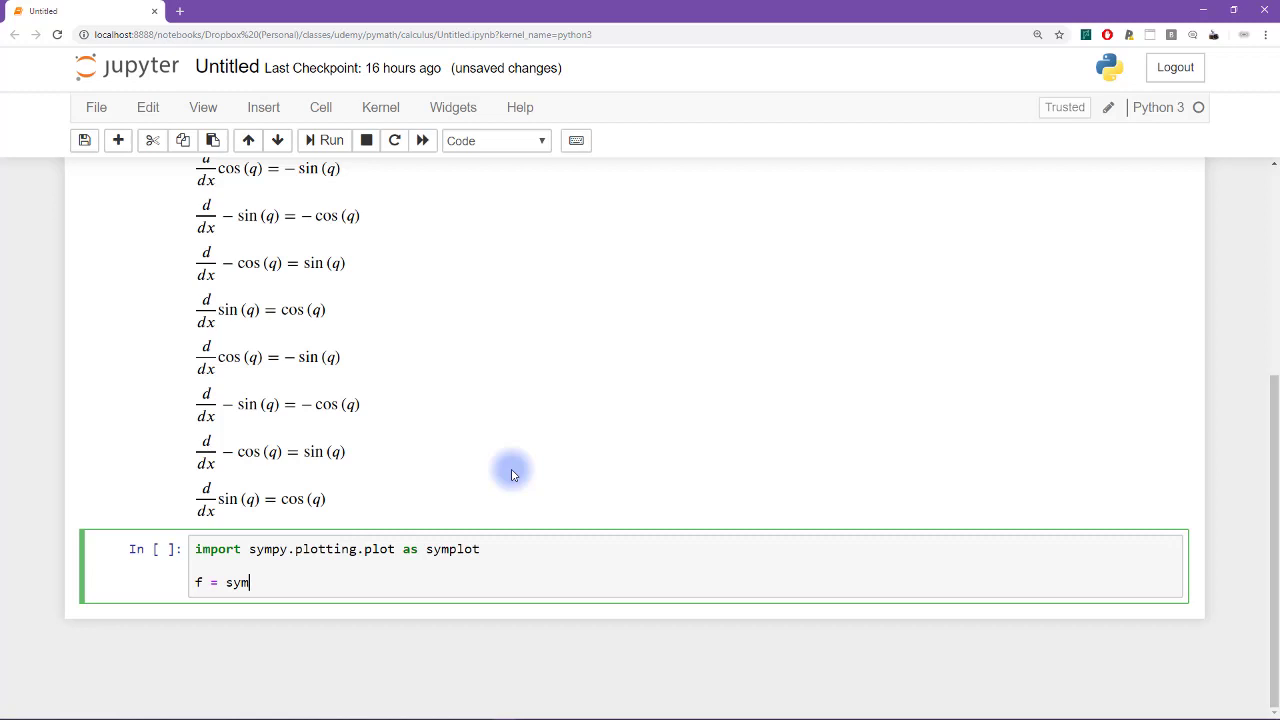
pyautogui.write('.cos(q)')
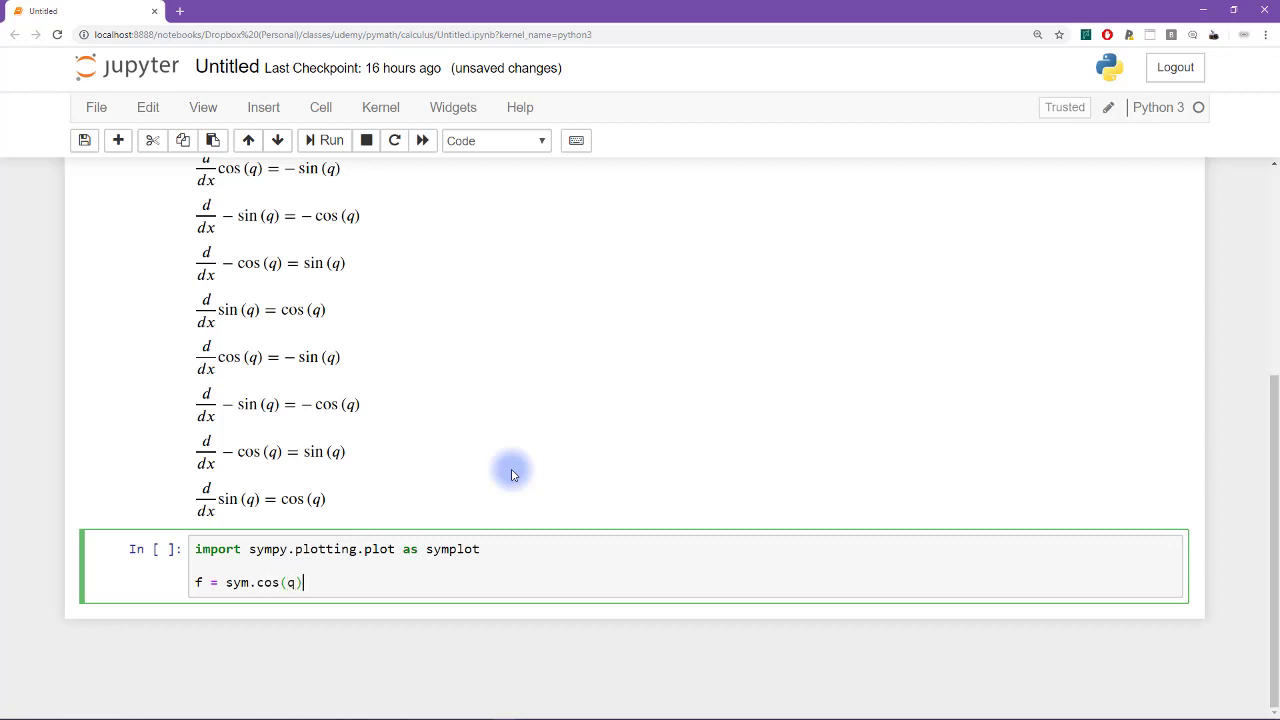
pyautogui.write('for i')
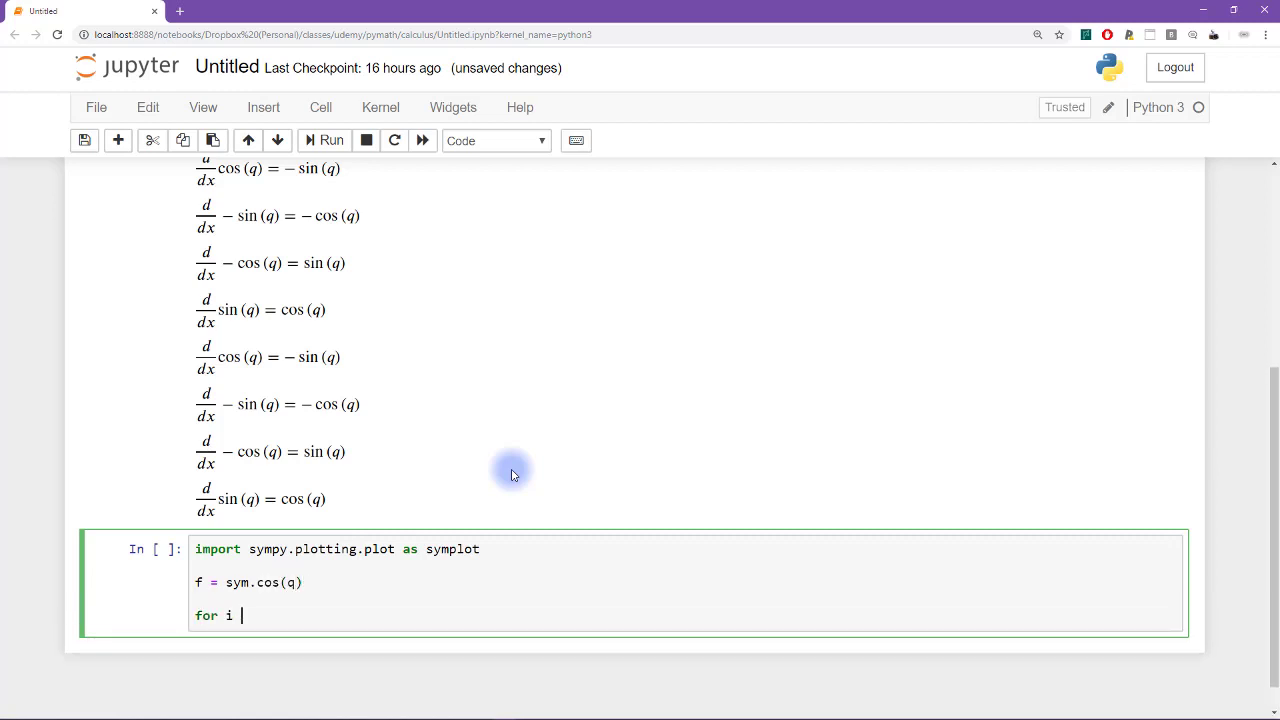
pyautogui.write('in range')
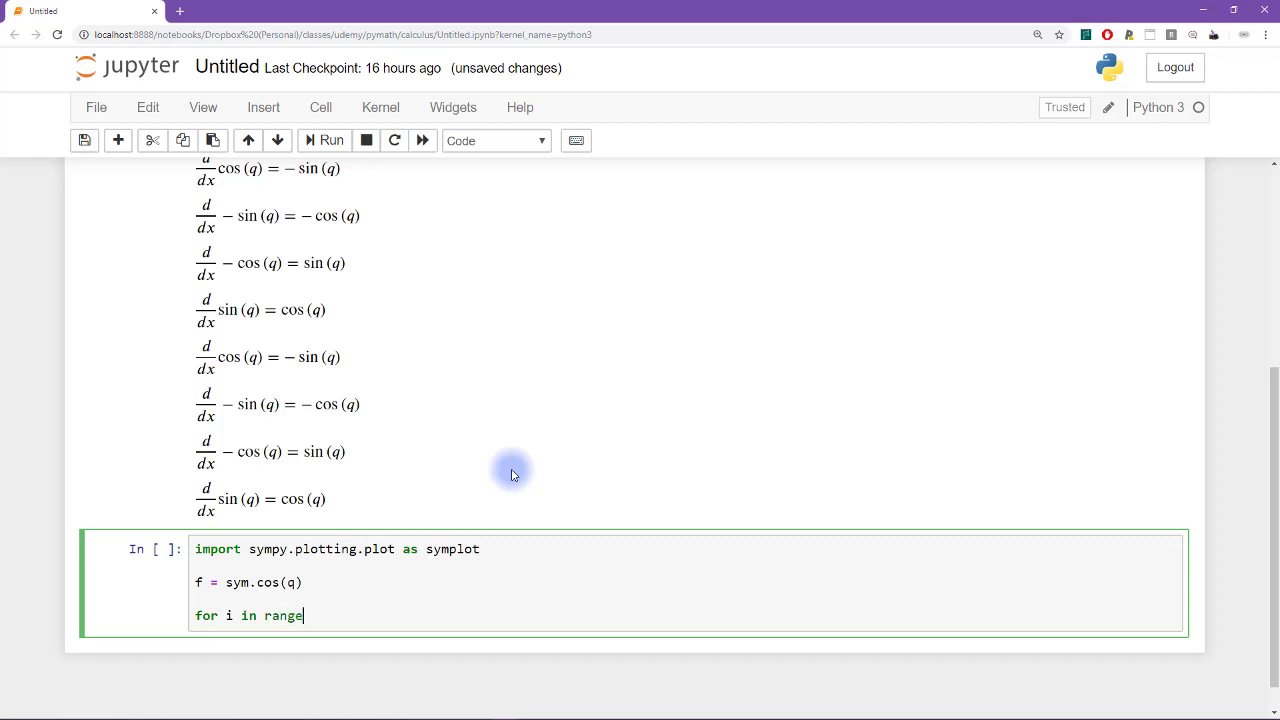
pyautogui.write('(0,')
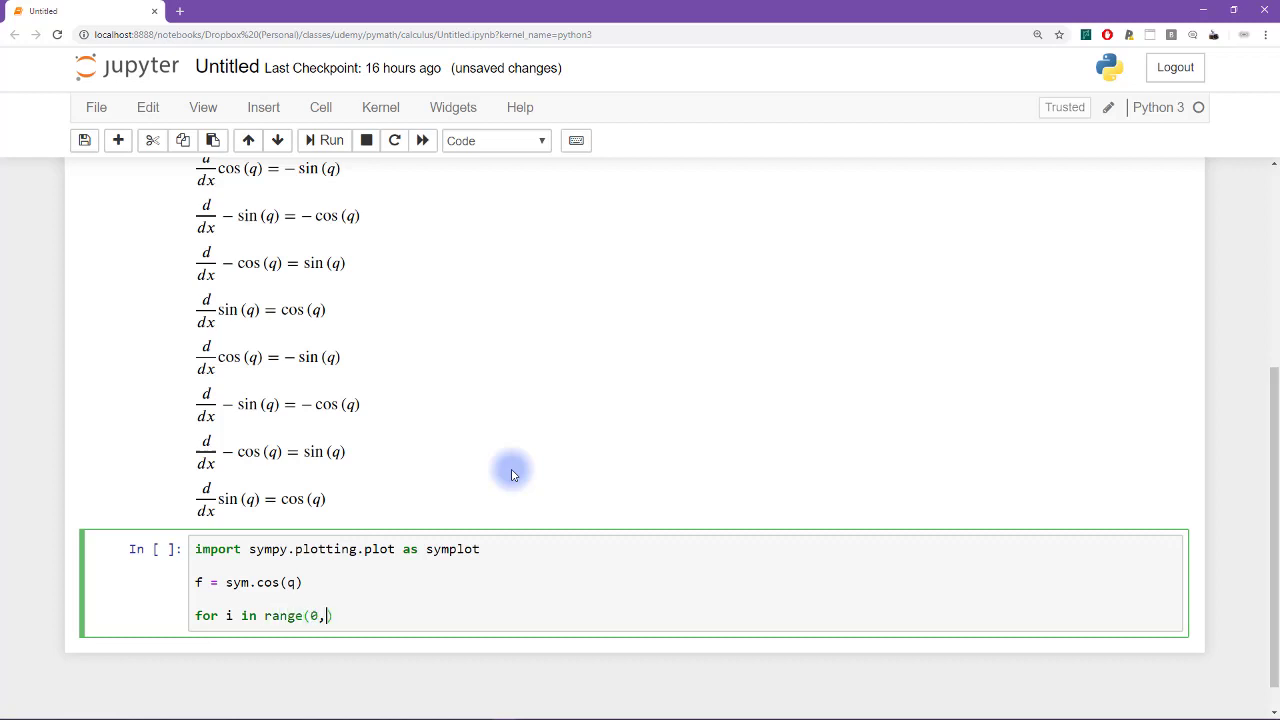
pyautogui.write('4):')
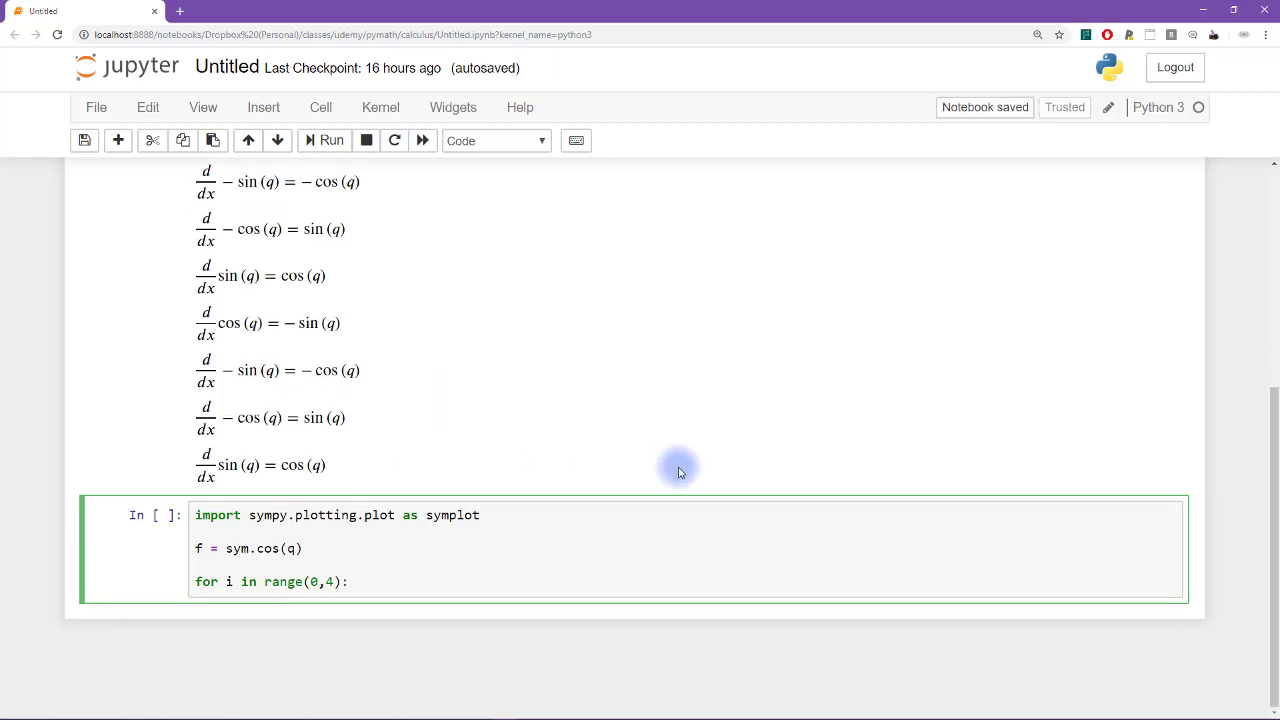
pyautogui.write('p')
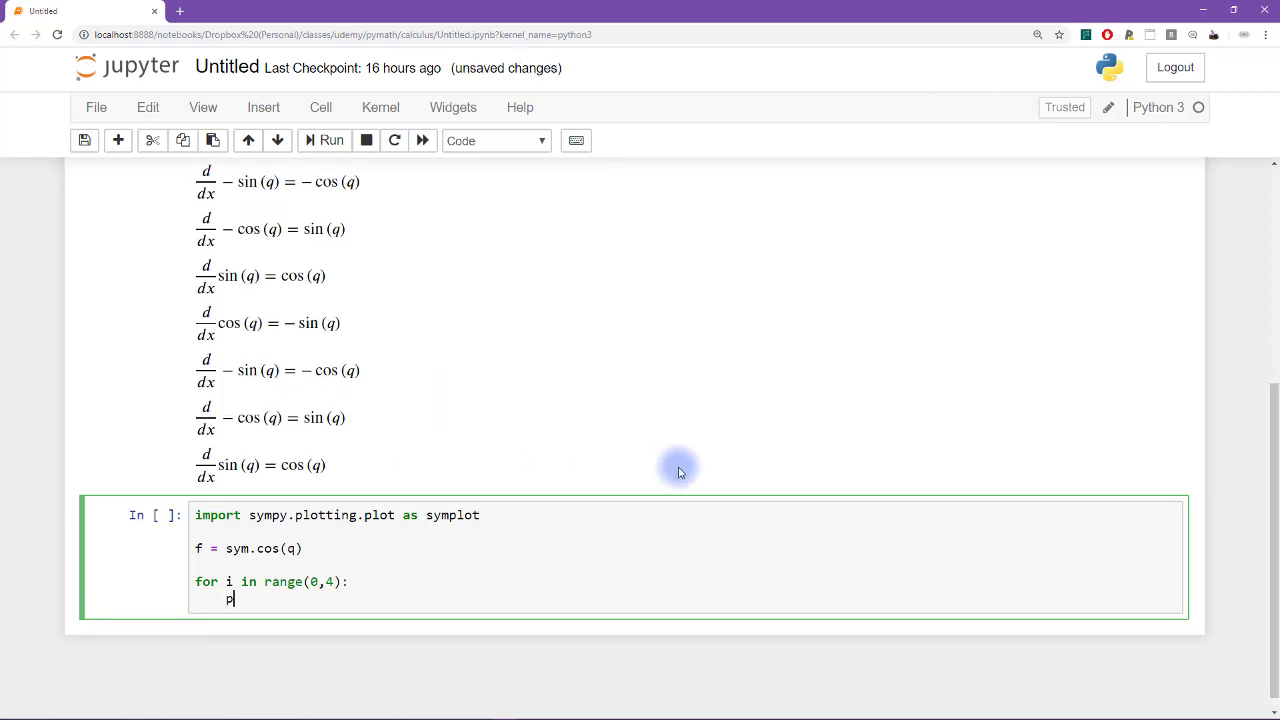
pyautogui.write('.extend(')
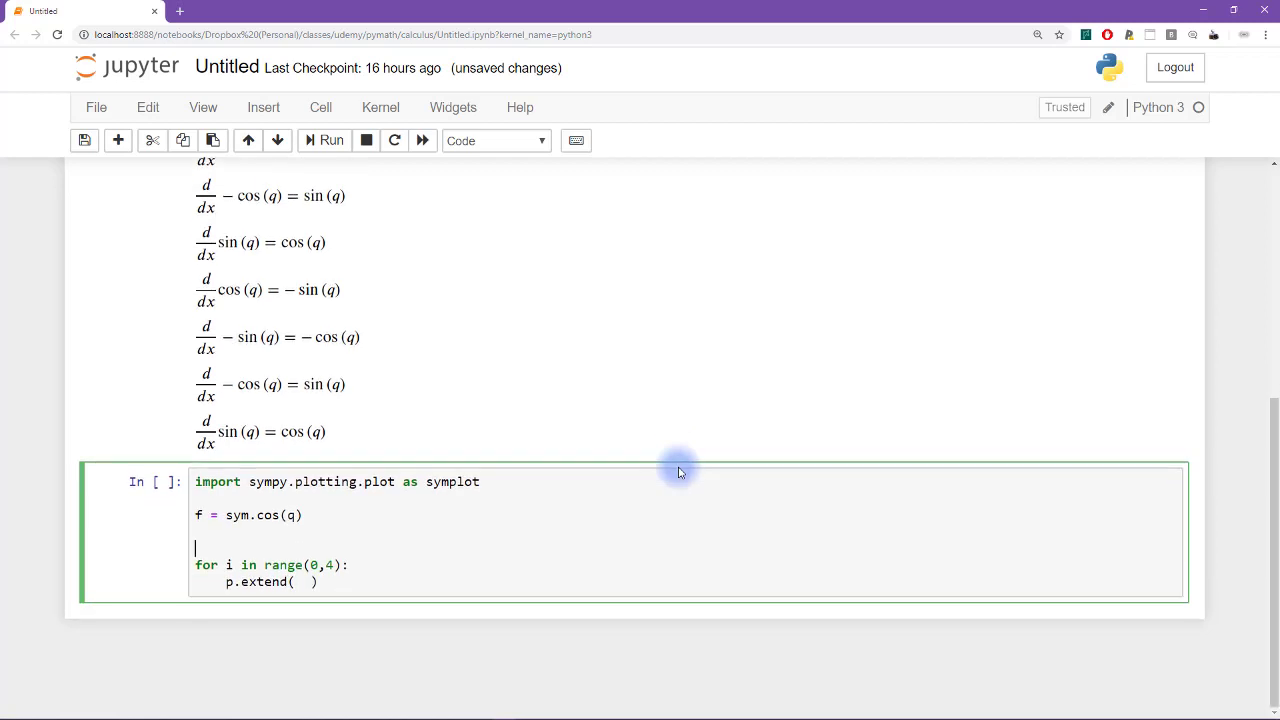
# Write p = symplot(f, show=False, label=sym.latex(f)) above the loop
pyautogui.write('p')
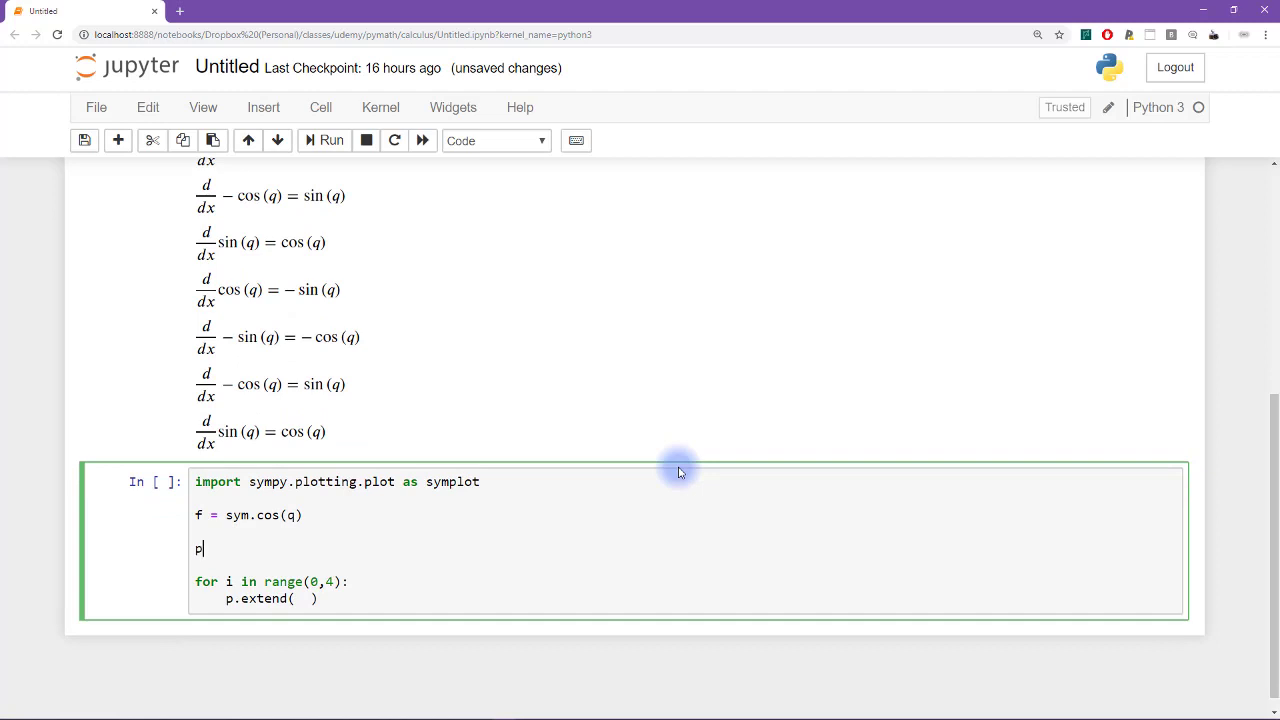
pyautogui.write('= symp')
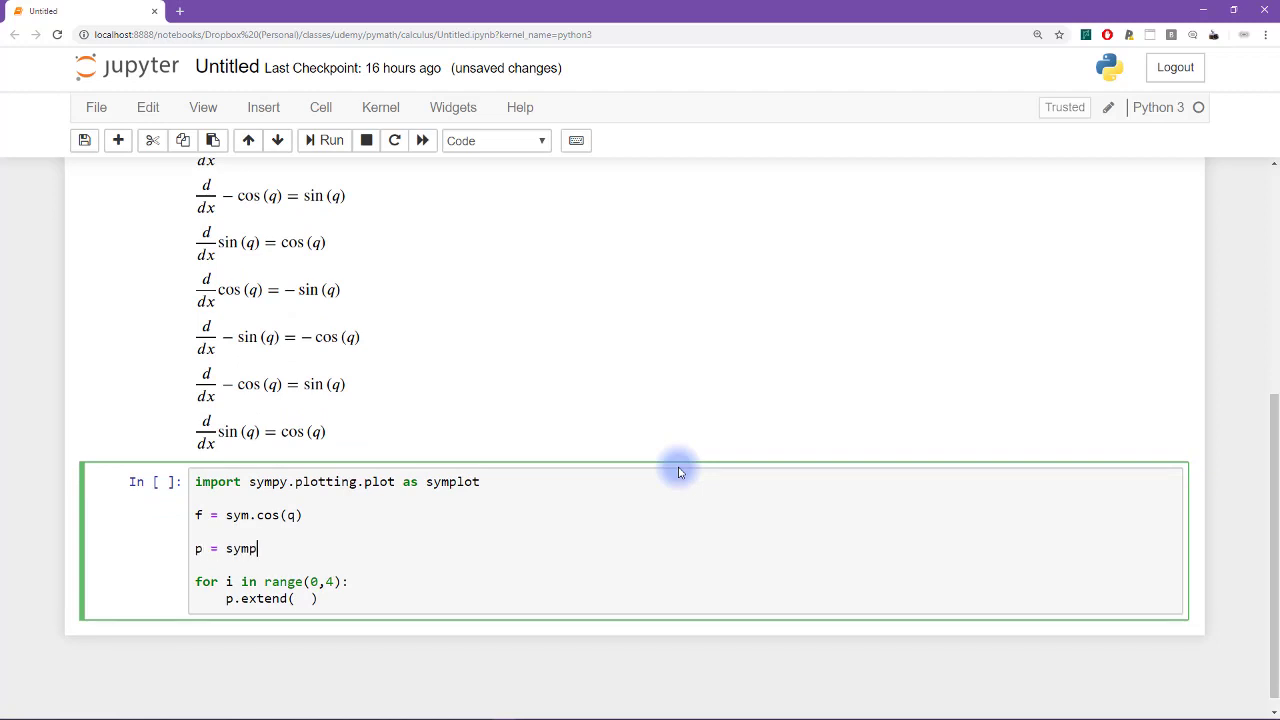
pyautogui.write('lot()')
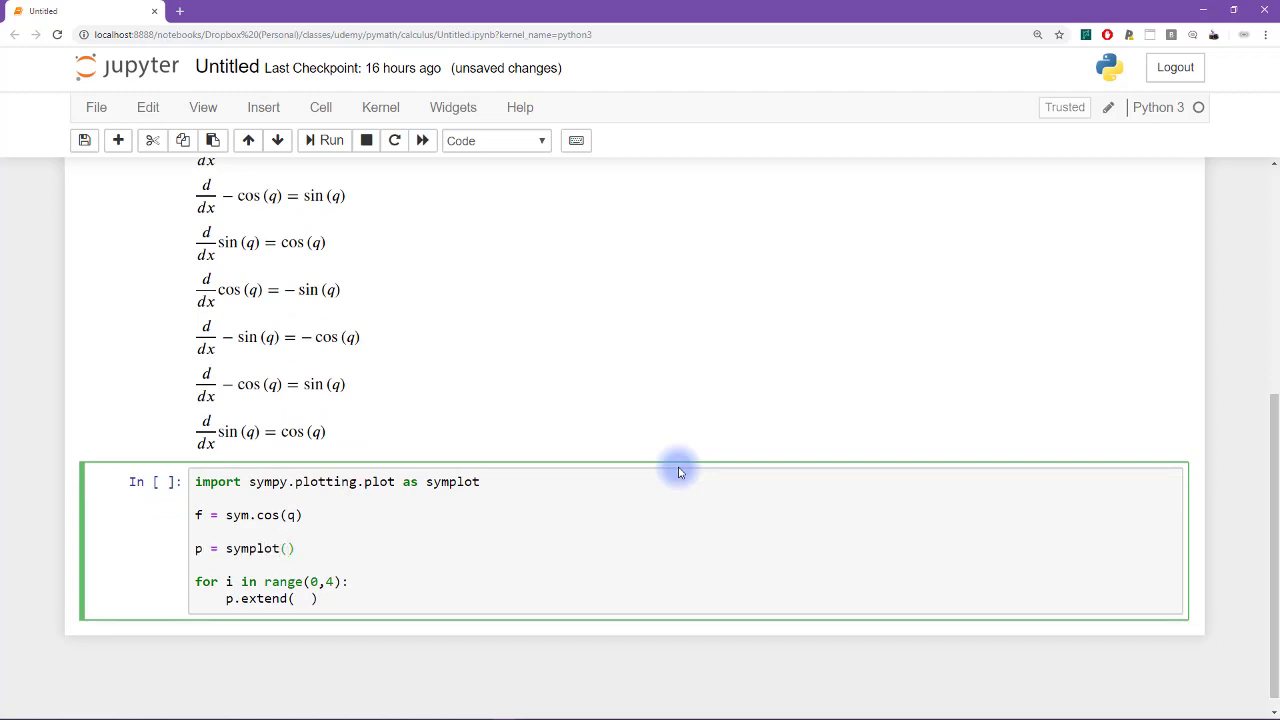
pyautogui.write('f,')
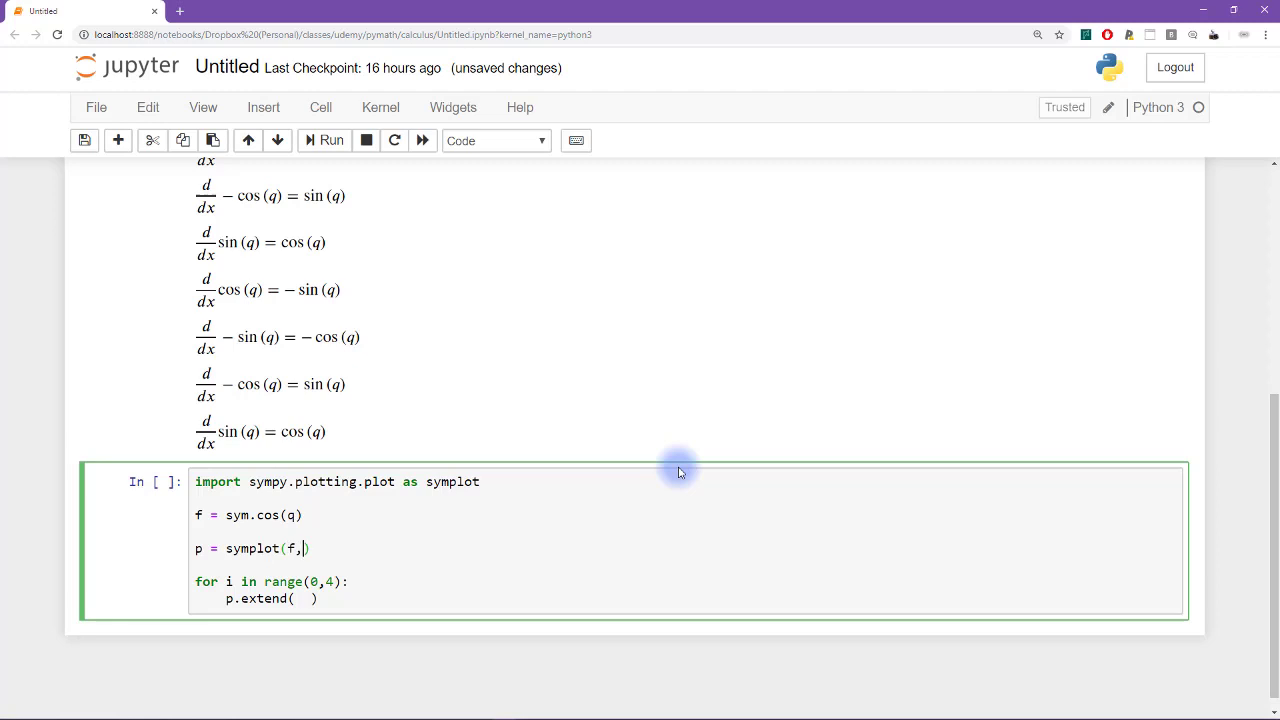
pyautogui.write('show=Fa')
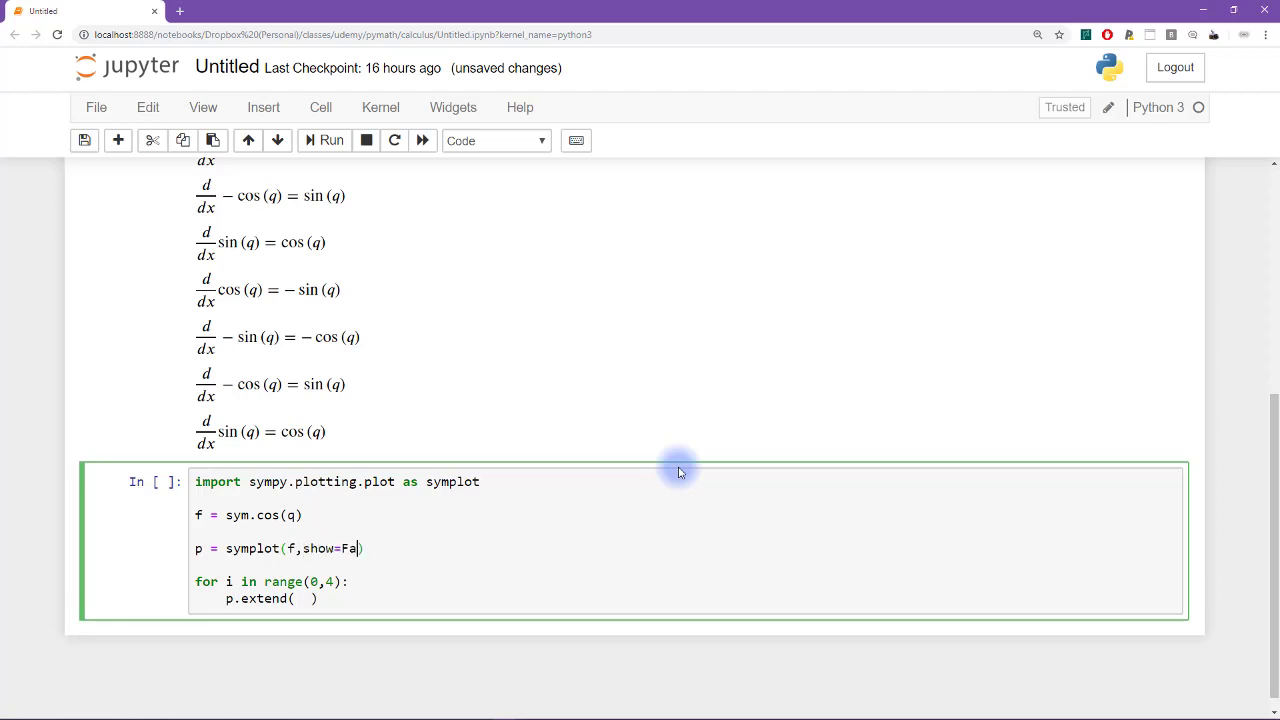
pyautogui.write('lse')
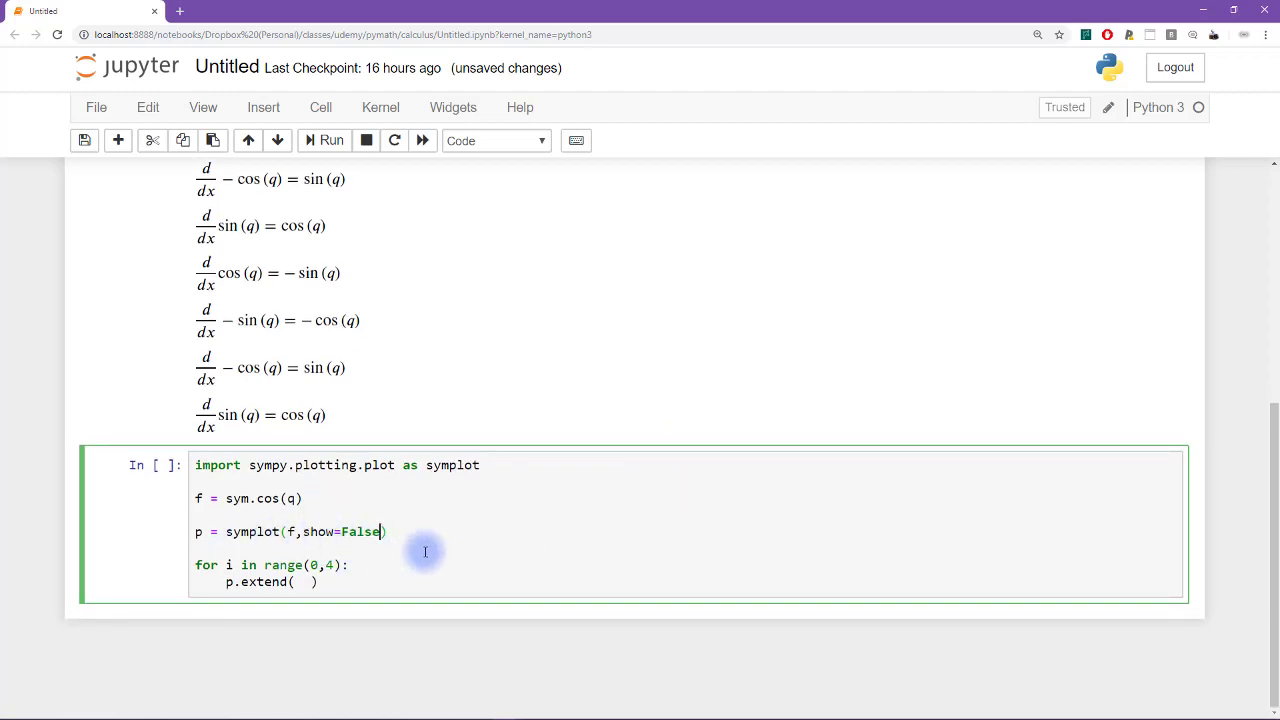
pyautogui.write(',label')
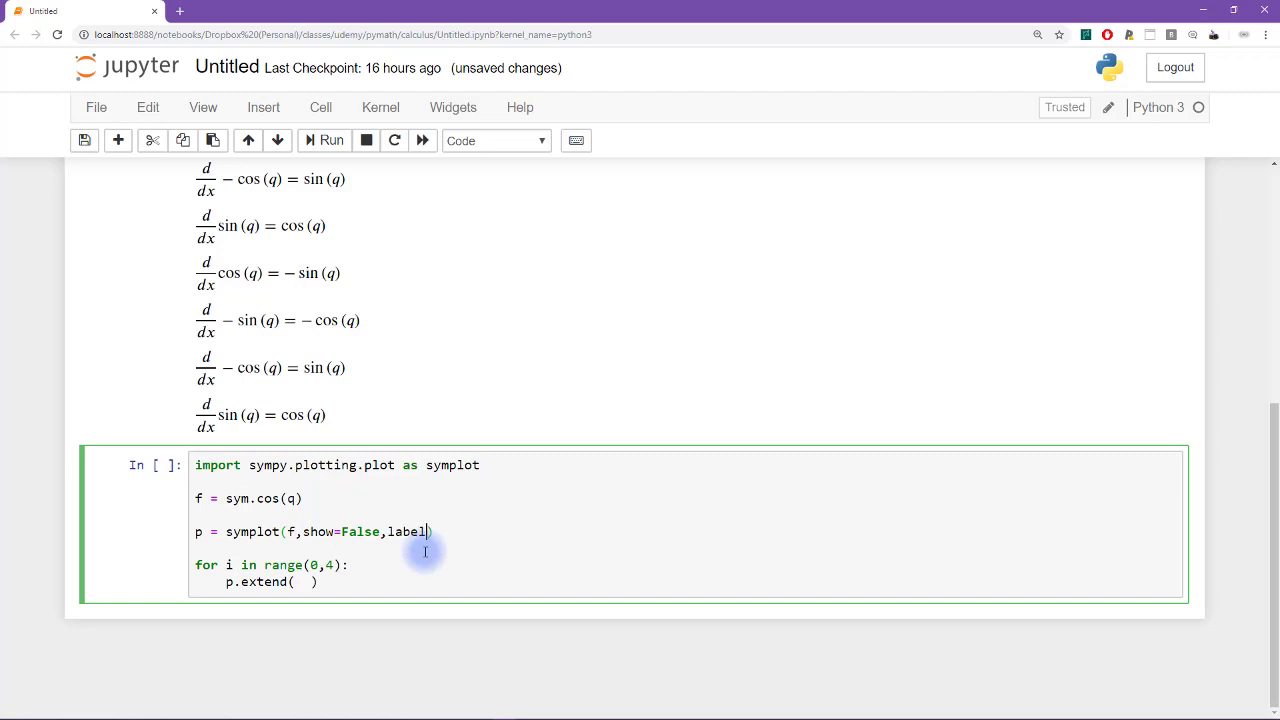
pyautogui.write('=')
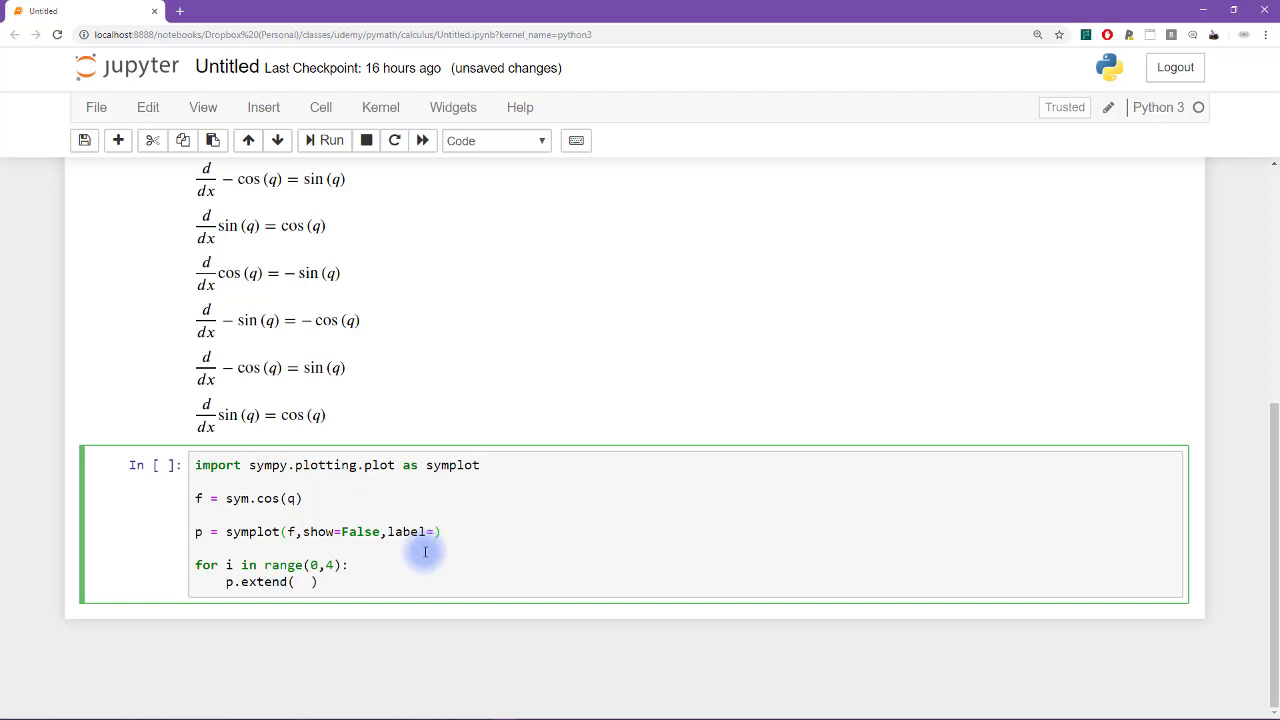
pyautogui.write('sym.latex(f')
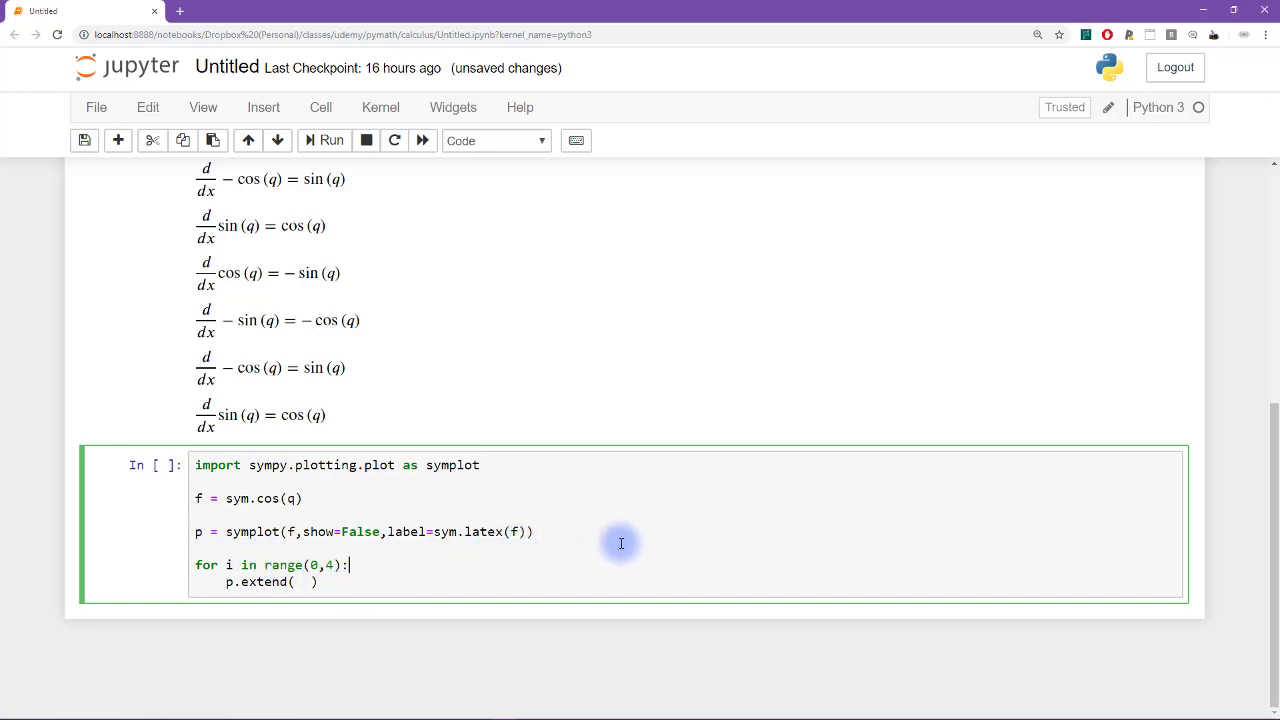
# Move the symplot line under if i==0 and put p.extend under else
pyautogui.press('enter')
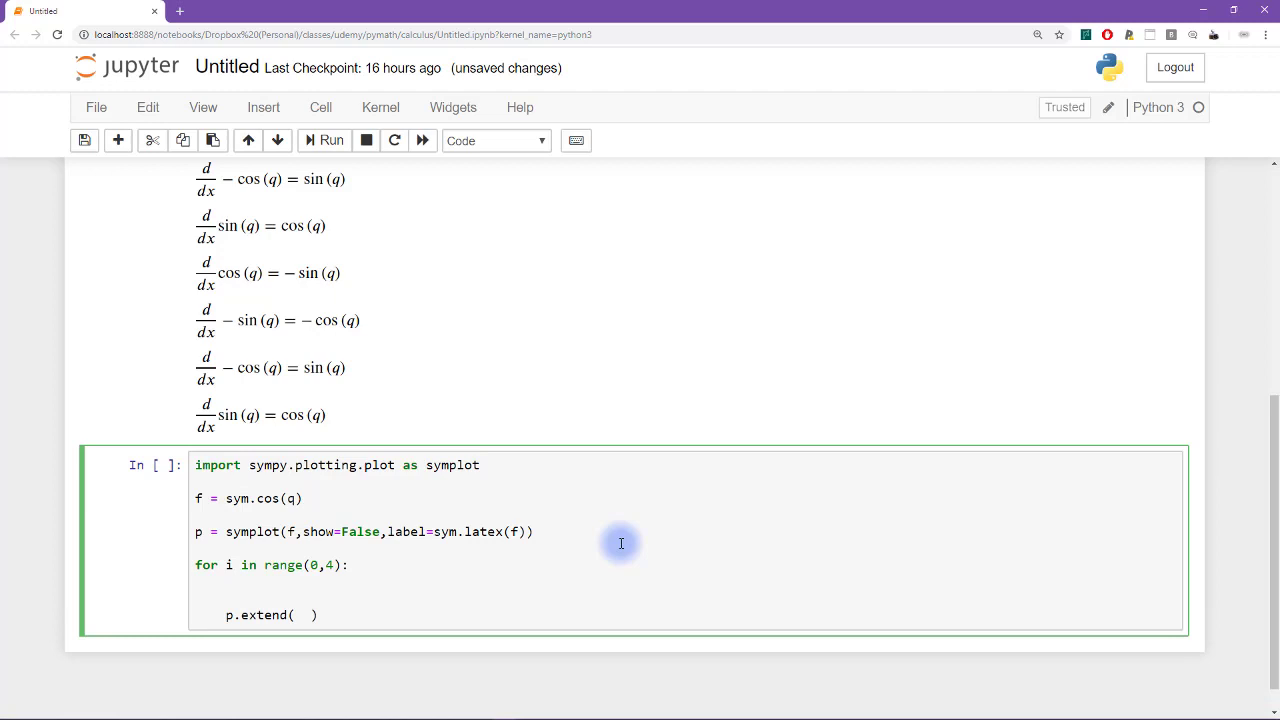
pyautogui.write('if i==0:')
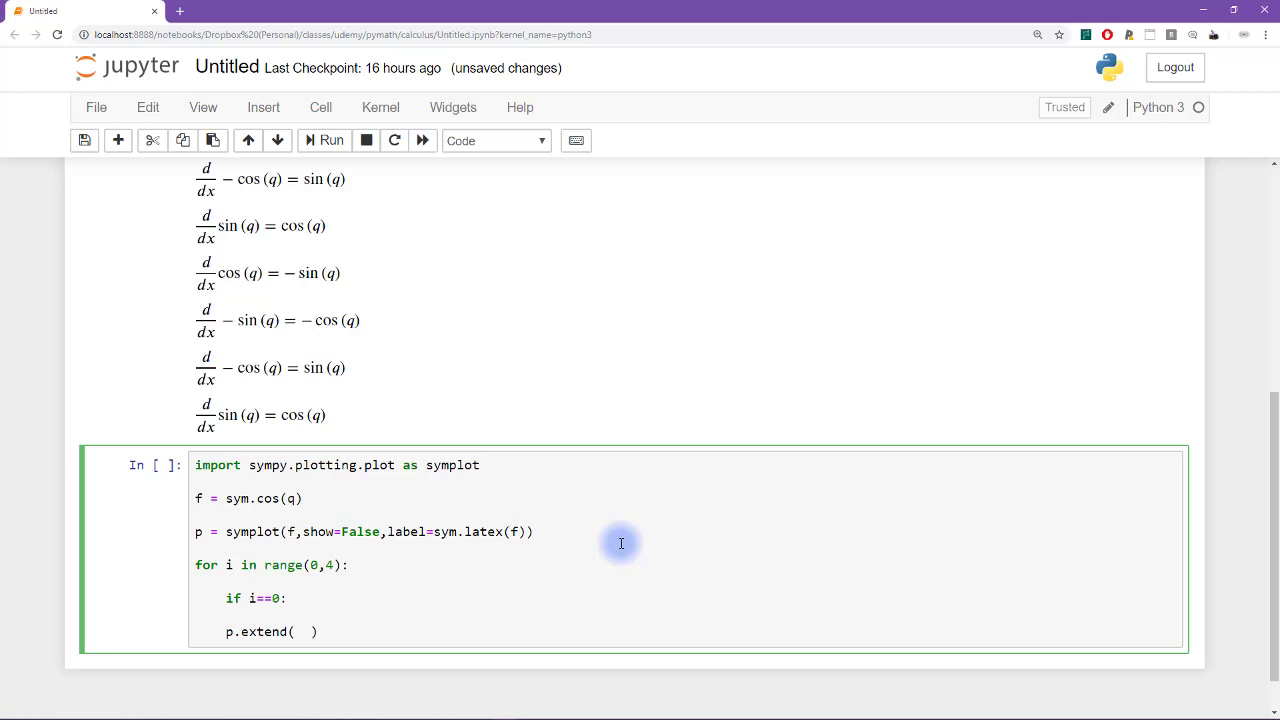
pyautogui.tripleClick(360, 531)
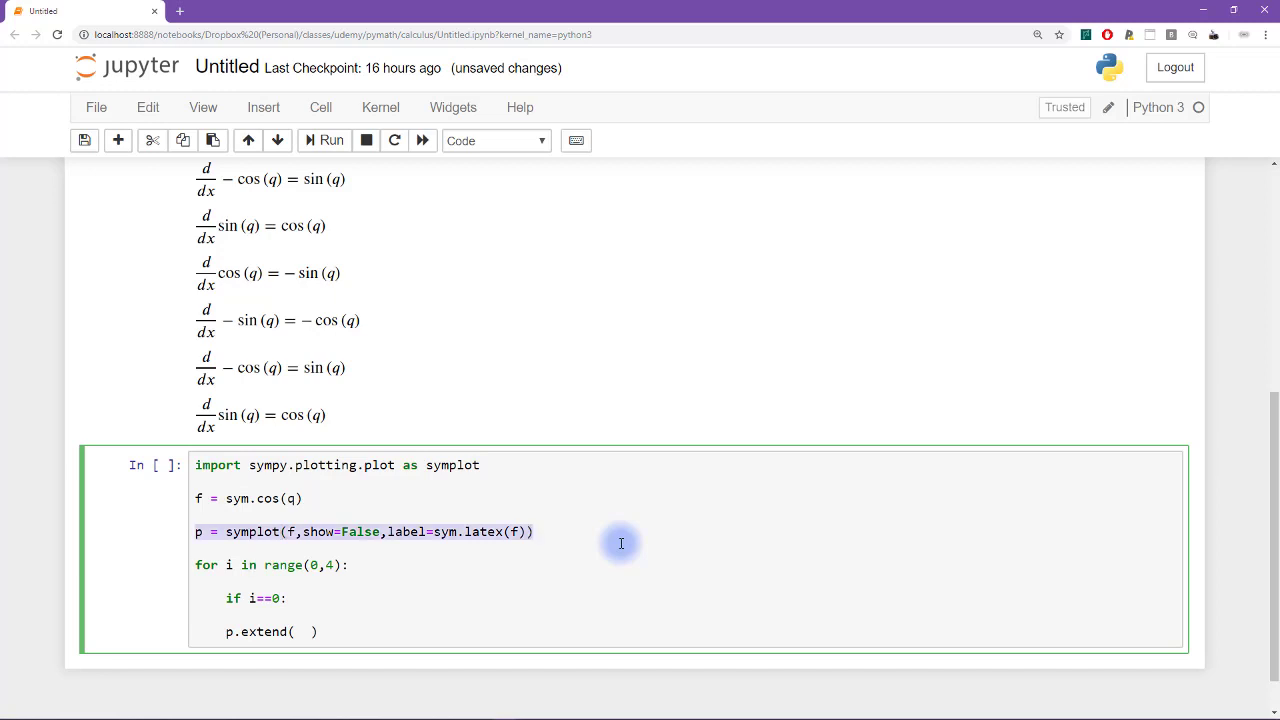
pyautogui.press('Delete')
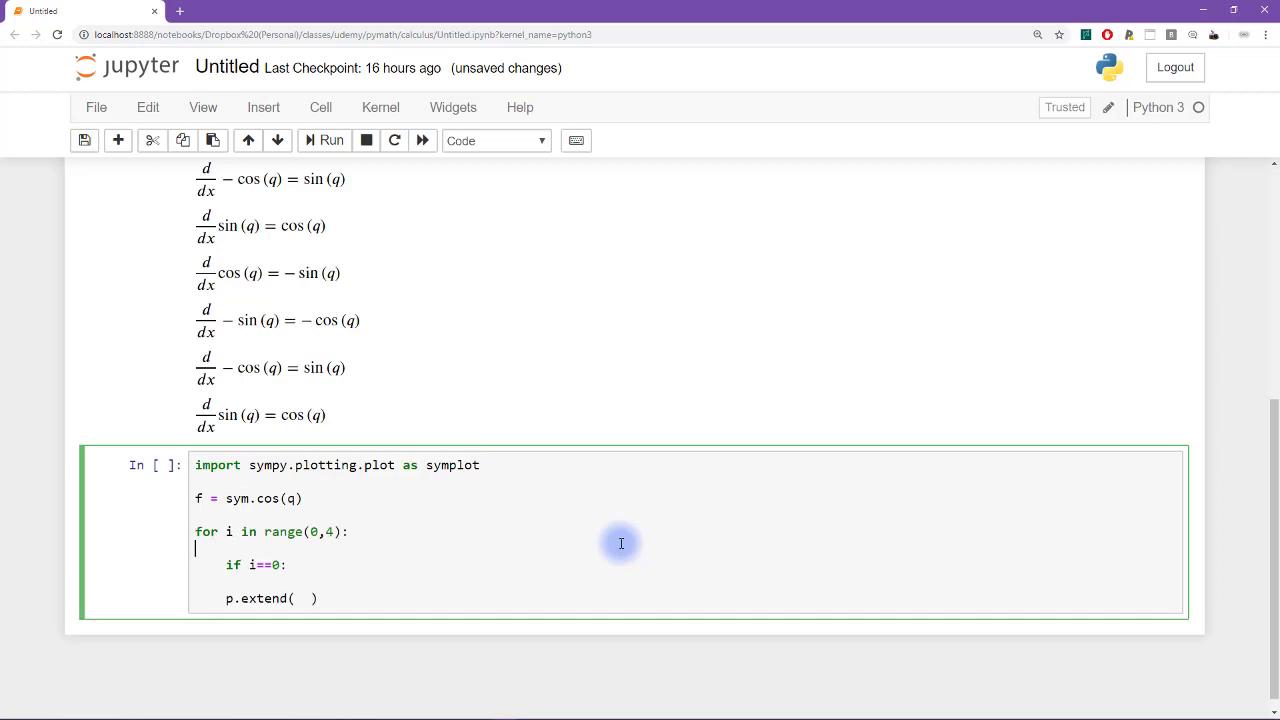
pyautogui.write('p = symplot(f,show=False,label=sym.latex(f))')
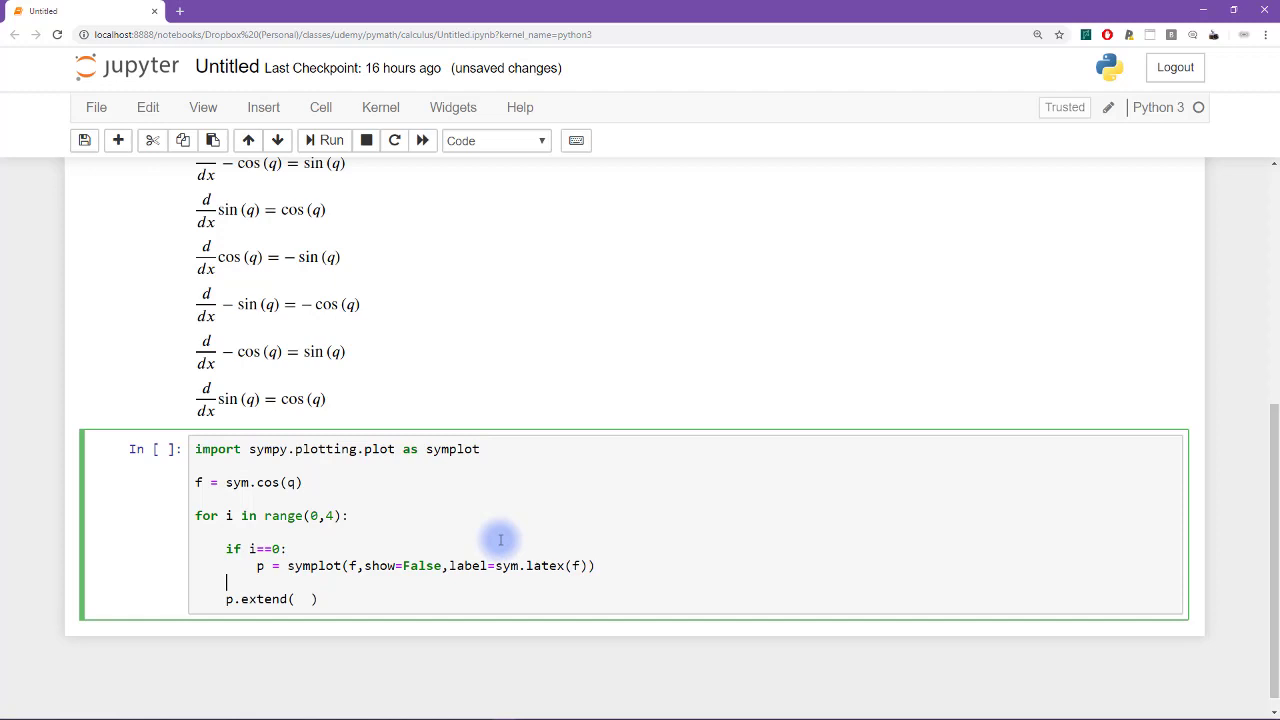
pyautogui.write('else:')
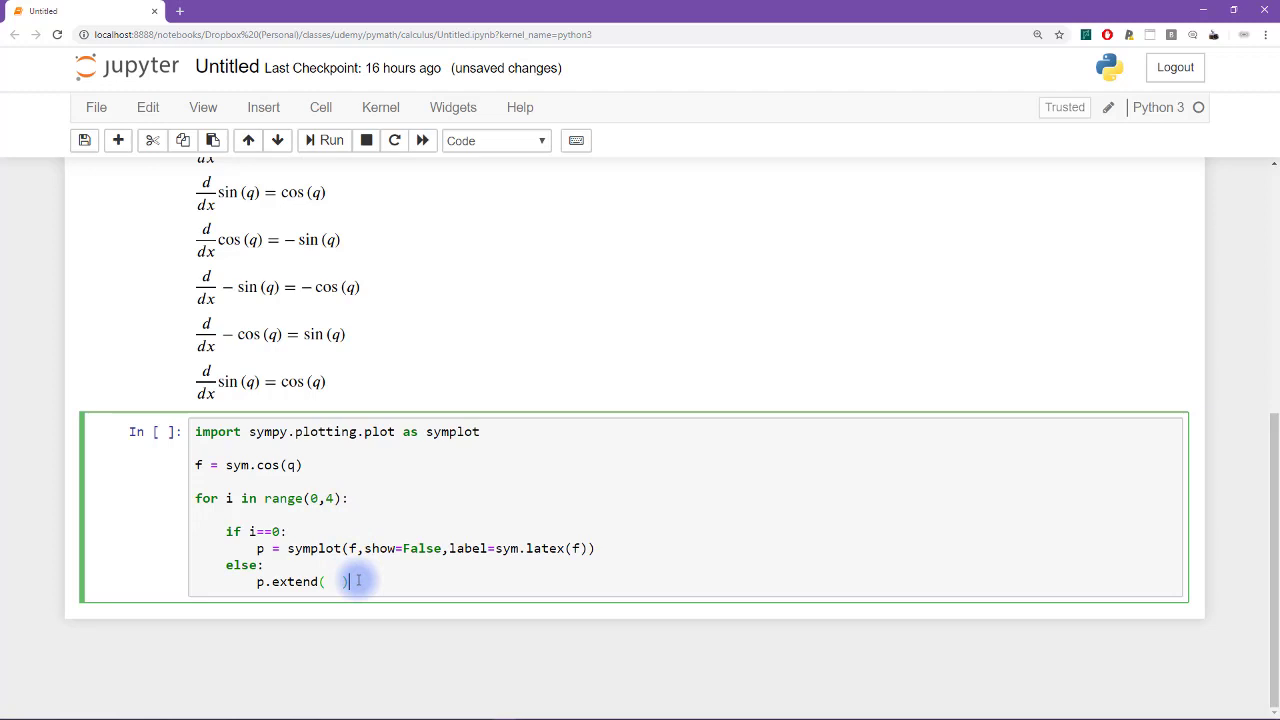
pyautogui.moveTo(360, 581); pyautogui.dragTo(228, 531)
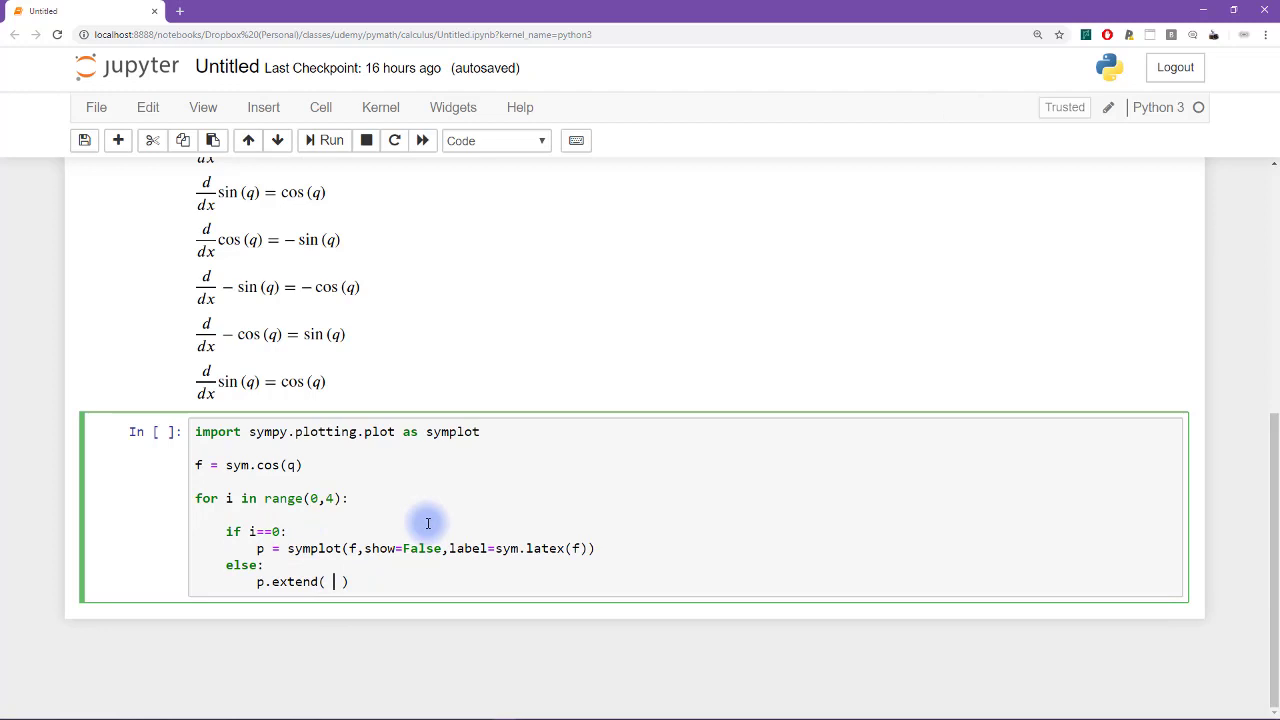
# Fill p.extend with symplot(f, show=False) and a label=sym.latex(f) argument
pyautogui.write('symplot(')
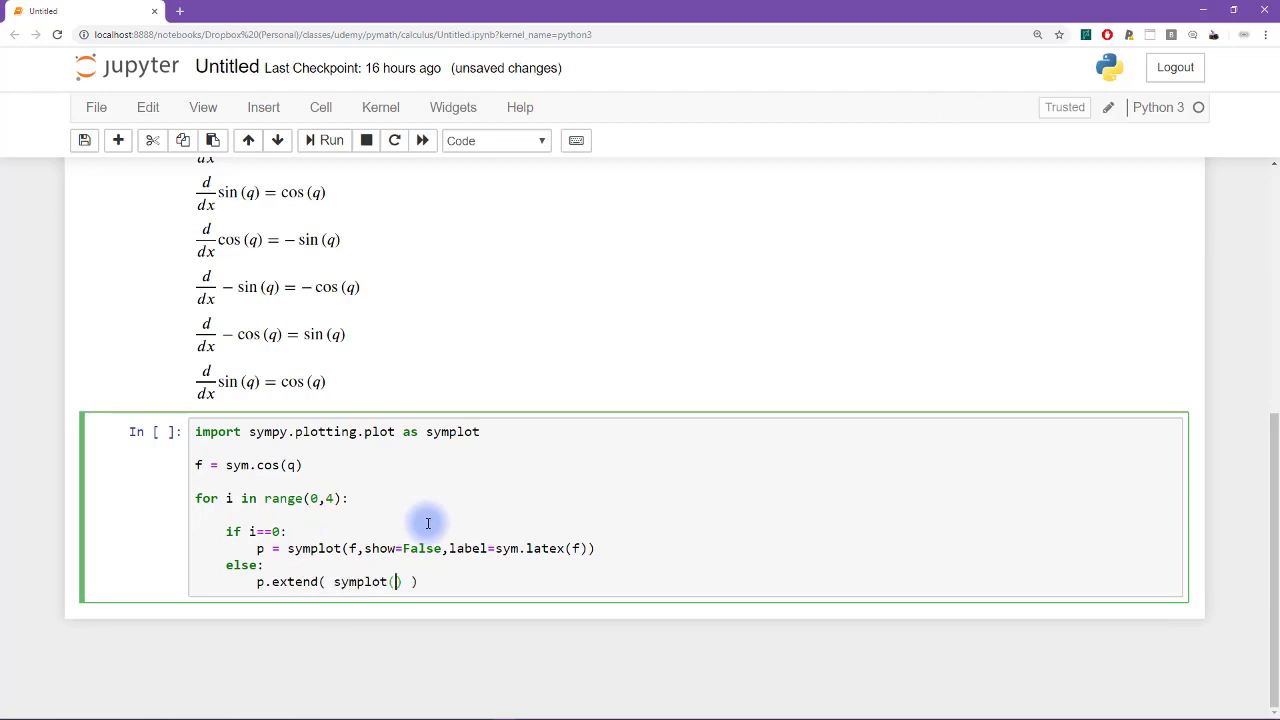
pyautogui.write('f,show=')
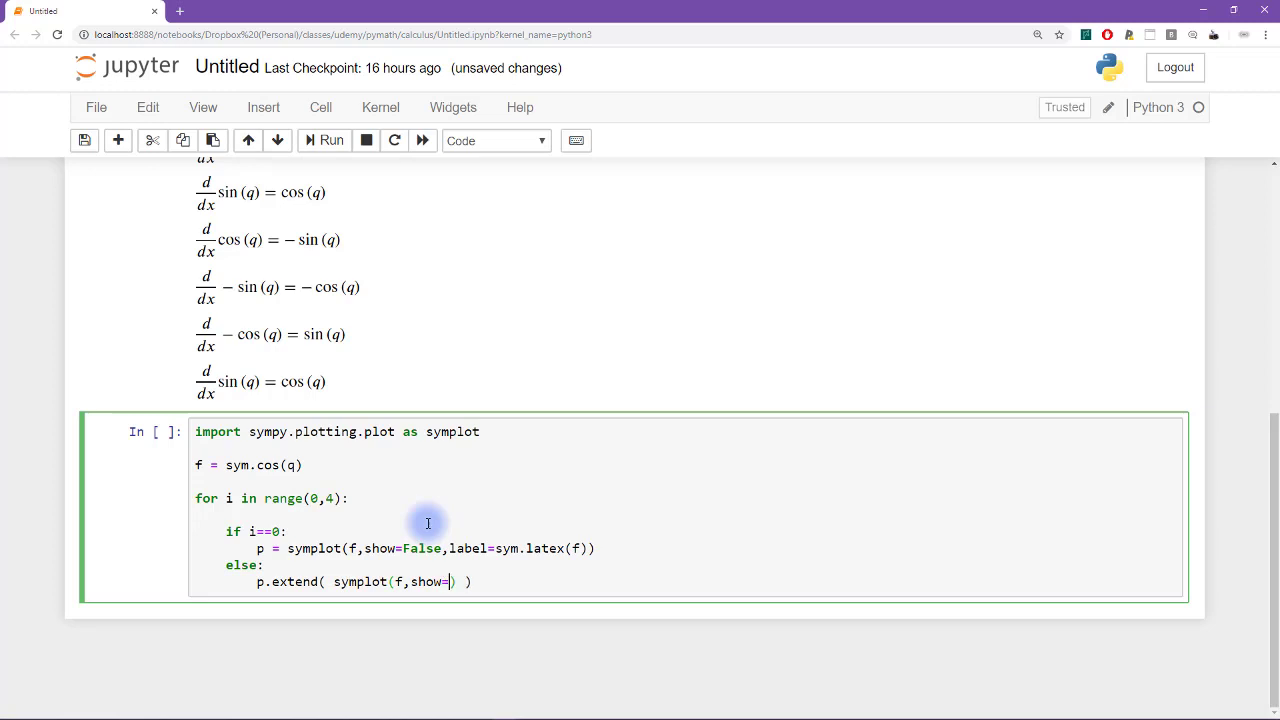
pyautogui.write('False')
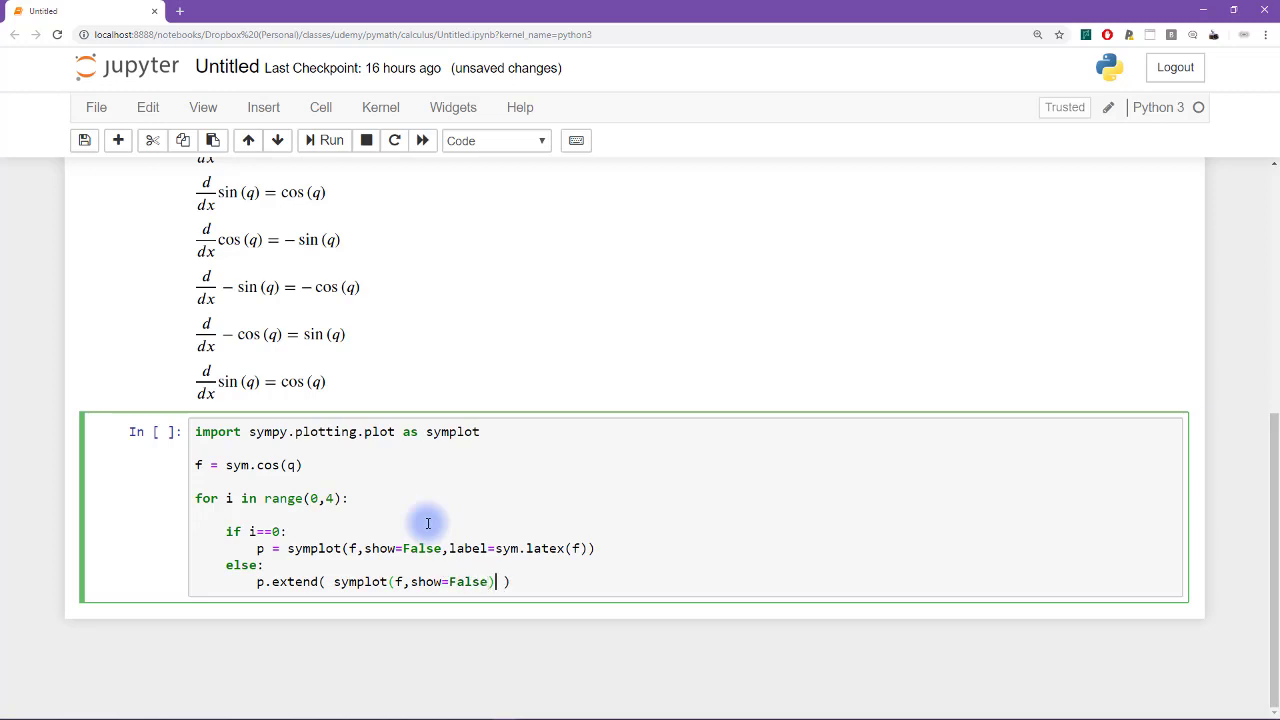
pyautogui.write(',label=')
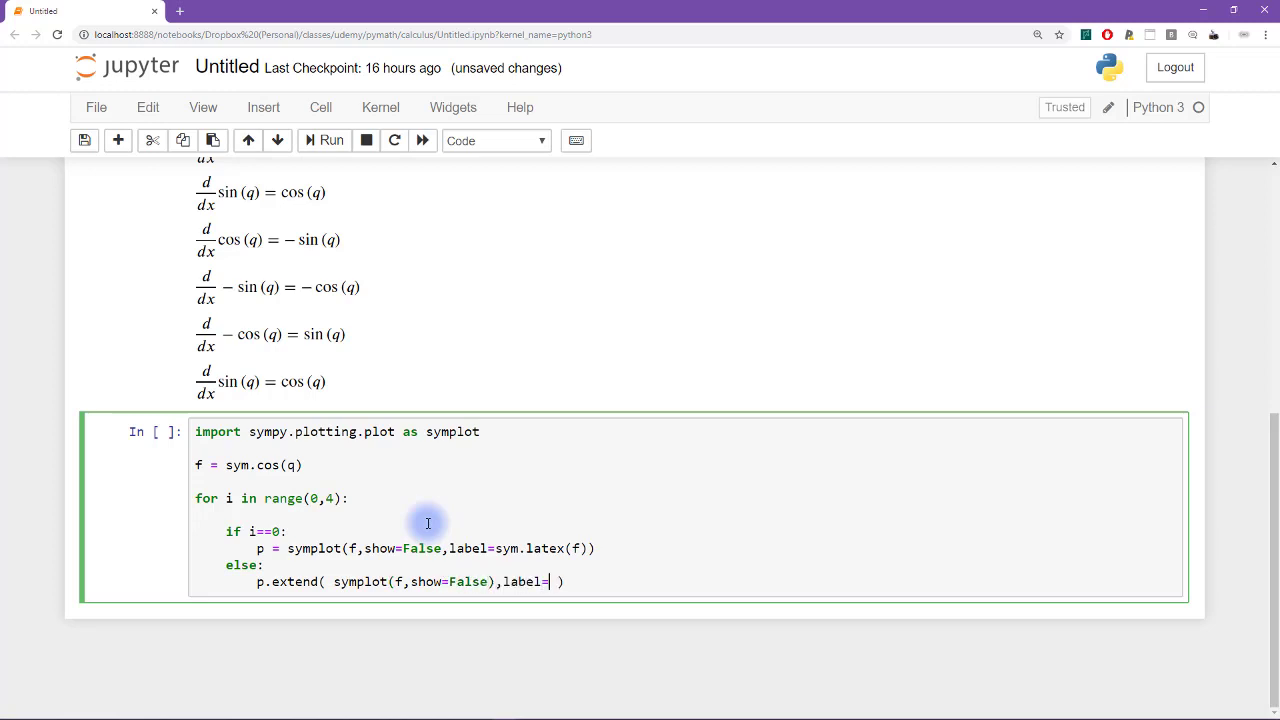
pyautogui.write('sym.')
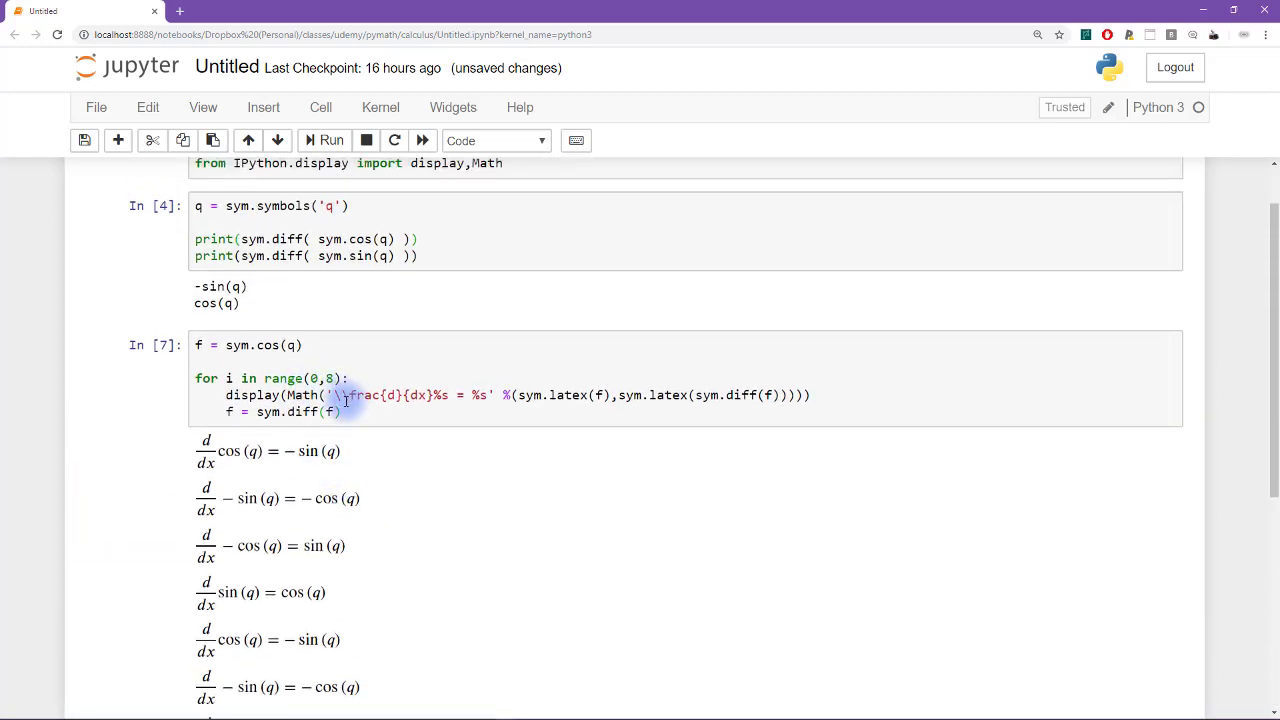
pyautogui.scroll(-3)
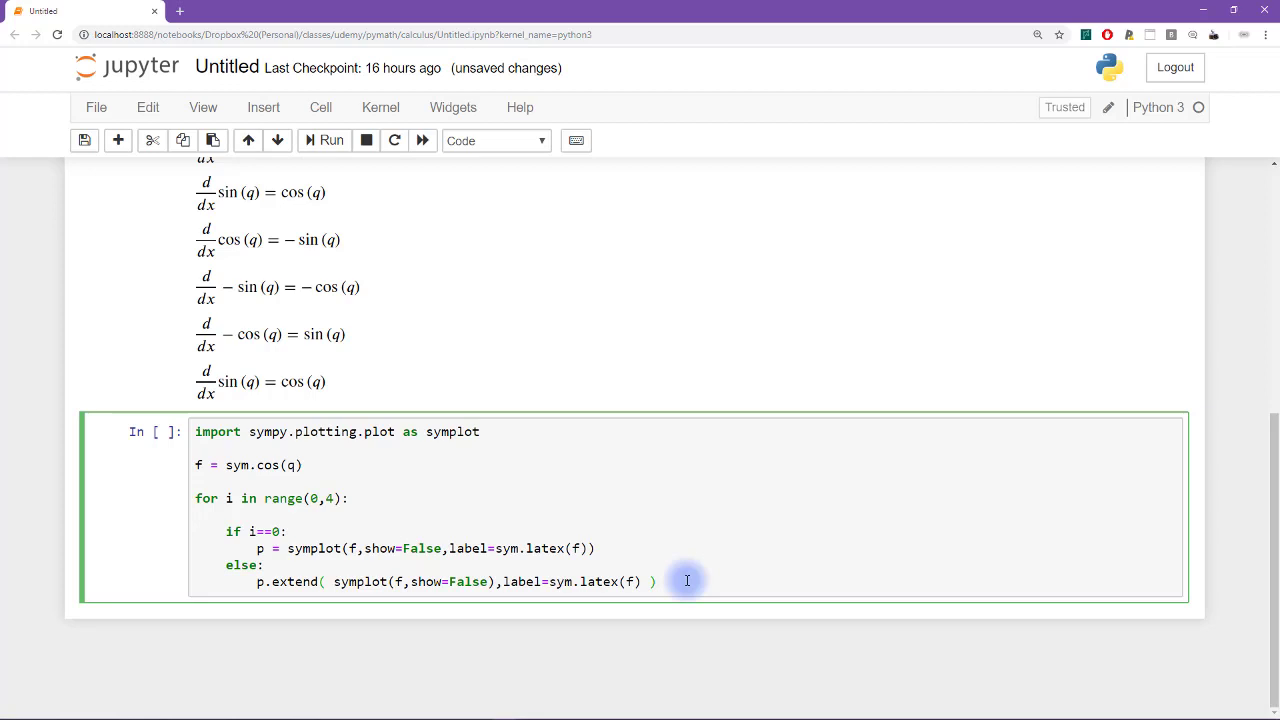
# Add f = sym.diff(f) to the loop, plus p.legend = True and p.show()
pyautogui.write('f =')
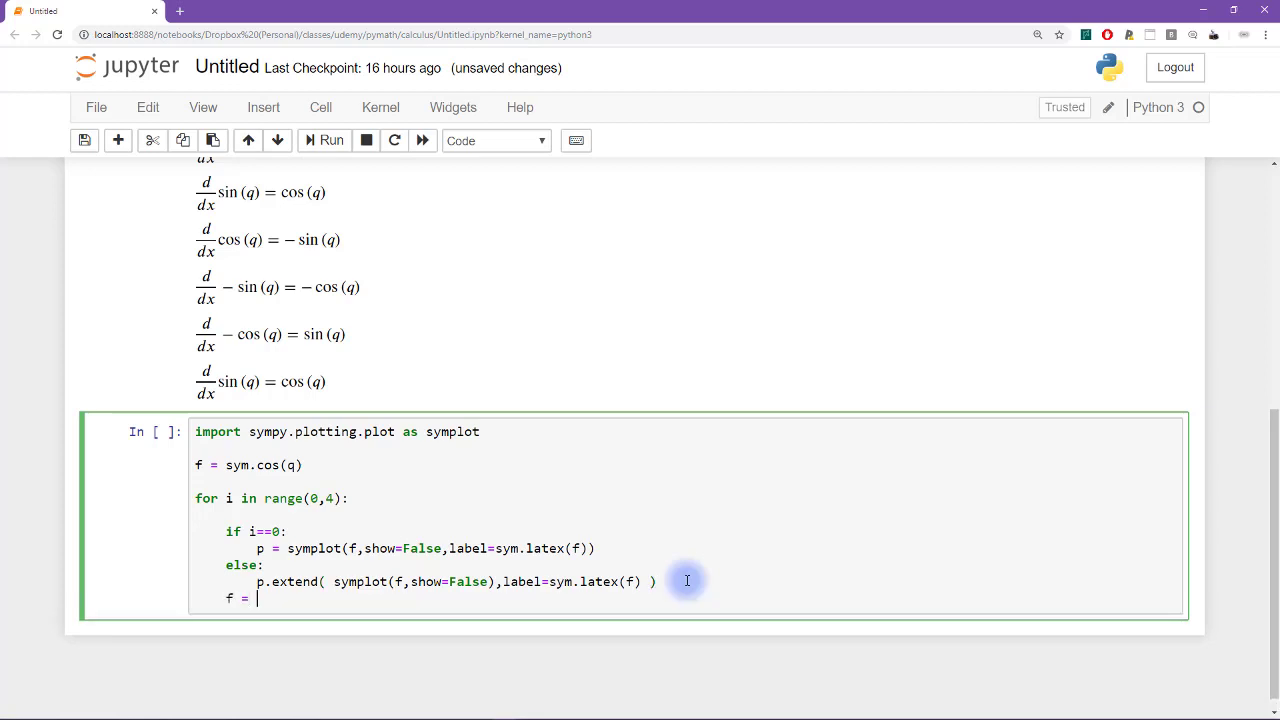
pyautogui.write('sym.diff(')
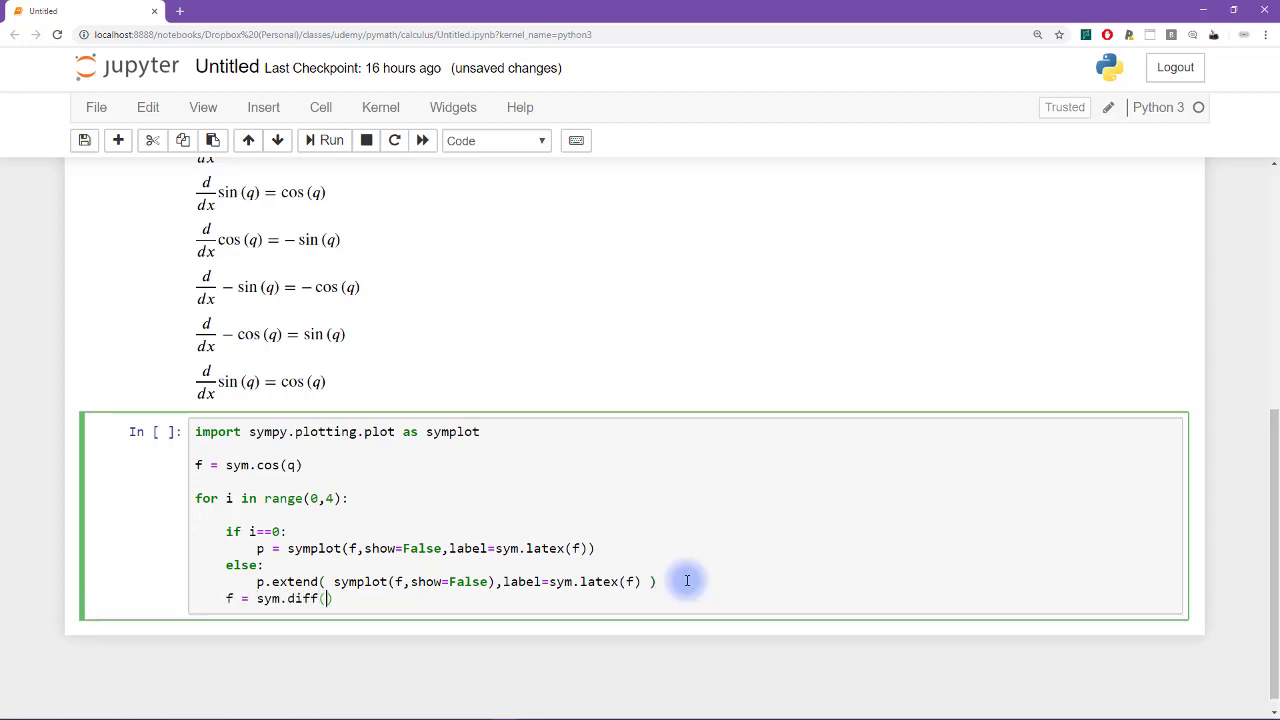
pyautogui.write('f')
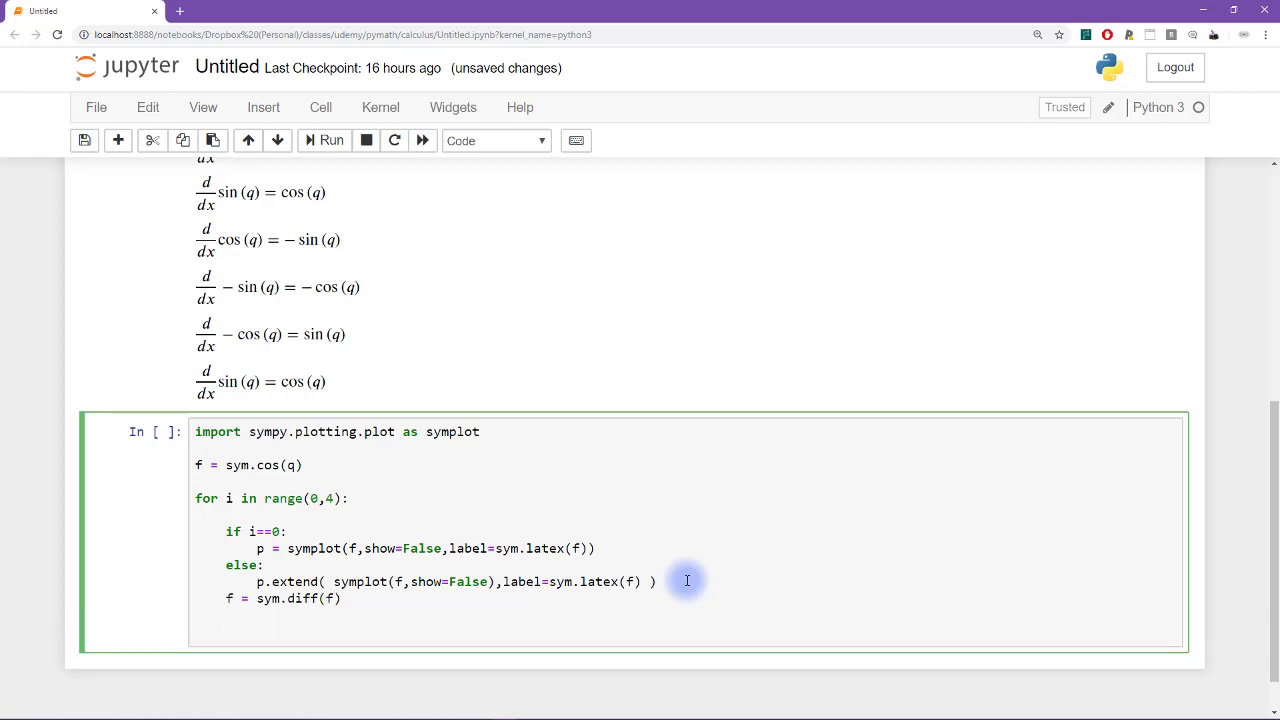
pyautogui.write('p.')
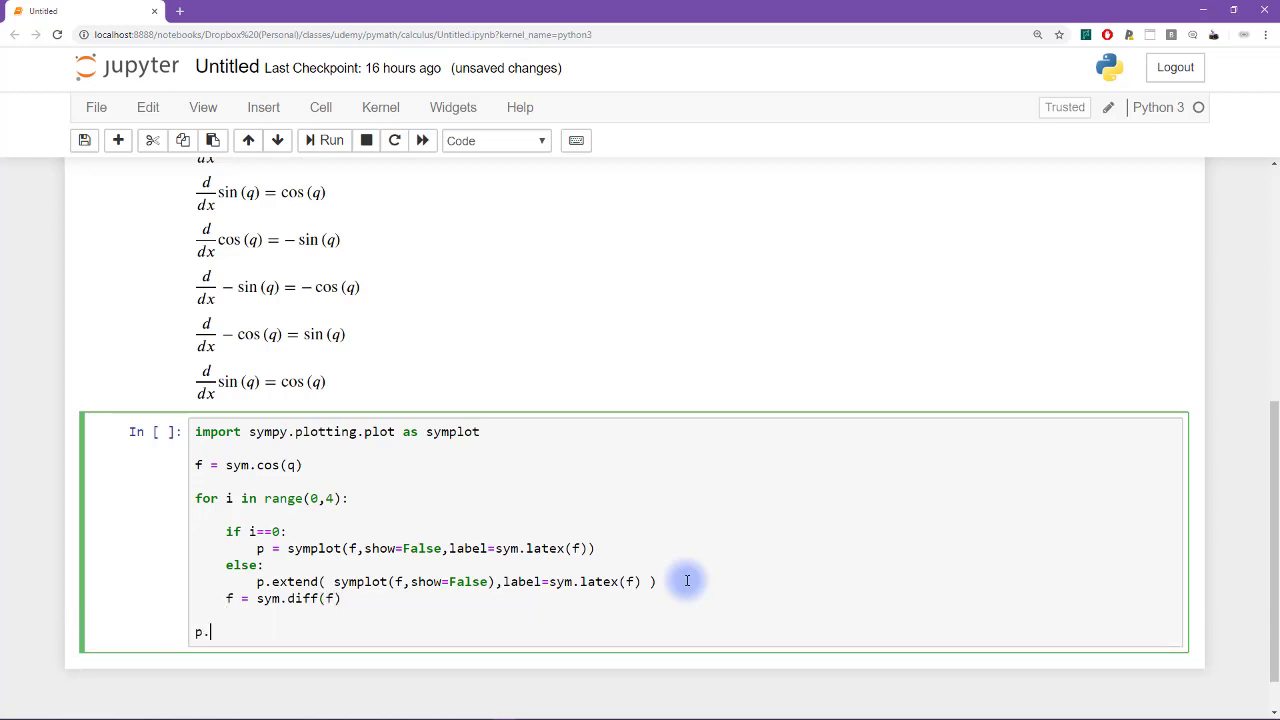
pyautogui.write('show()')
pyautogui.write('p')
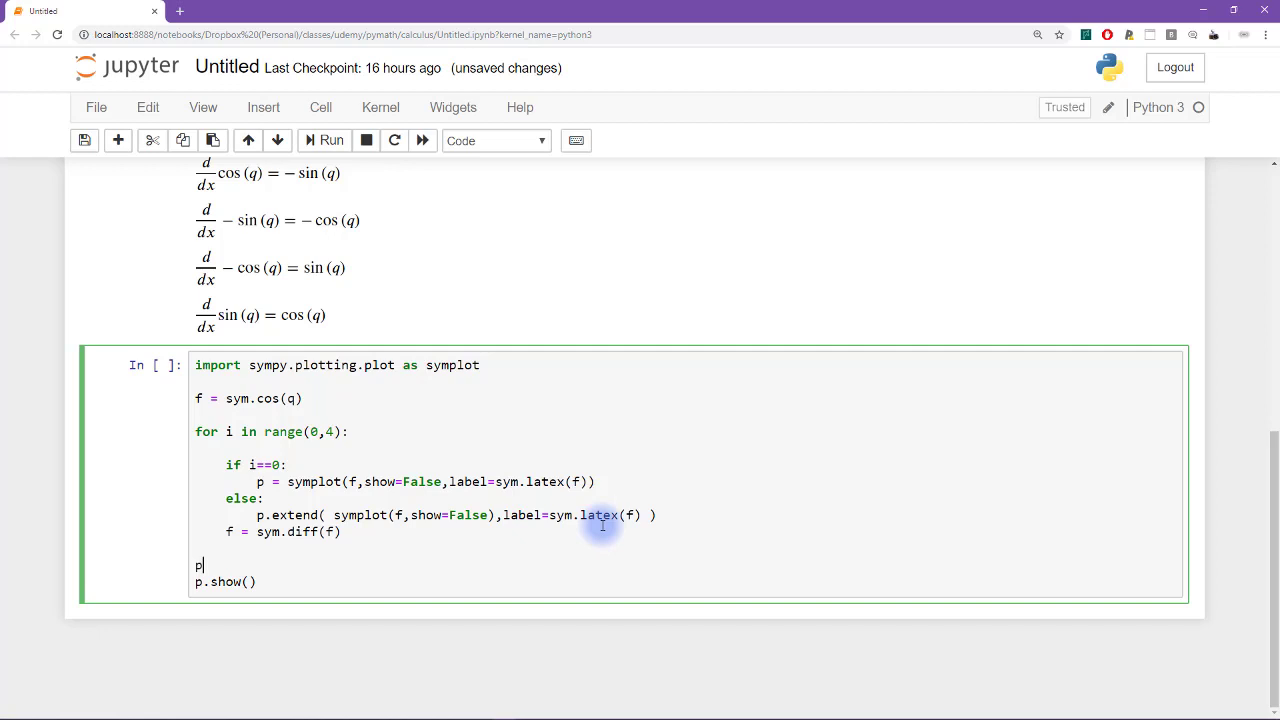
pyautogui.write('.legend')
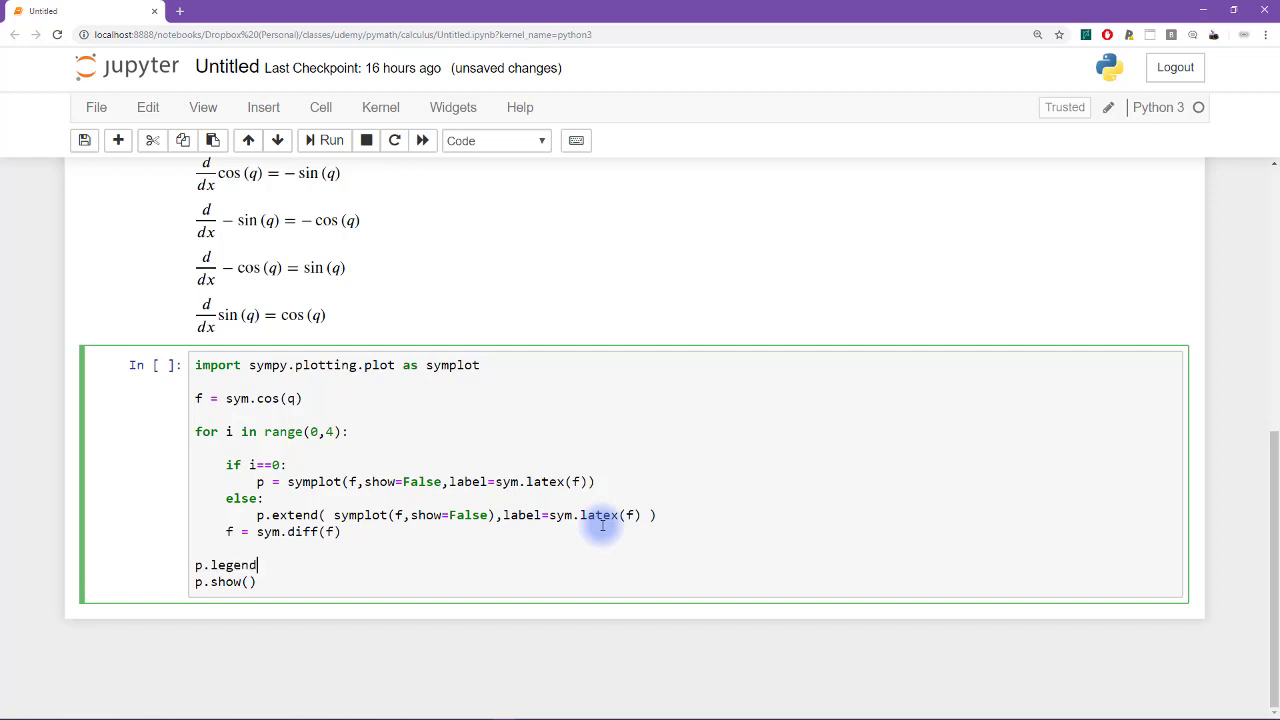
pyautogui.write('= True')
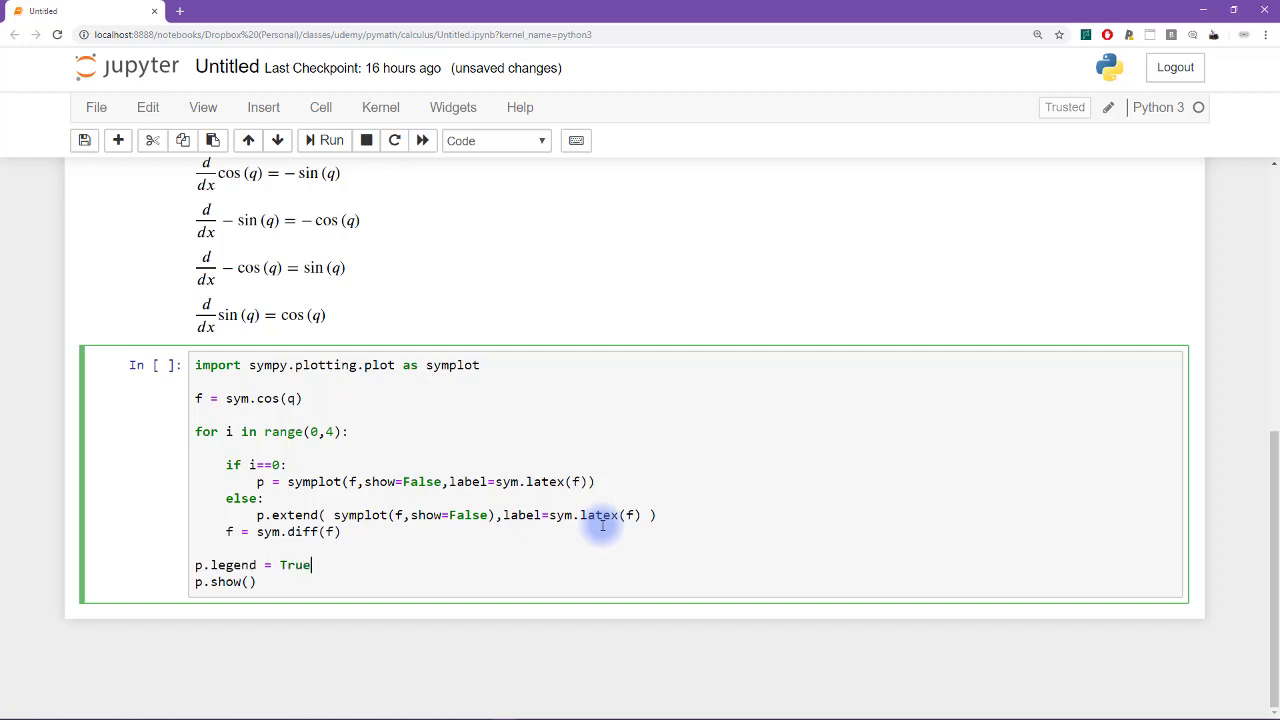
# Move label inside the inner symplot call after the TypeError and rerun successfully
pyautogui.click(330, 140)
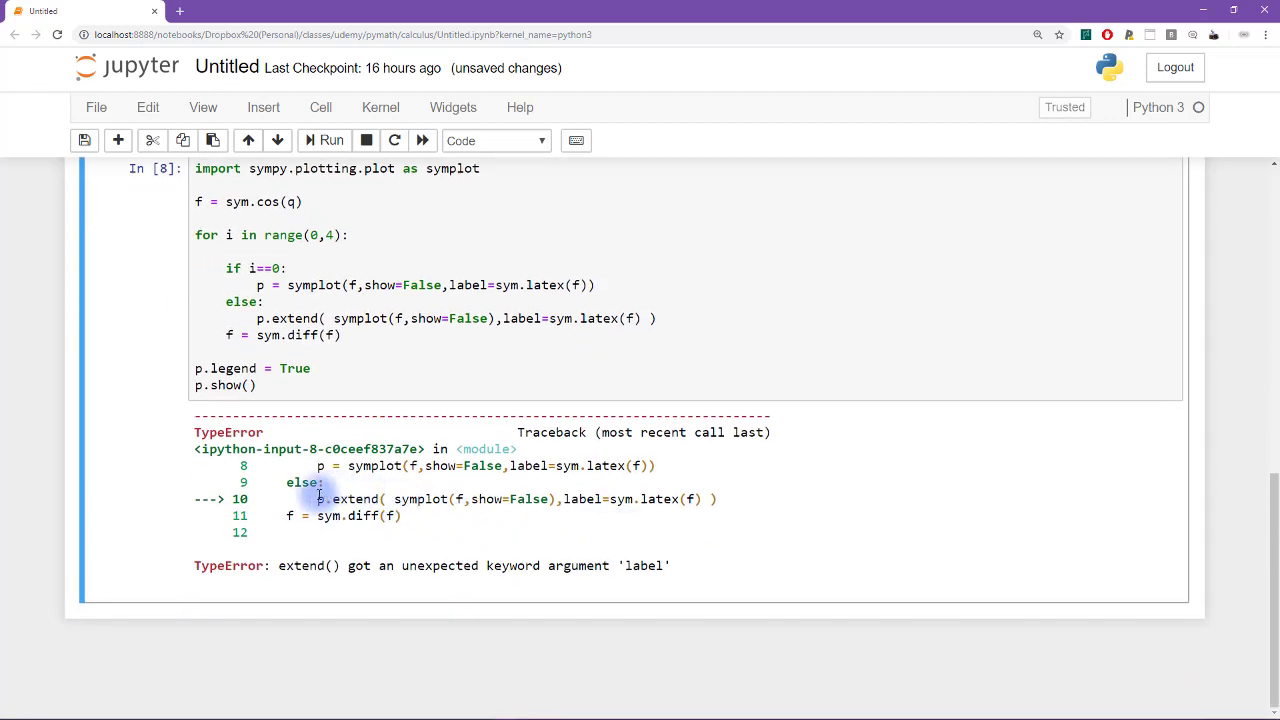
pyautogui.moveTo(318, 499); pyautogui.dragTo(640, 499)
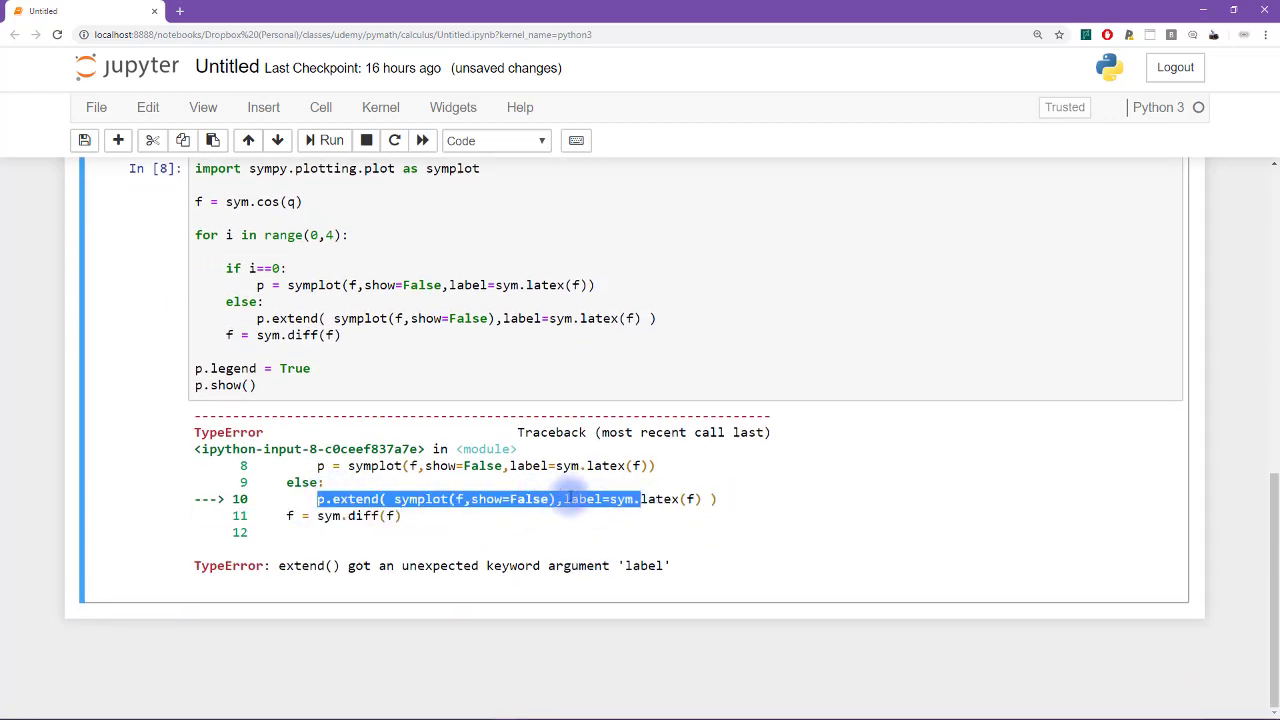
pyautogui.click(493, 318)
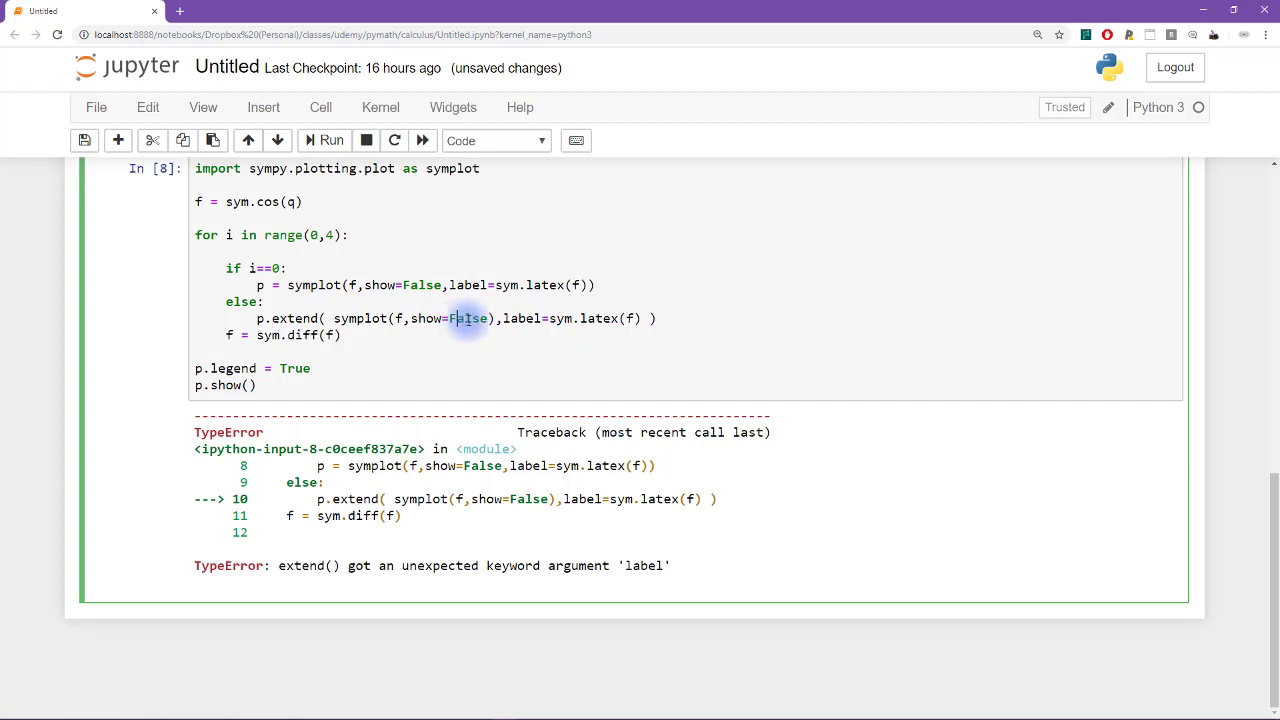
pyautogui.click(490, 318)
pyautogui.write(')')
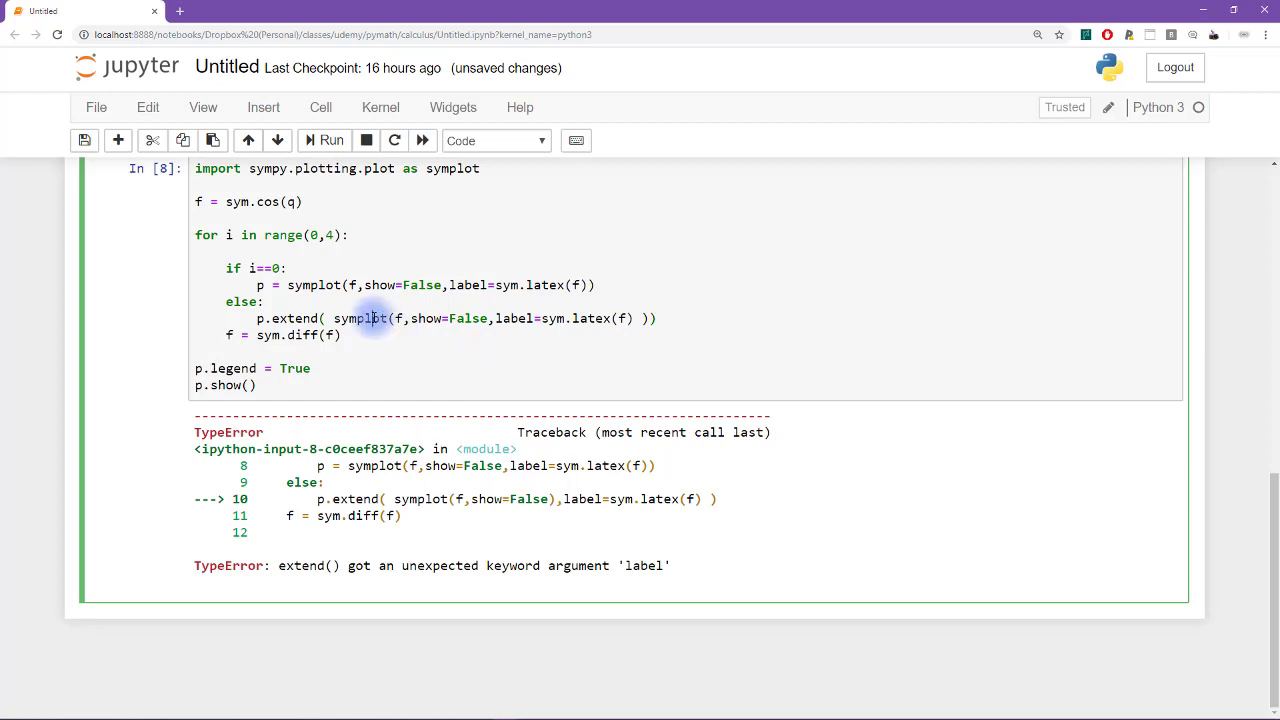
pyautogui.click(331, 140)
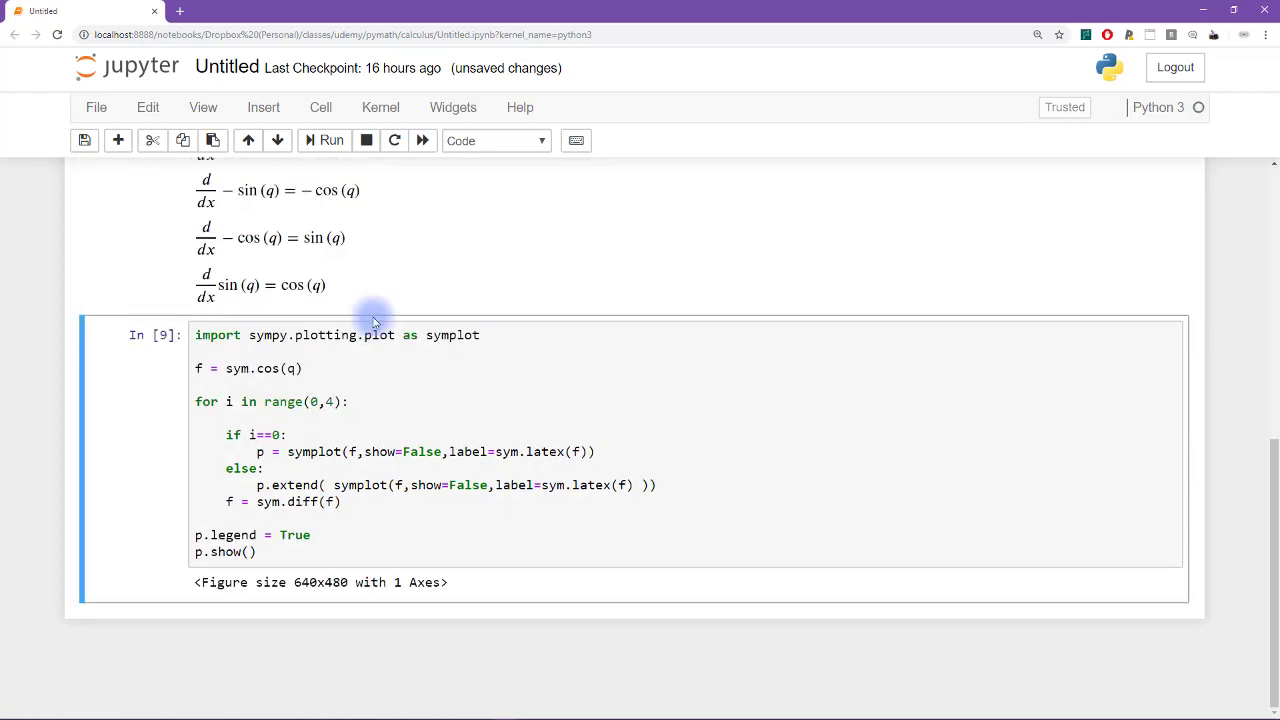
pyautogui.click(331, 140)
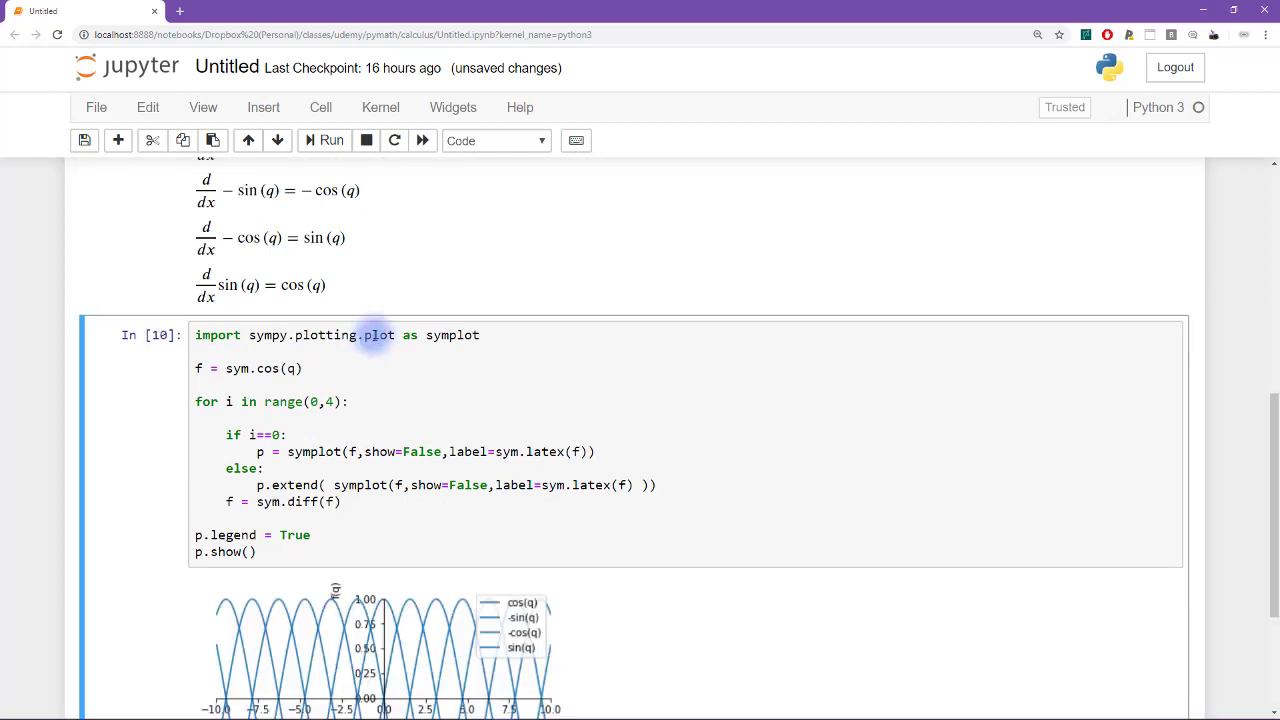
pyautogui.scroll(-3)
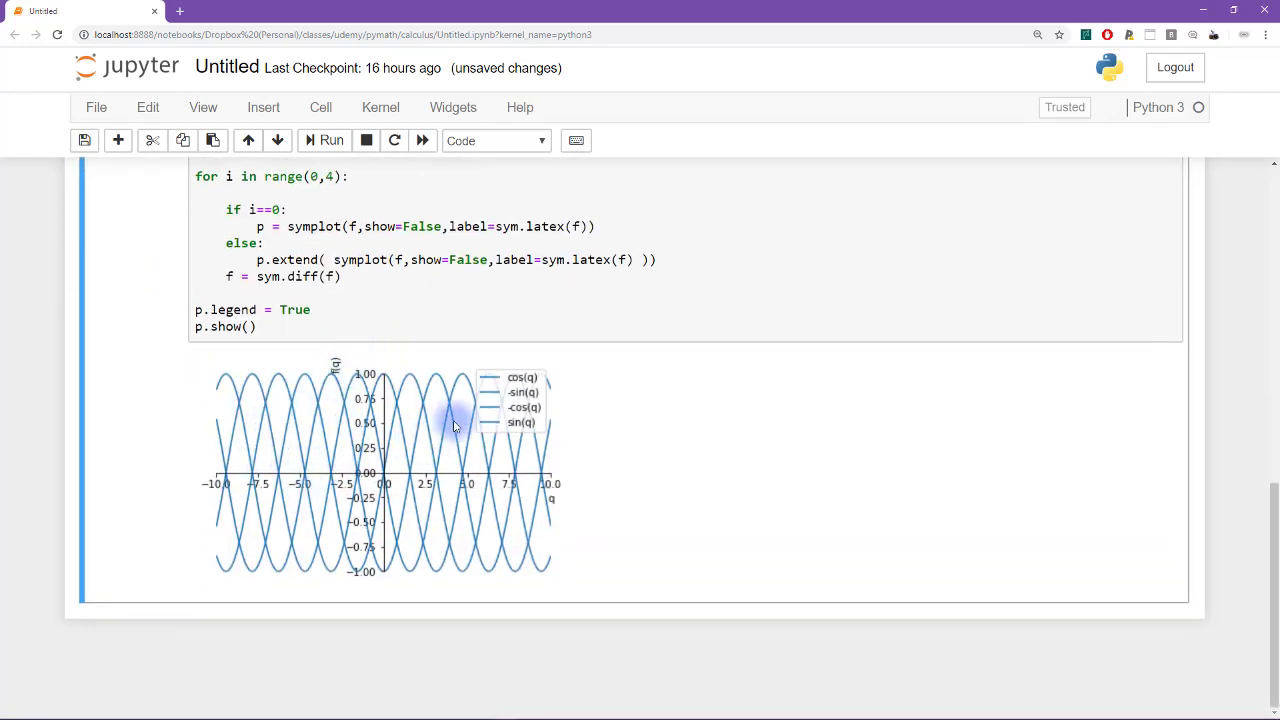
pyautogui.moveTo(400, 400)
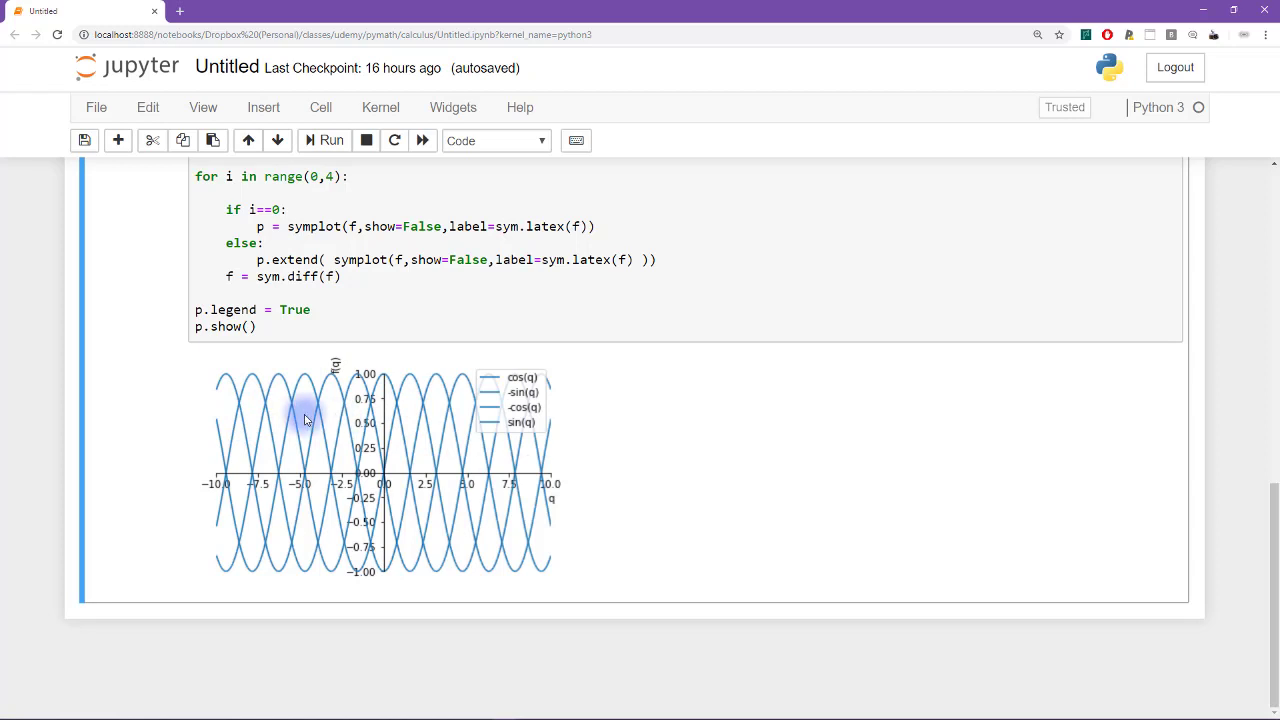
pyautogui.click(396, 317)
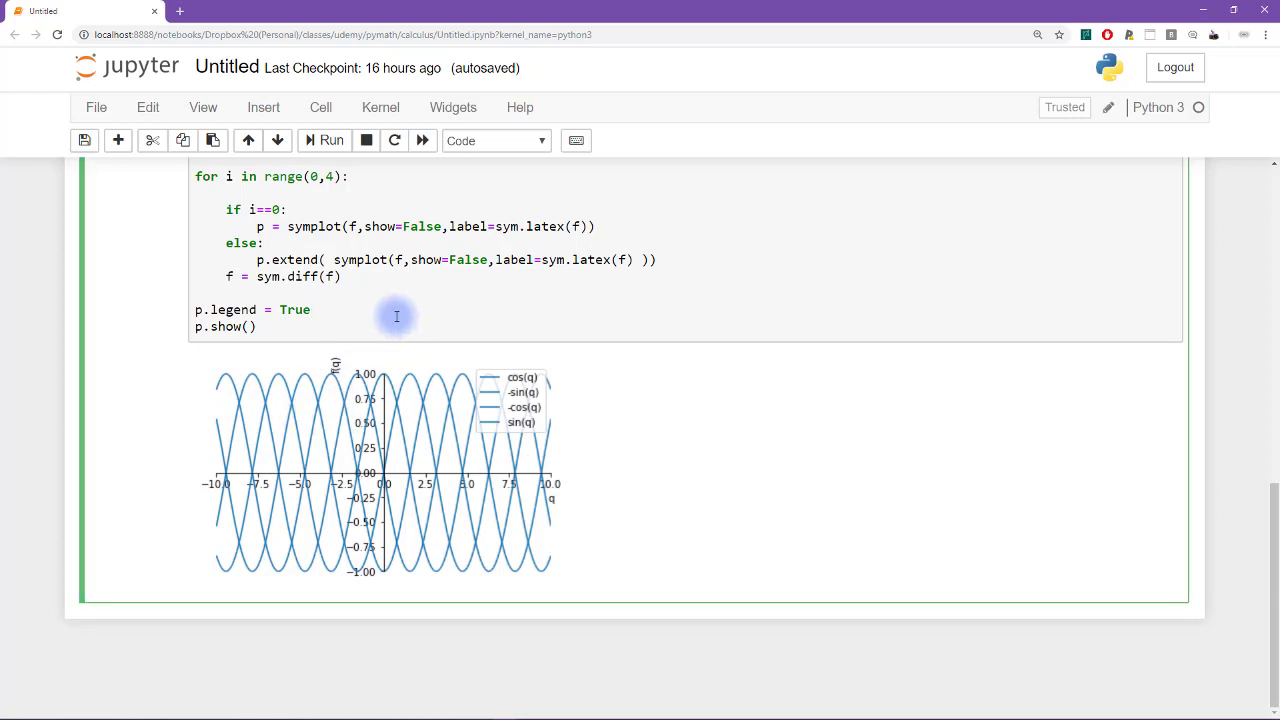
# Add p.xlim = [-3,3] before p.show() and rerun to redraw the curves
pyautogui.write('p.xlim = [')
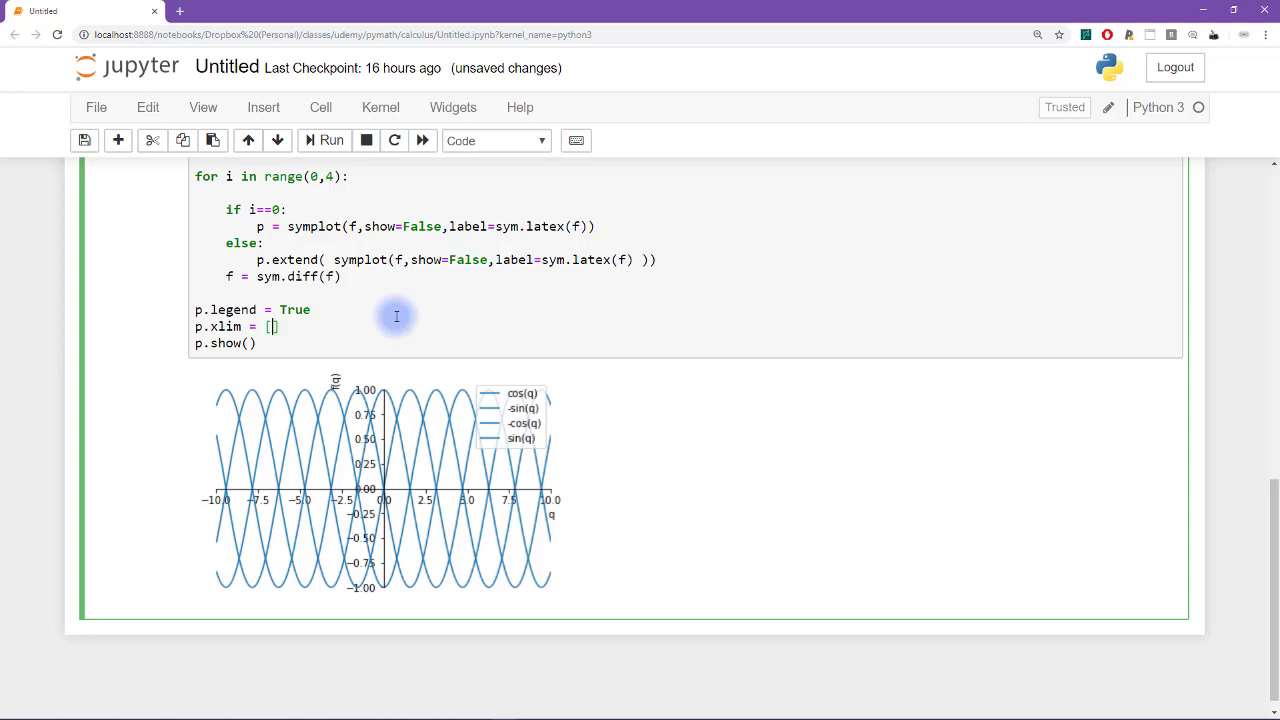
pyautogui.write('-3,3')
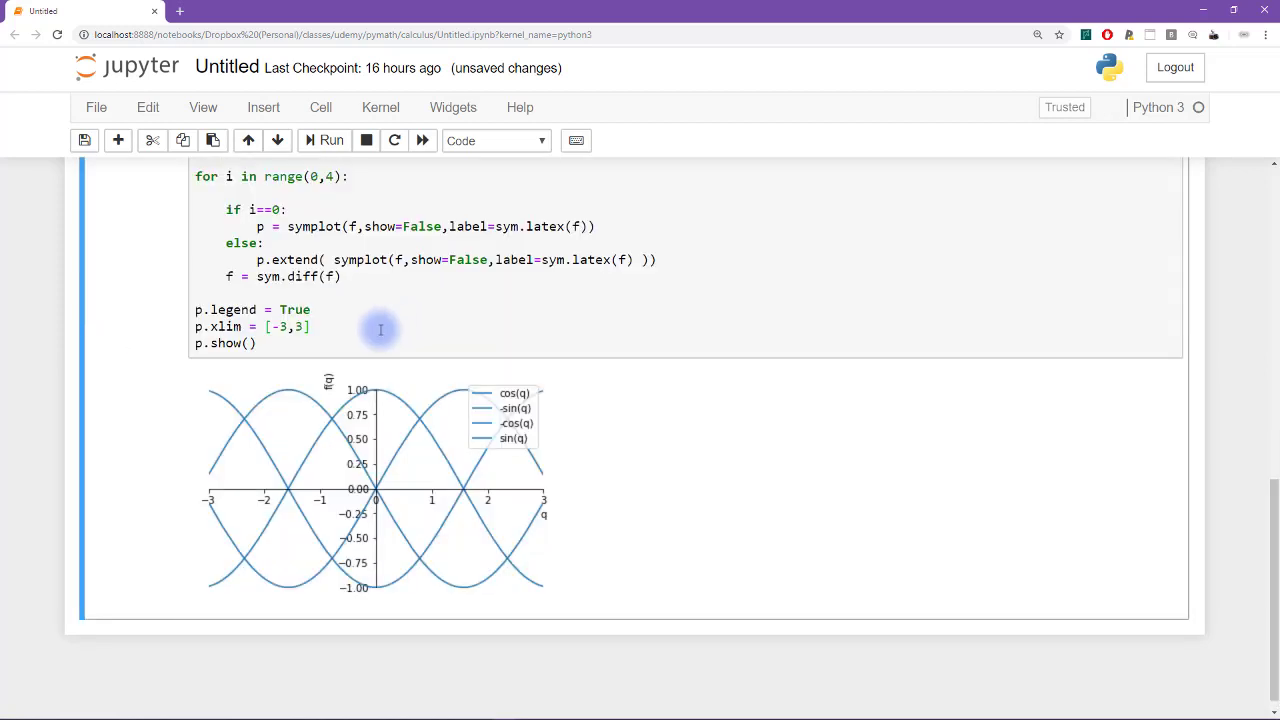
pyautogui.moveTo(462, 438)
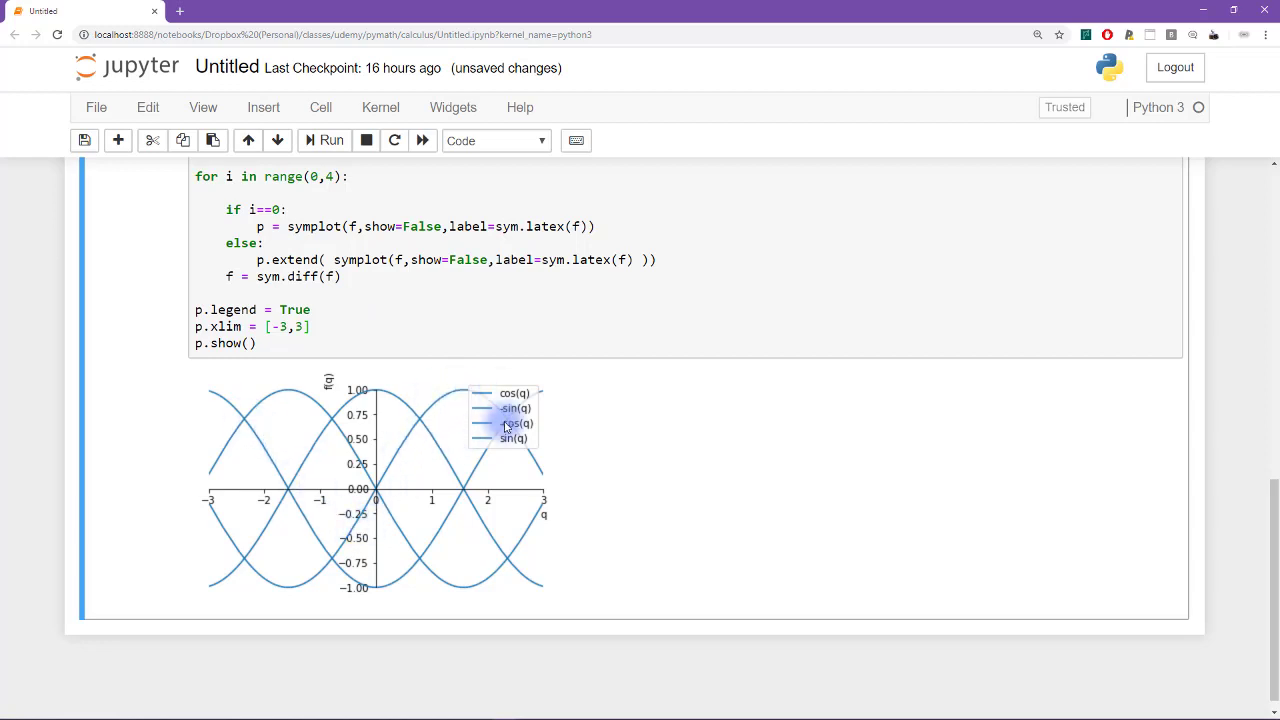
pyautogui.moveTo(513, 423)
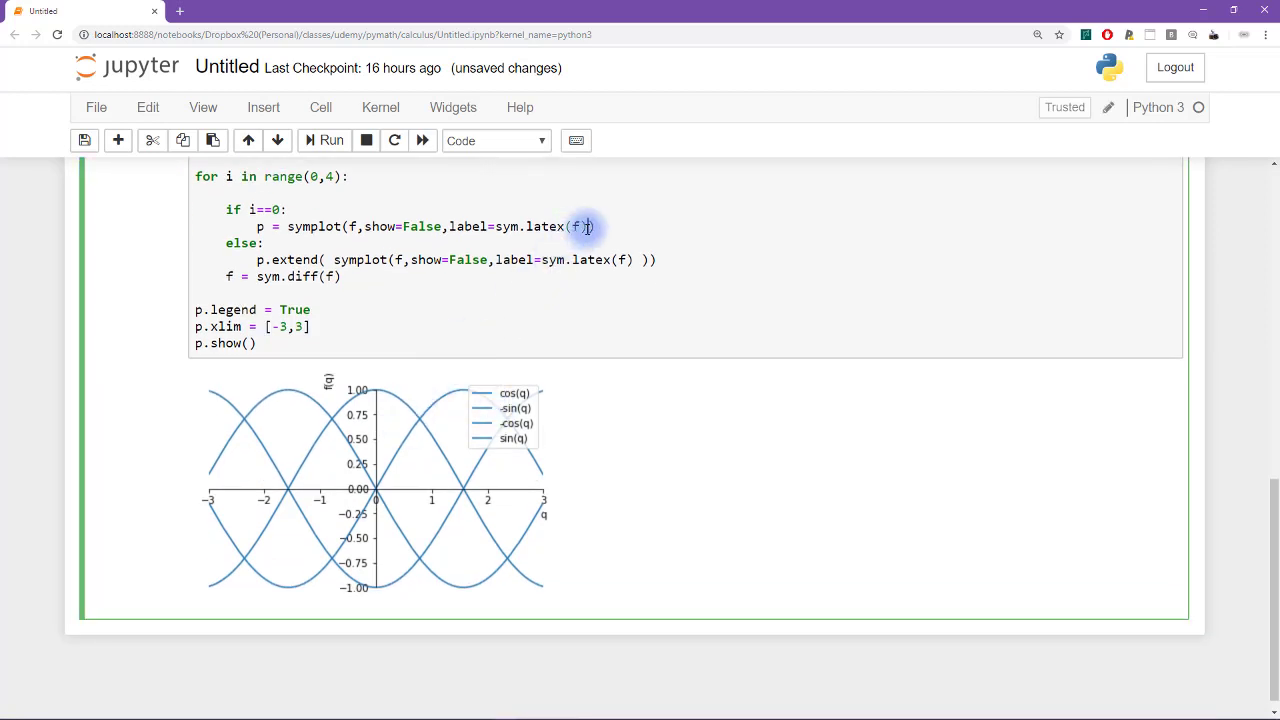
pyautogui.moveTo(716, 235)
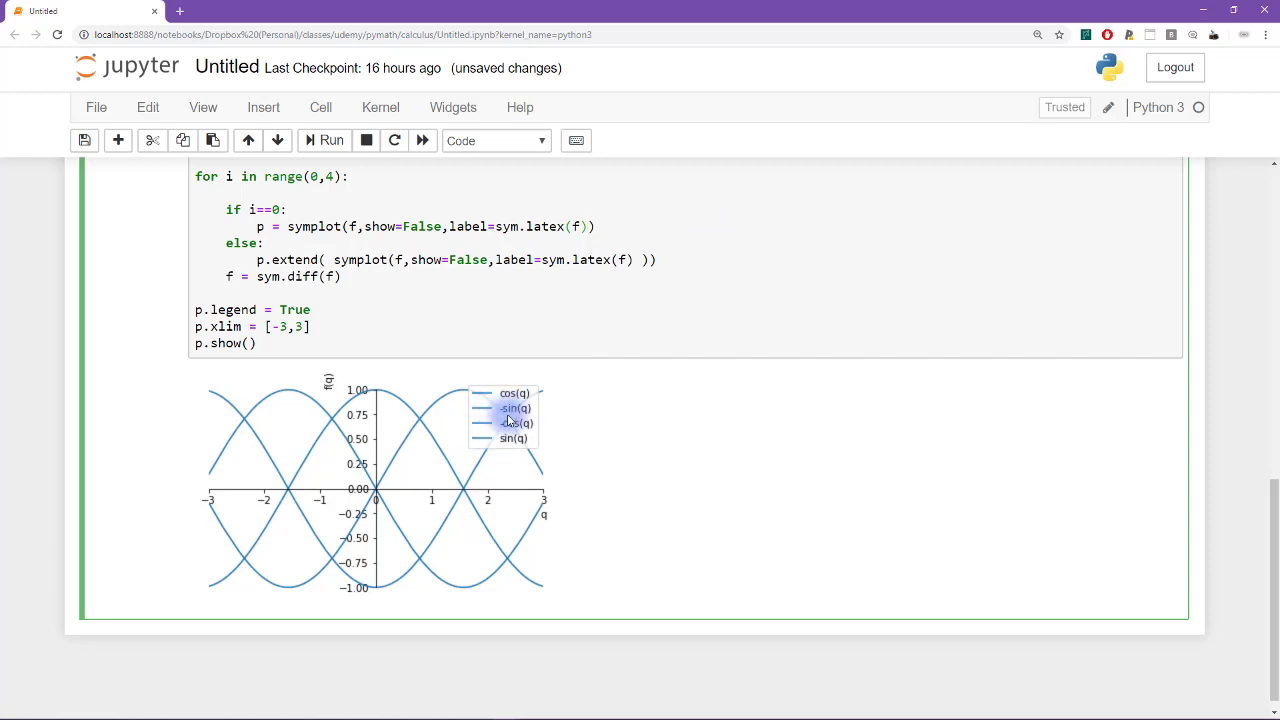
pyautogui.scroll(-3)
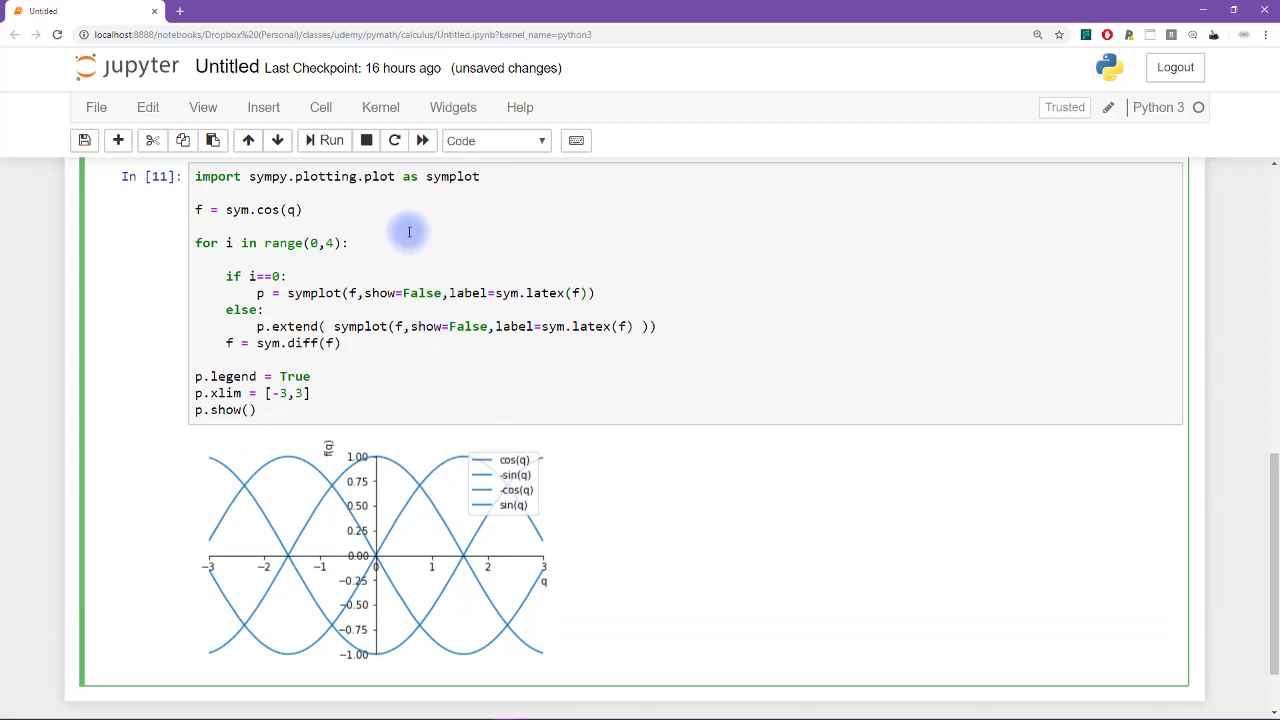
# Define clrs = 'krbg' and set the first curve's line_color=clrs[i]
pyautogui.write('clrs')
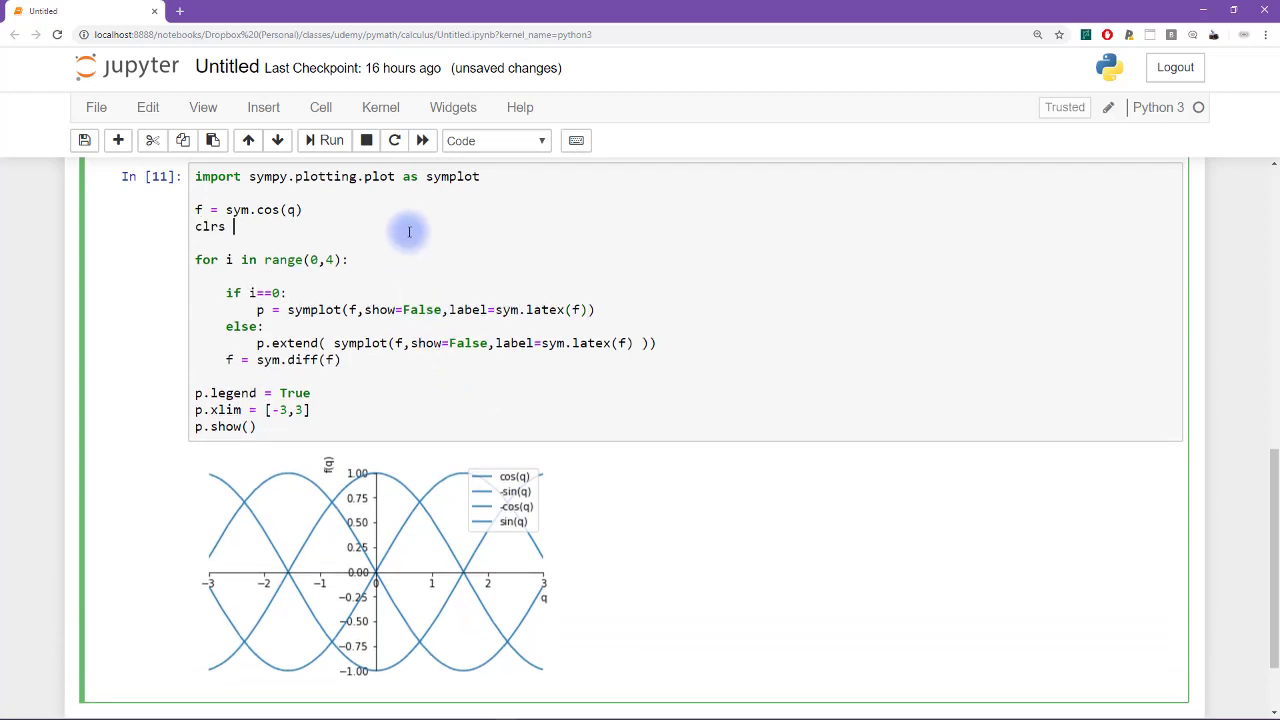
pyautogui.write("= '")
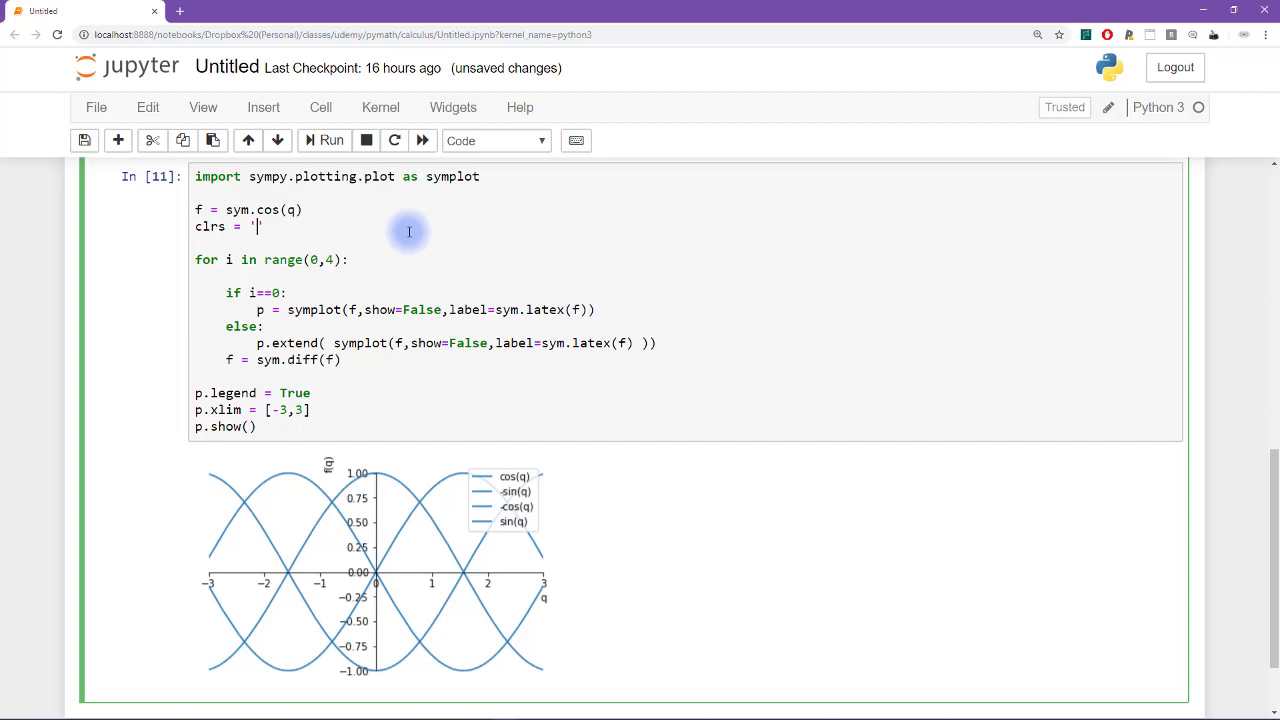
pyautogui.write('krbg')
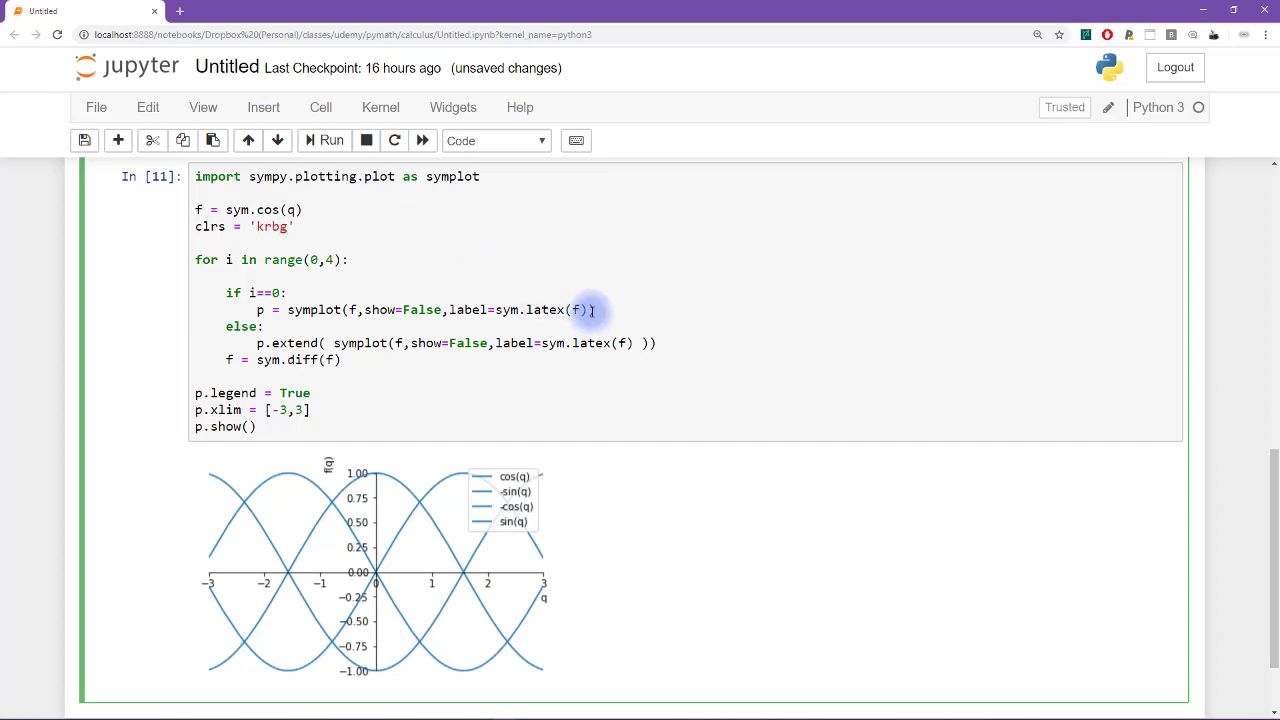
pyautogui.write(',line')
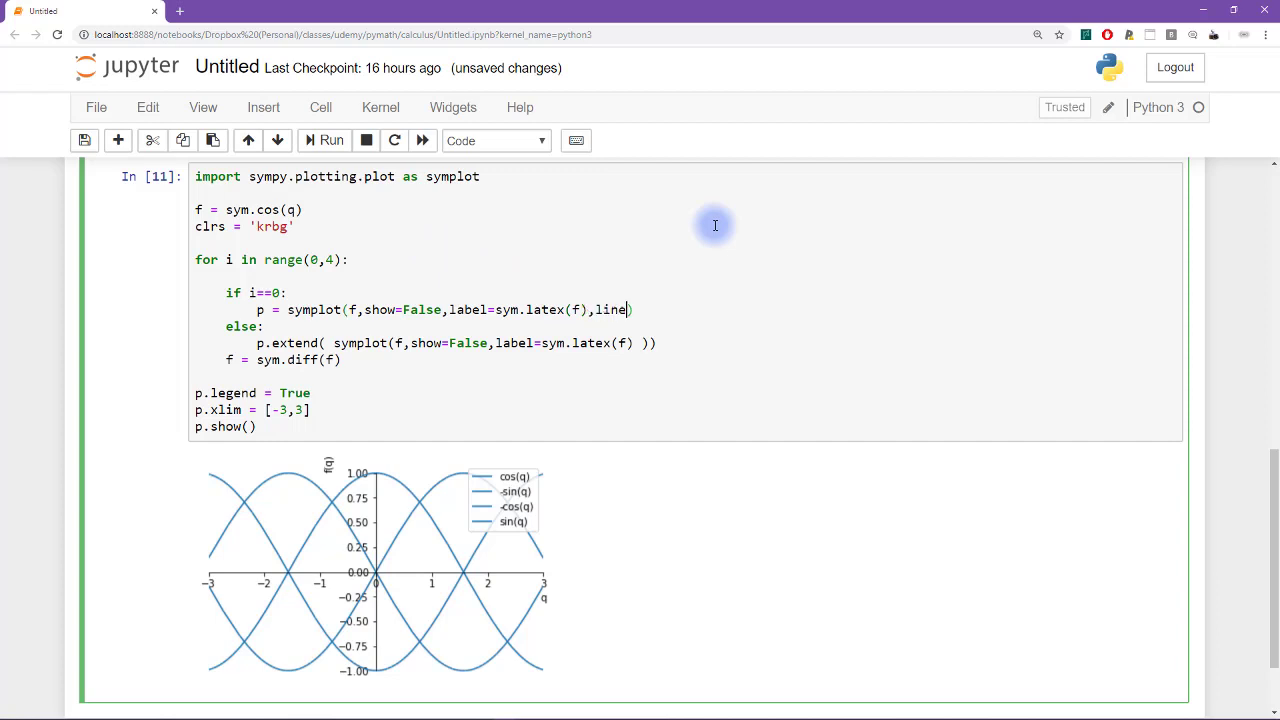
pyautogui.write('_color=')
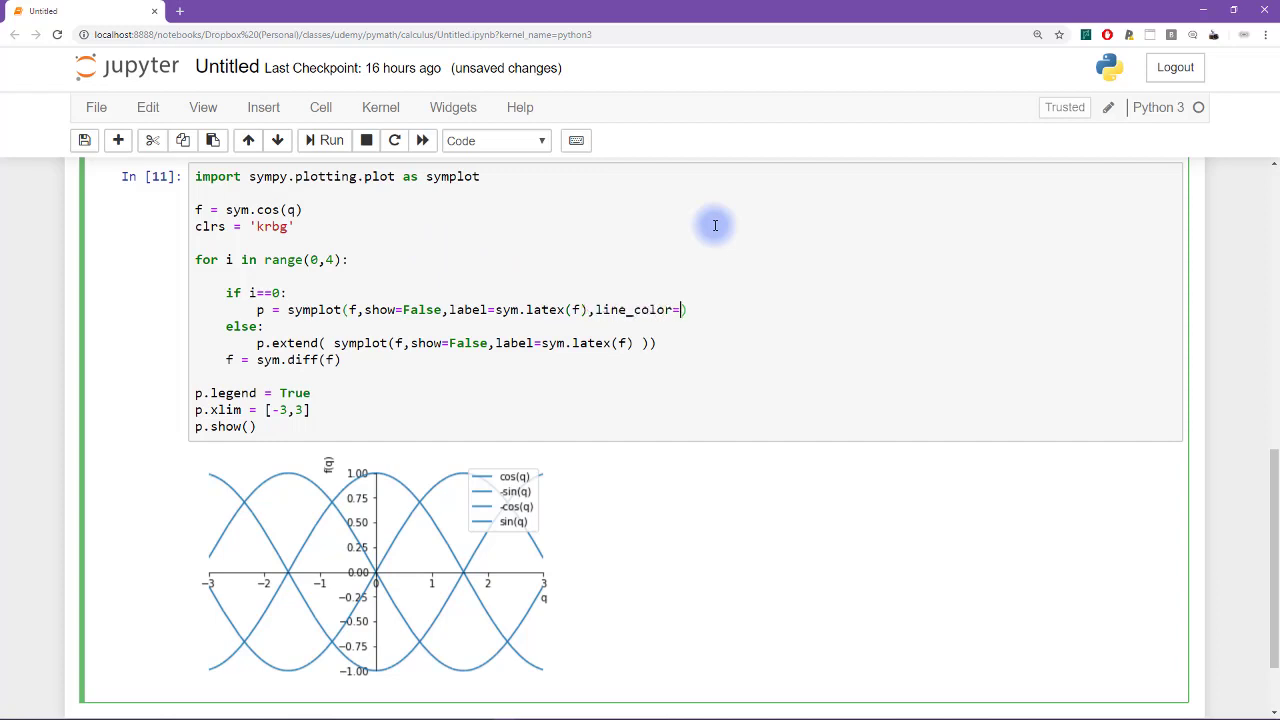
pyautogui.write('clrs[]')
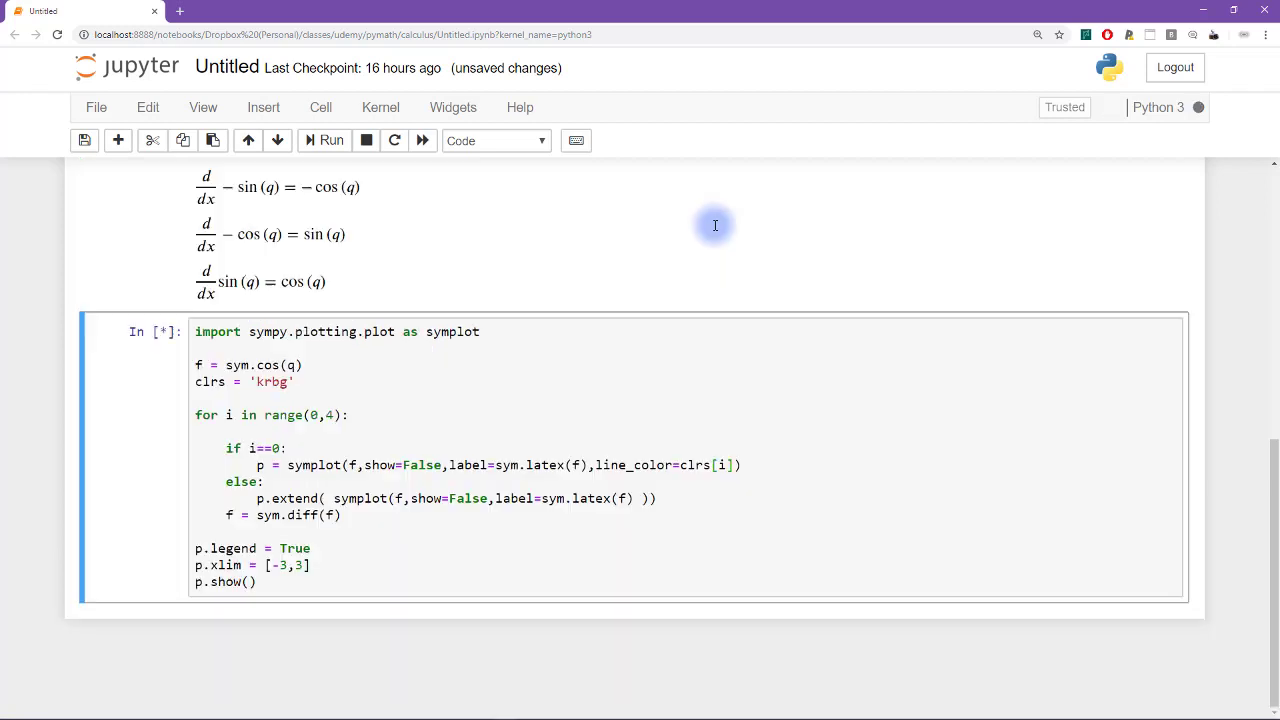
# Rewrite line_color as the gray shade (i/3,i/3,i/3)
pyautogui.click(331, 140)
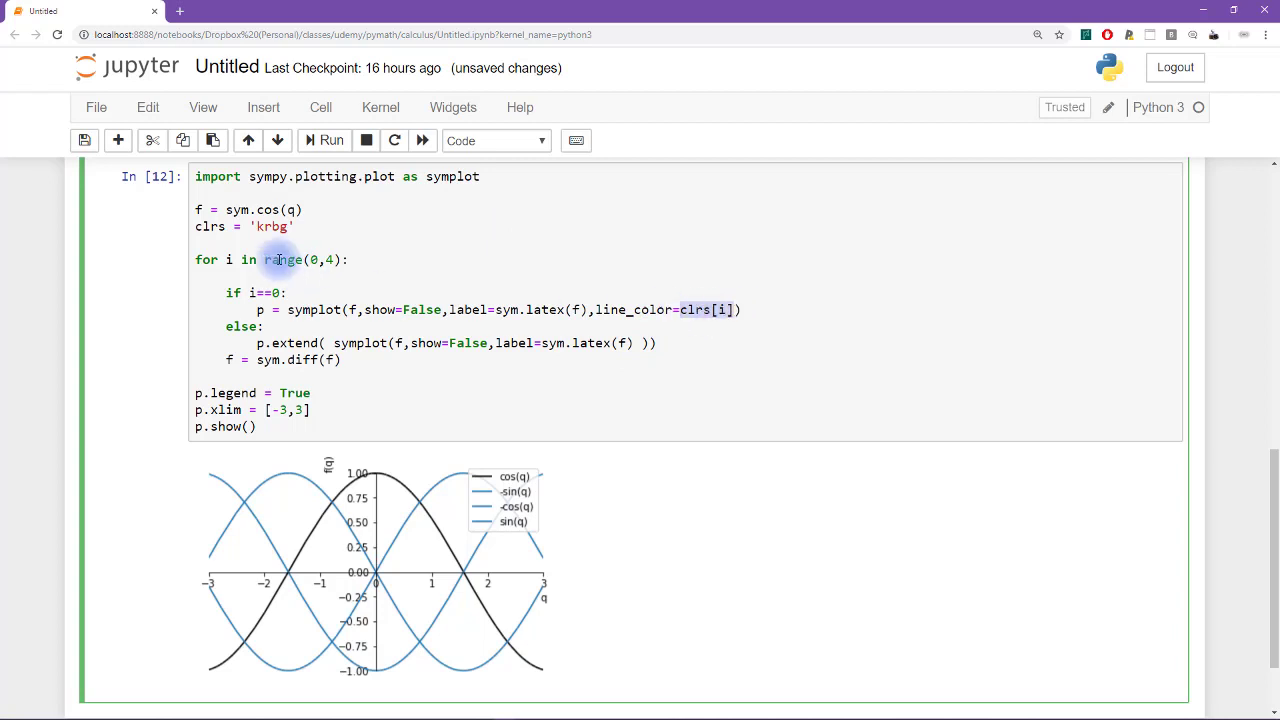
pyautogui.moveTo(480, 274)
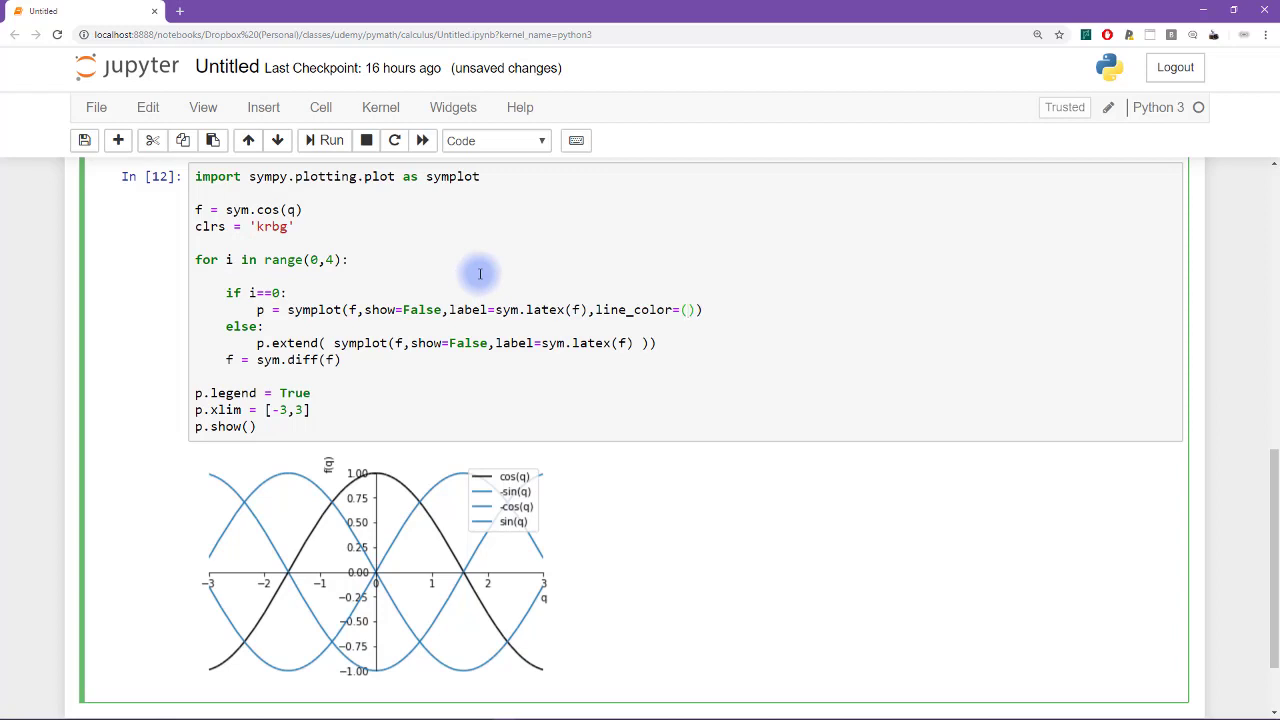
pyautogui.write('i/')
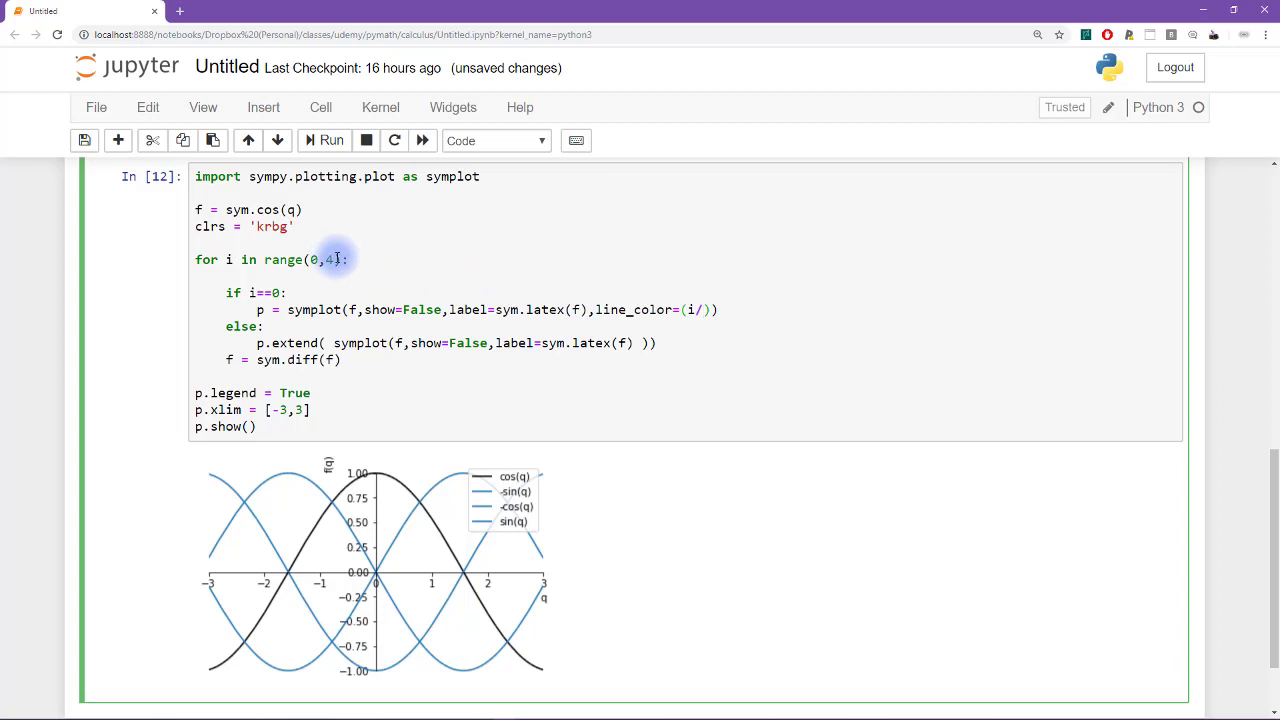
pyautogui.moveTo(394, 260)
pyautogui.write('3,i/3,i/3')
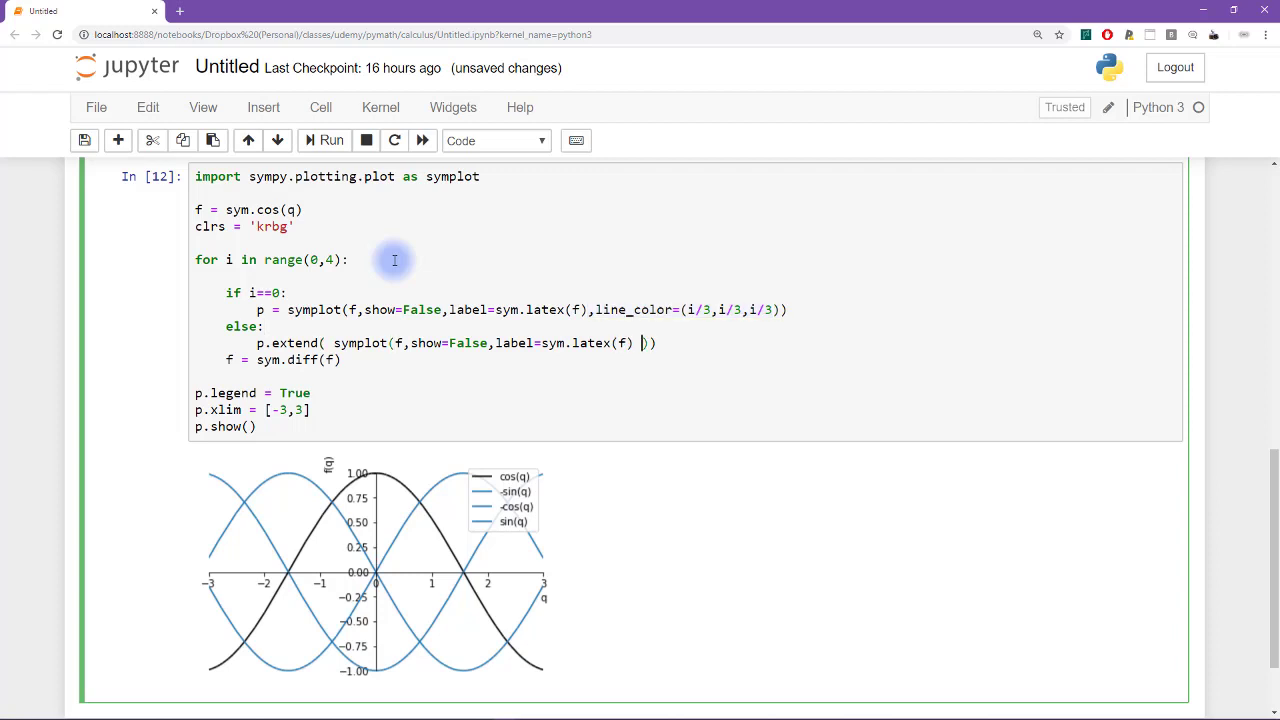
# Append line_color=(i/3,i/3,i/3) to the symplot call inside p.extend and rerun
pyautogui.write(',line_color=(i/3,i/3,i/3)')
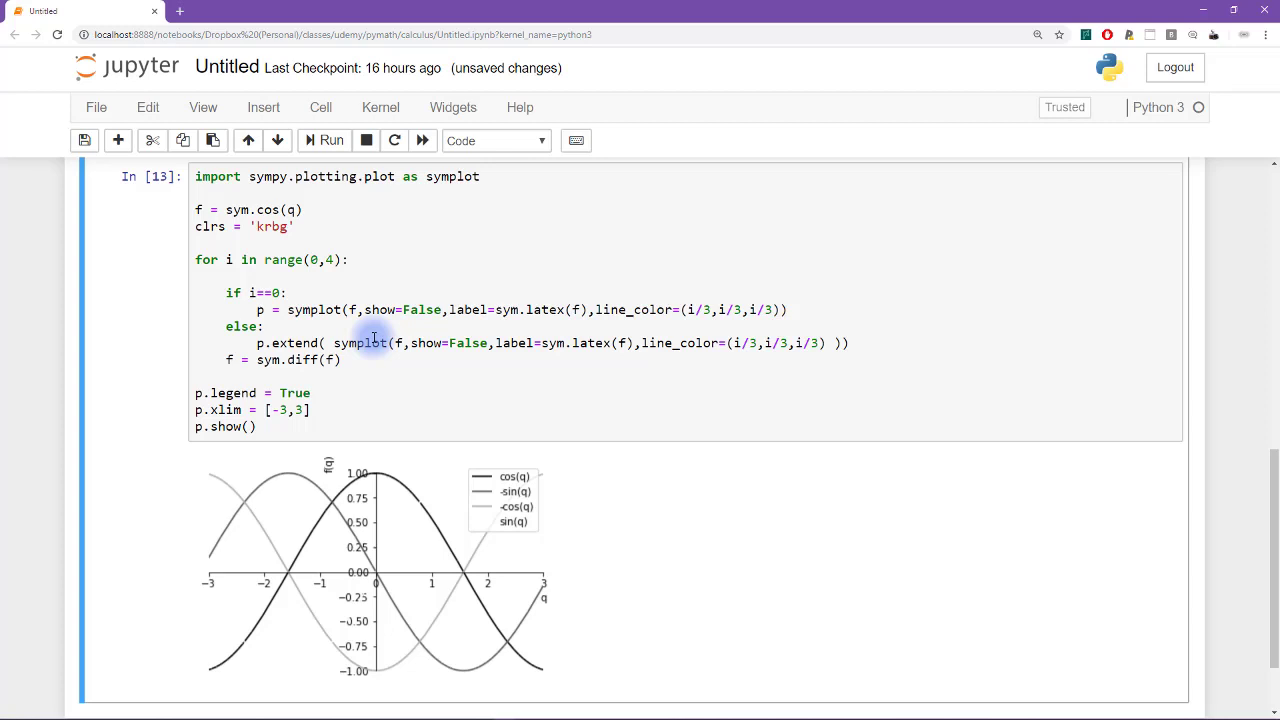
pyautogui.moveTo(385, 517)
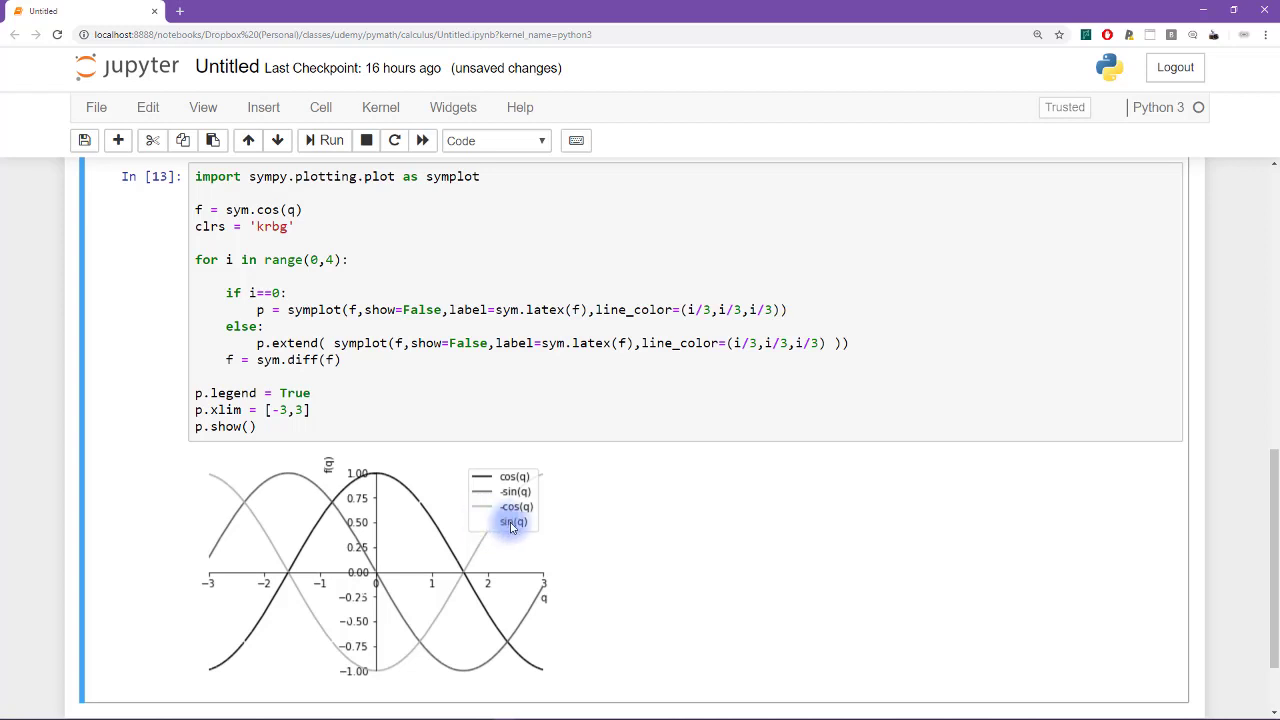
pyautogui.moveTo(413, 508)
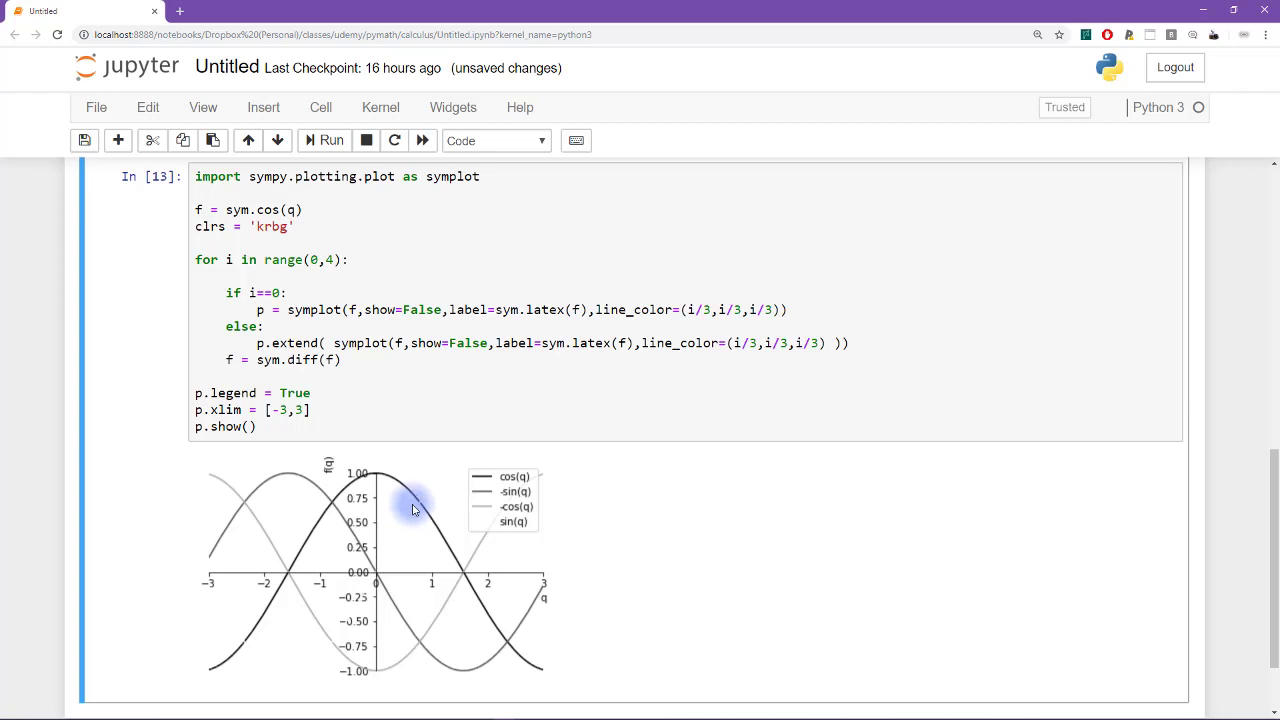
pyautogui.moveTo(338, 645)
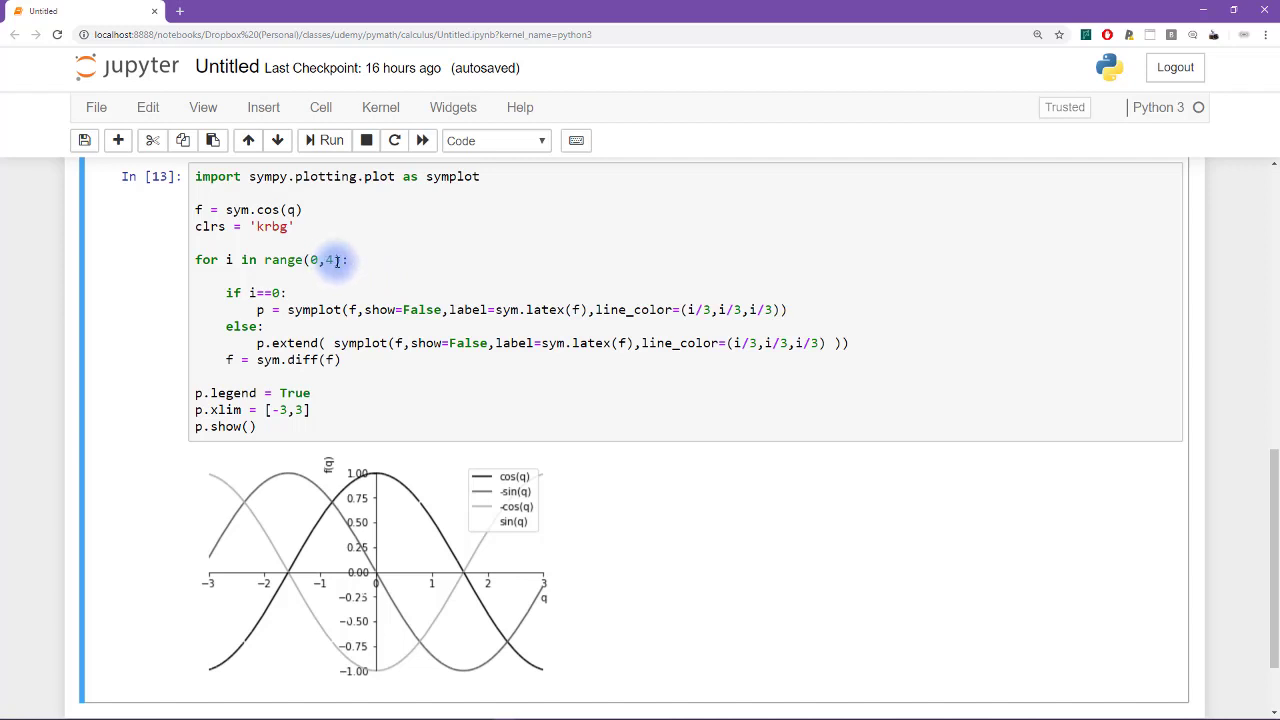
pyautogui.moveTo(683, 327)
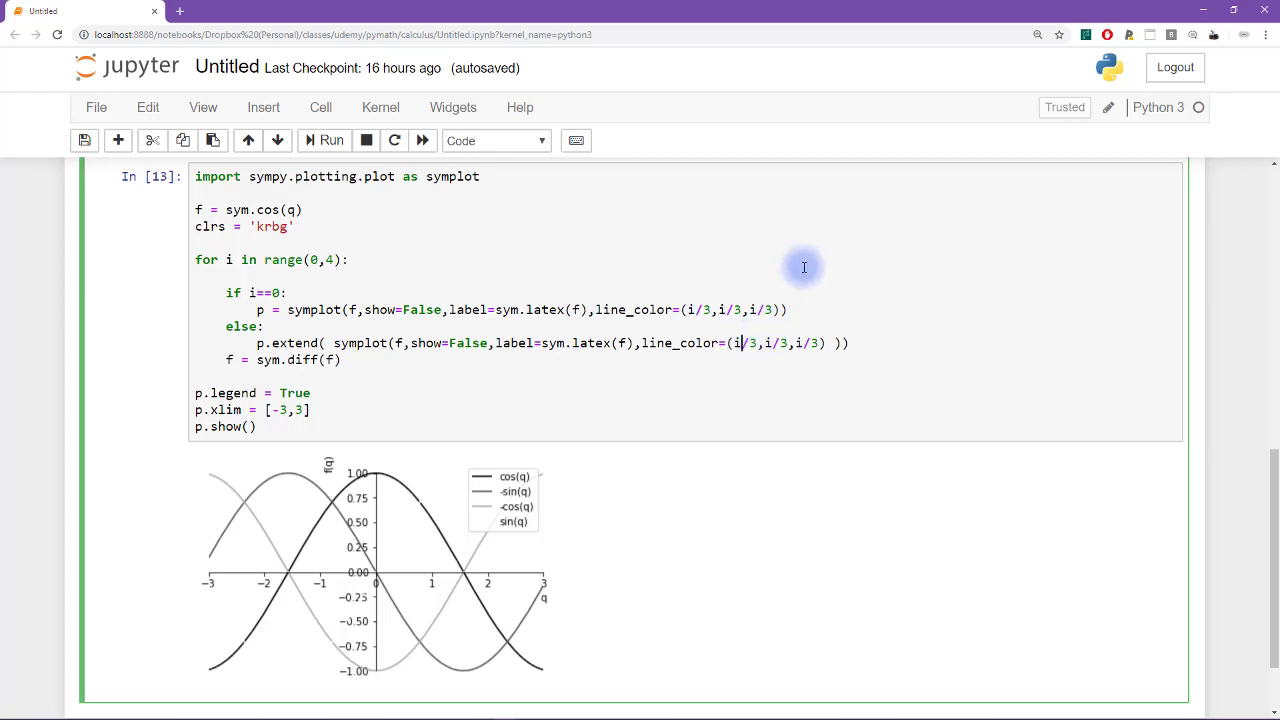
# Change line_color to (i/5,i/3,i/5) in both symplot calls and rerun
pyautogui.write('5')
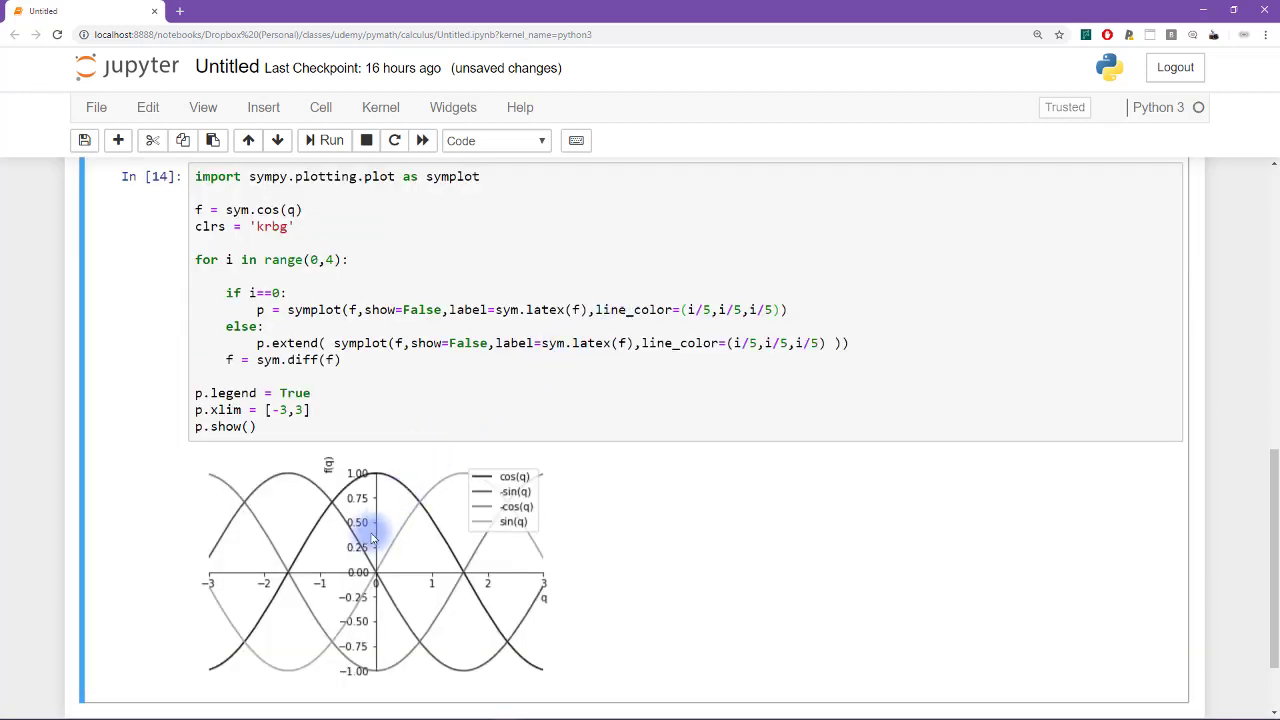
pyautogui.moveTo(371, 541)
pyautogui.write('3')
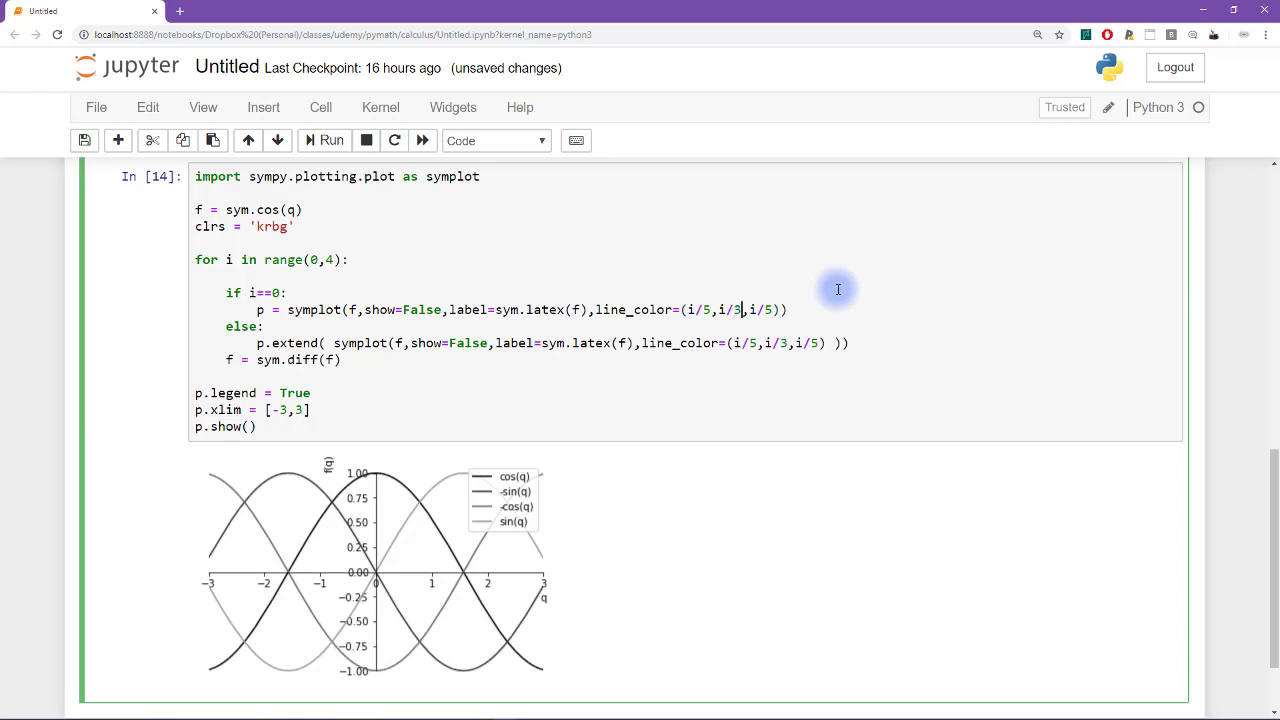
pyautogui.scroll(-3)
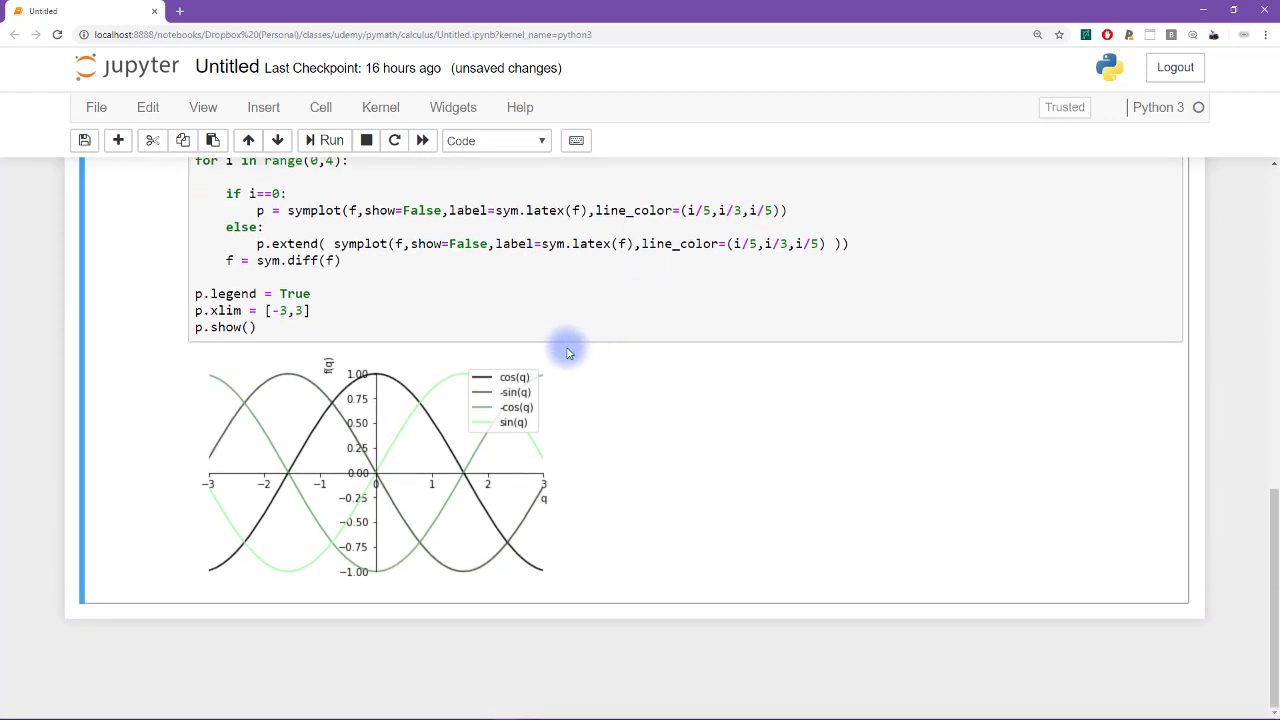
pyautogui.moveTo(375, 472)
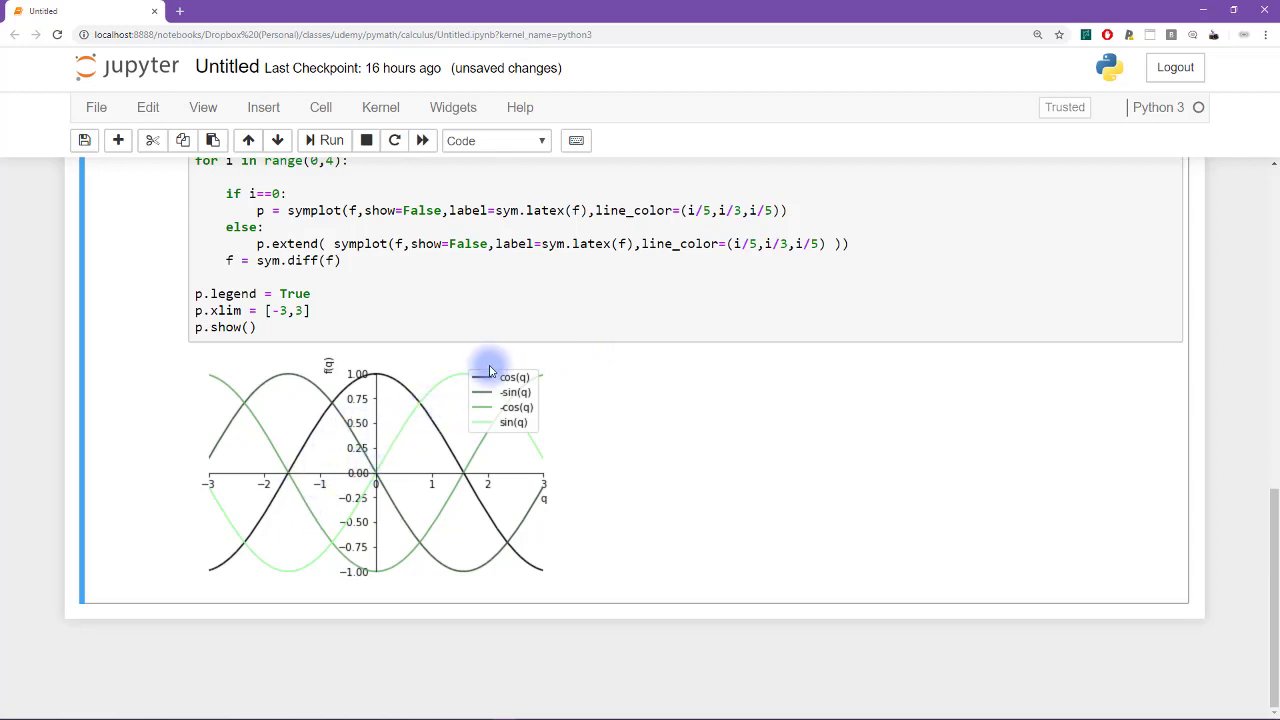
pyautogui.moveTo(378, 463)
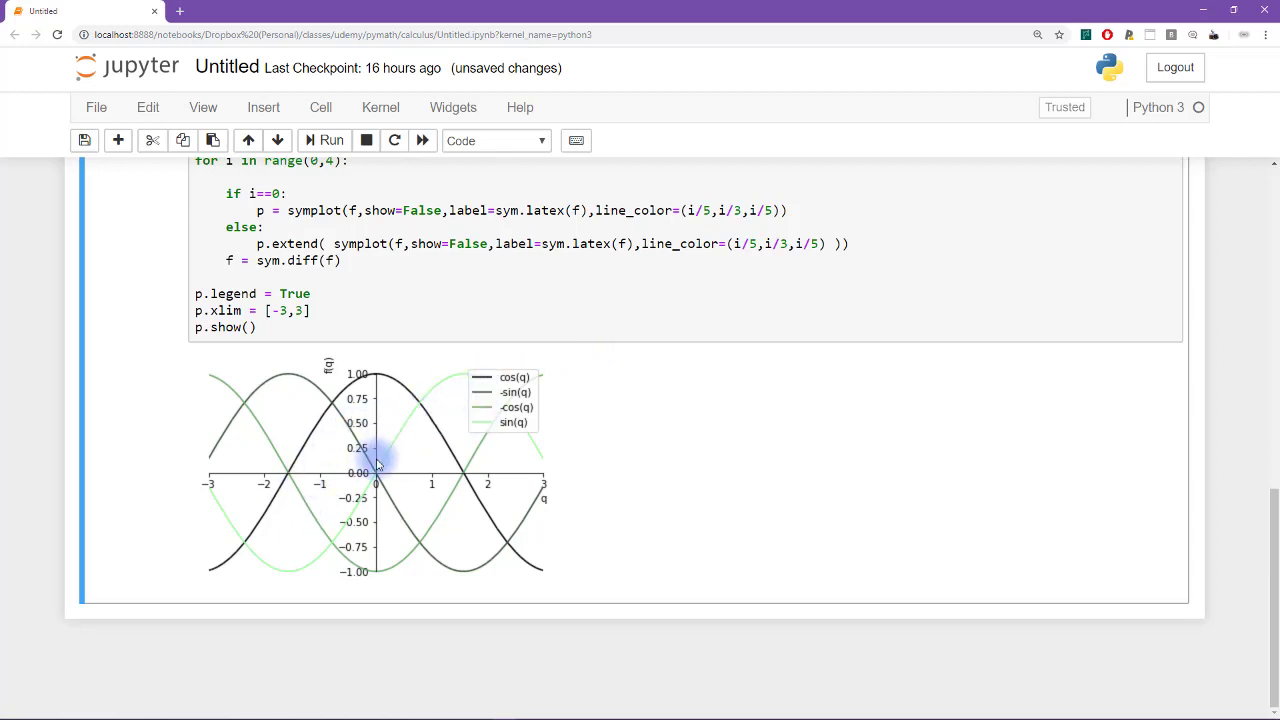